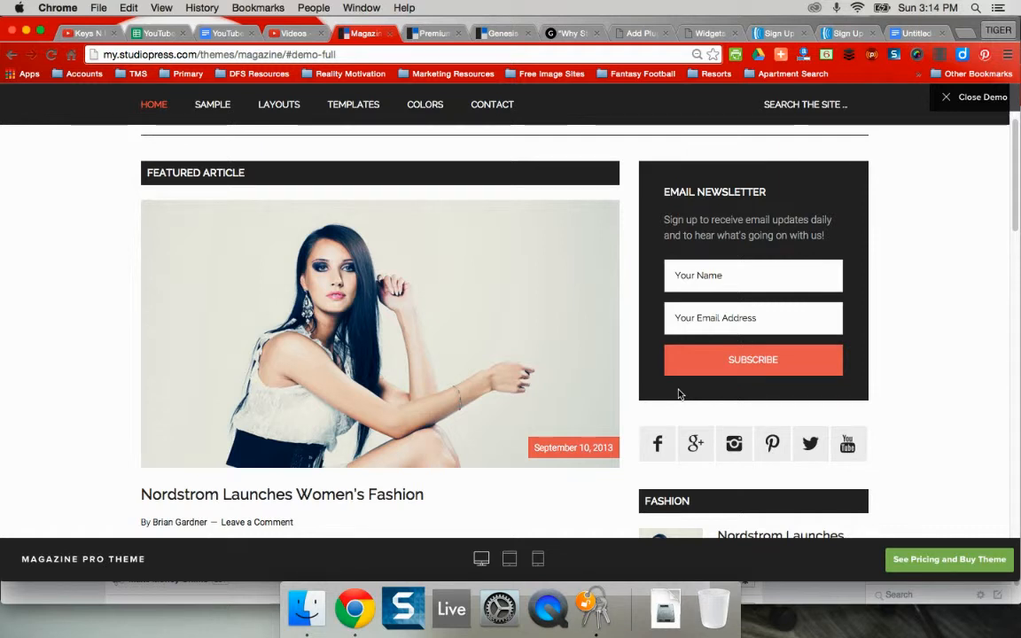
pyautogui.moveTo(510, 352)
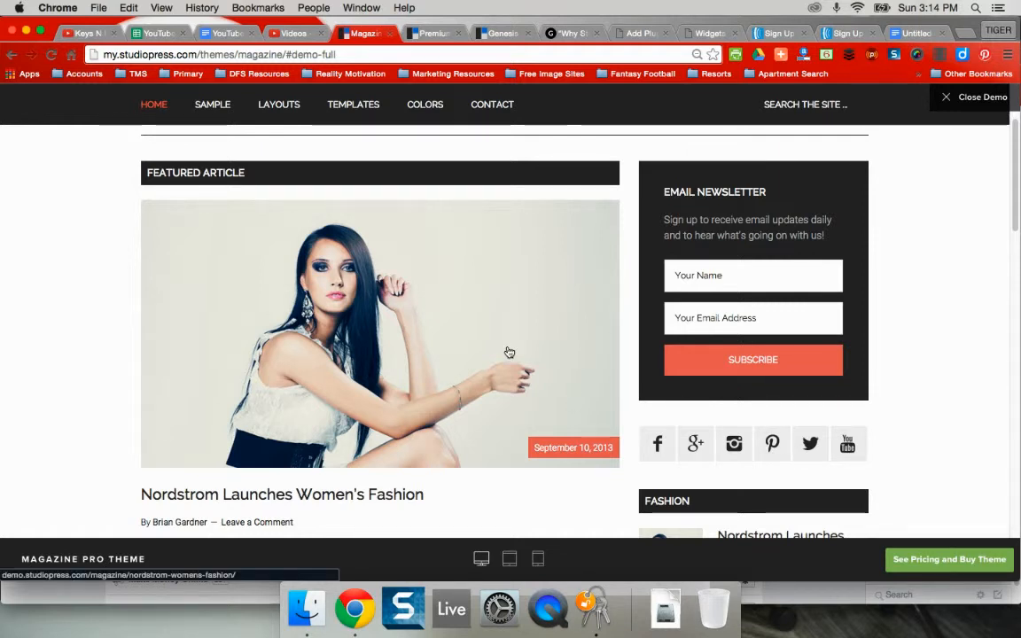
pyautogui.moveTo(518, 250)
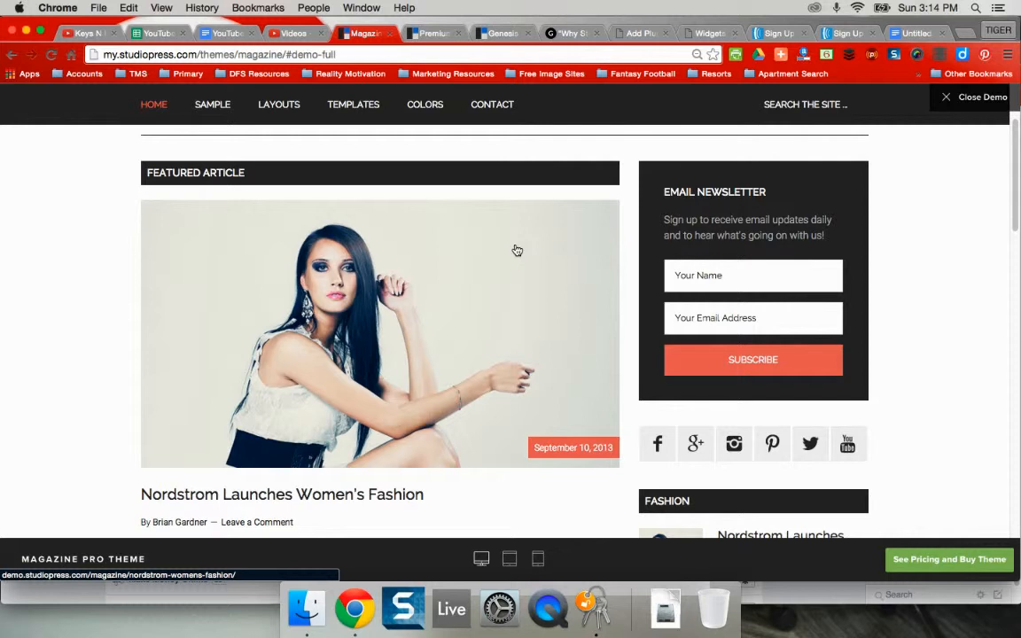
pyautogui.moveTo(802, 275)
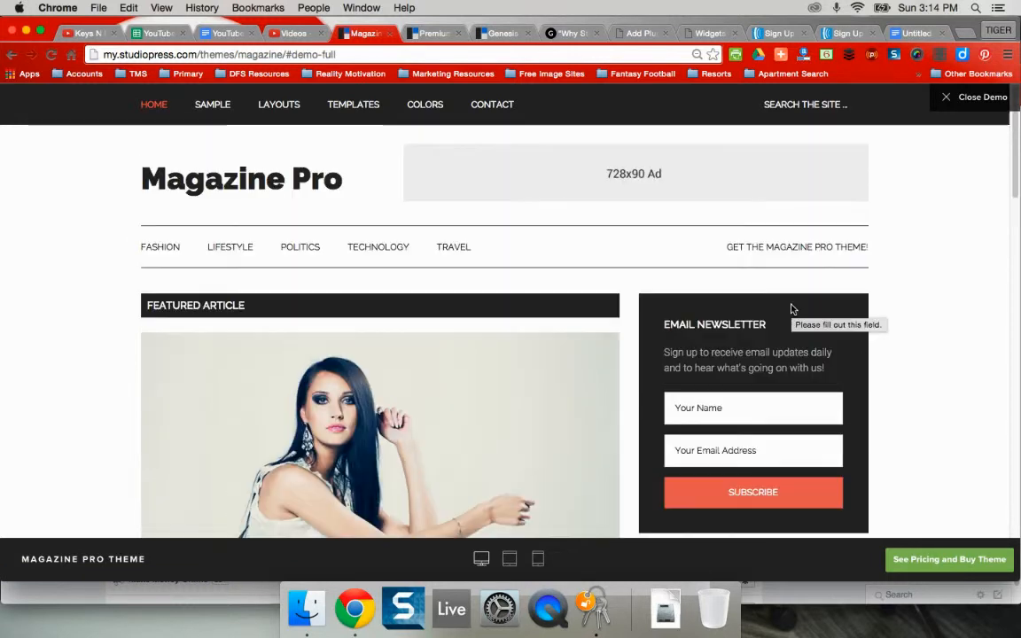
# - Try submitting the empty newsletter sign-up form on the Magazine Pro demo
pyautogui.scroll(-3)
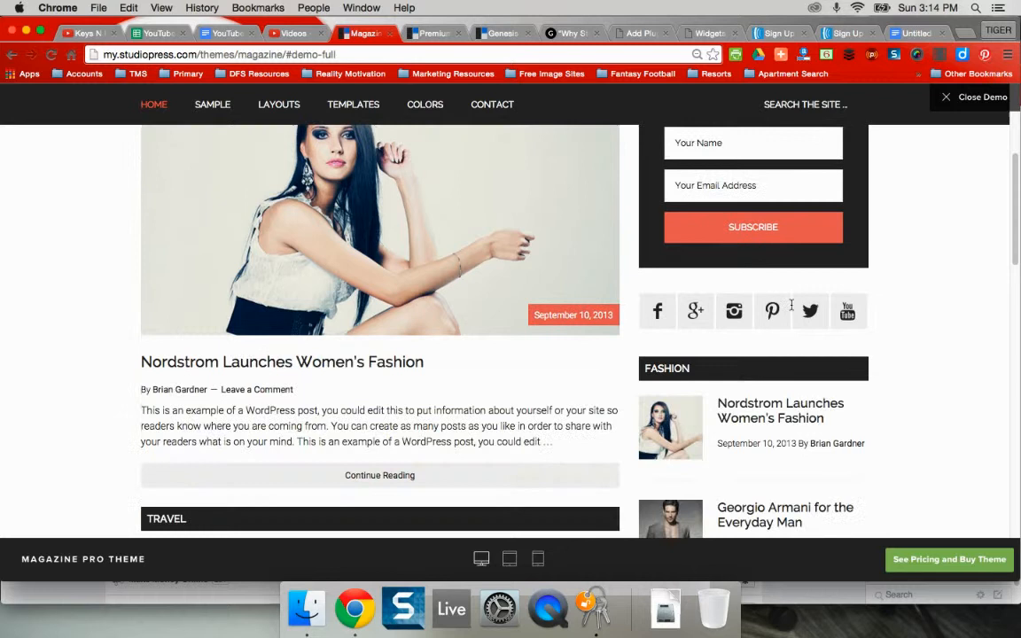
pyautogui.scroll(3)
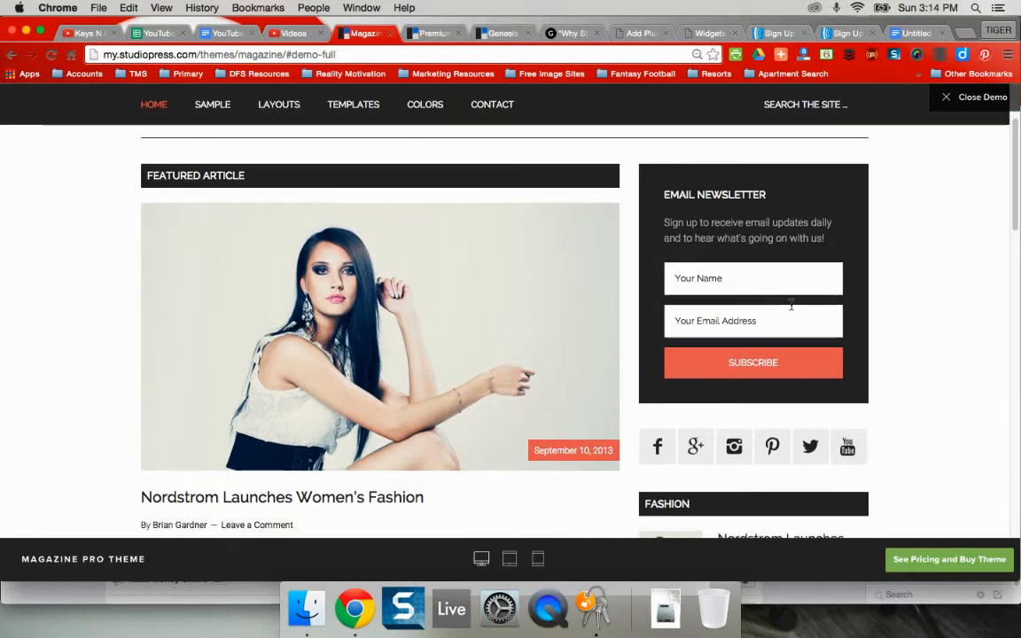
pyautogui.click(752, 362)
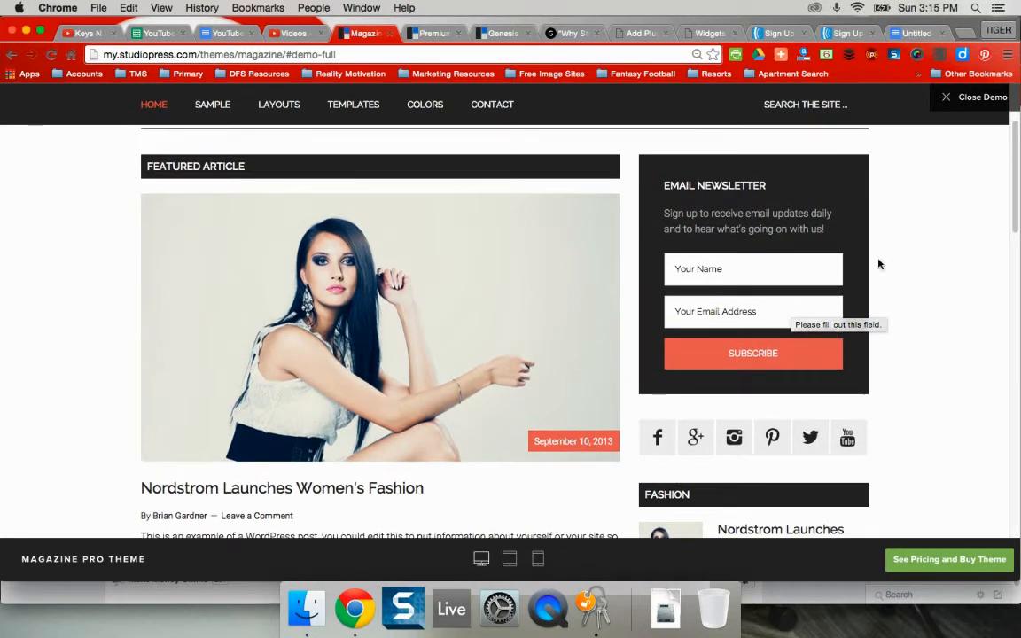
pyautogui.moveTo(804, 202)
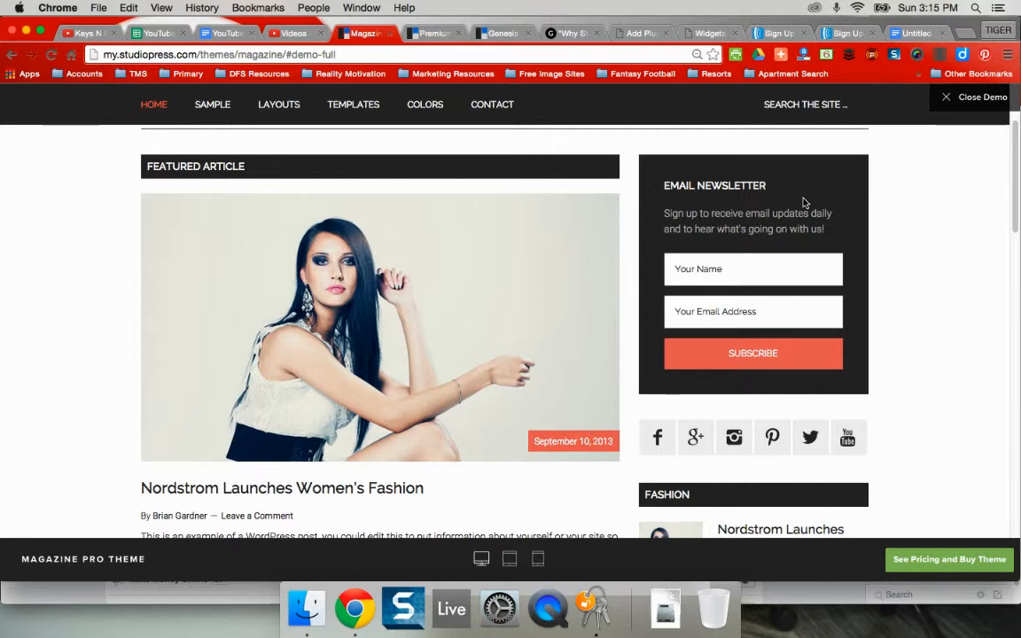
pyautogui.scroll(-3)
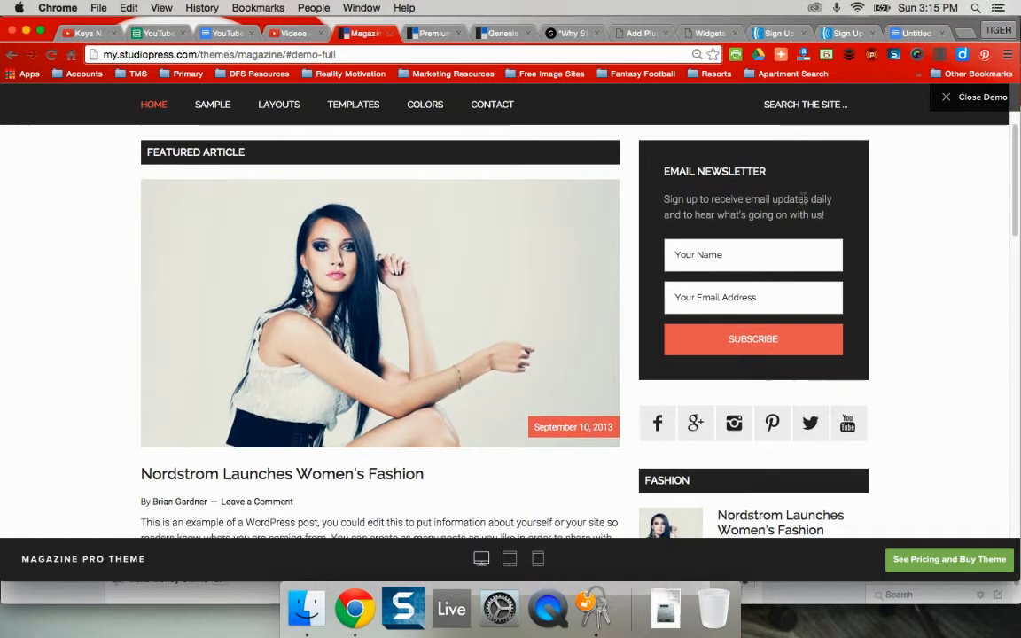
pyautogui.scroll(3)
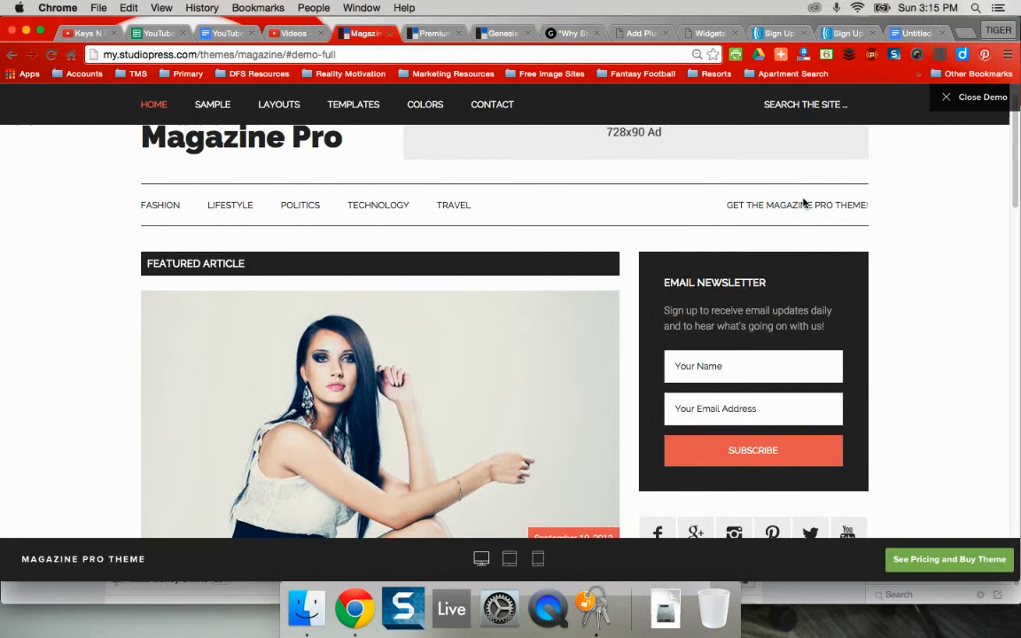
pyautogui.scroll(-3)
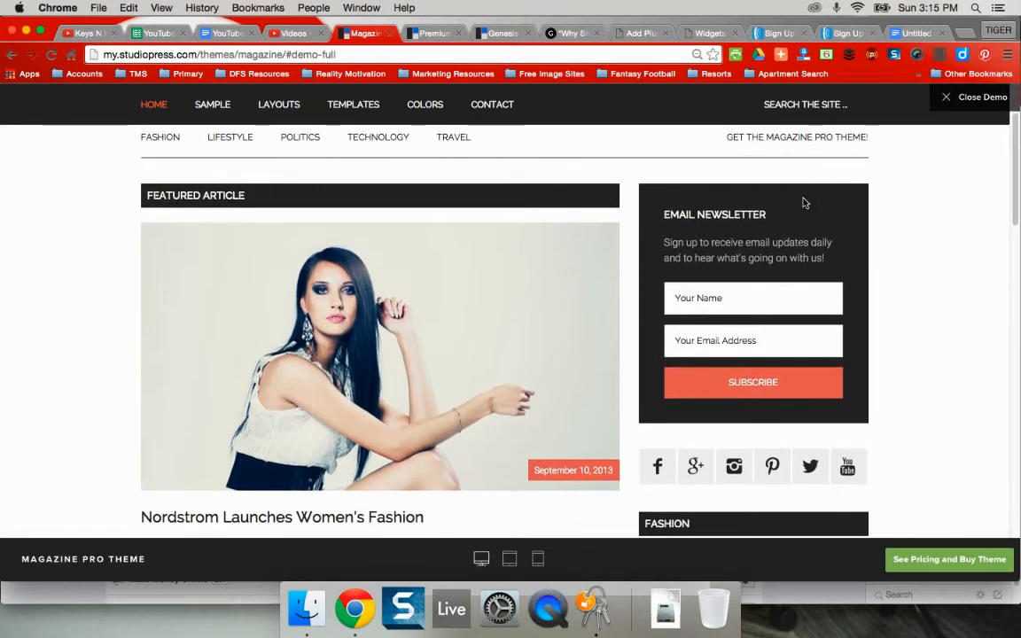
pyautogui.scroll(-3)
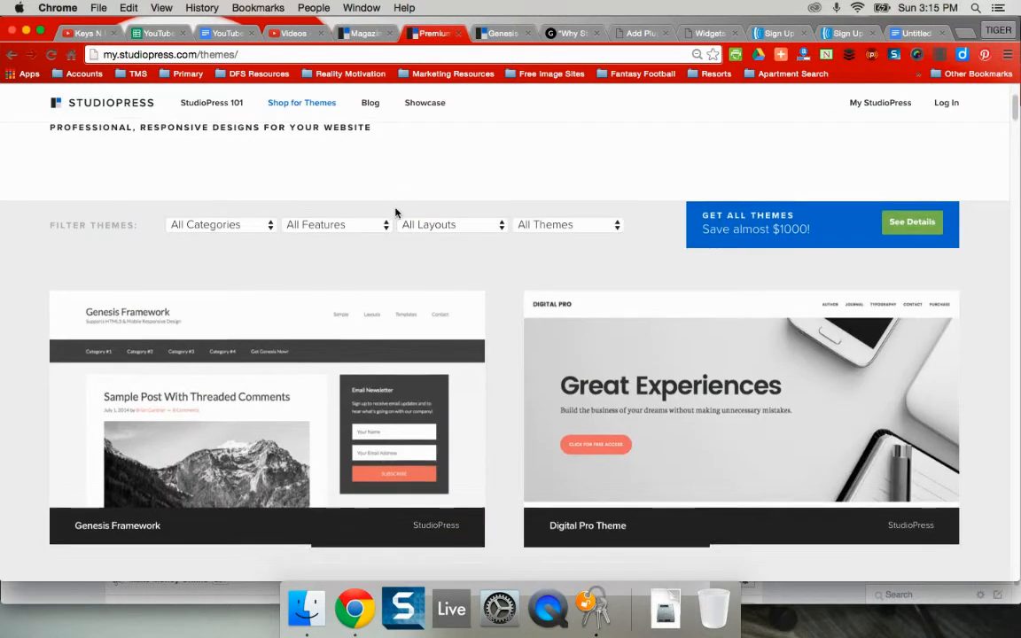
# - Browse the premium themes catalog, then return to the Magazine Pro demo
pyautogui.scroll(-3)
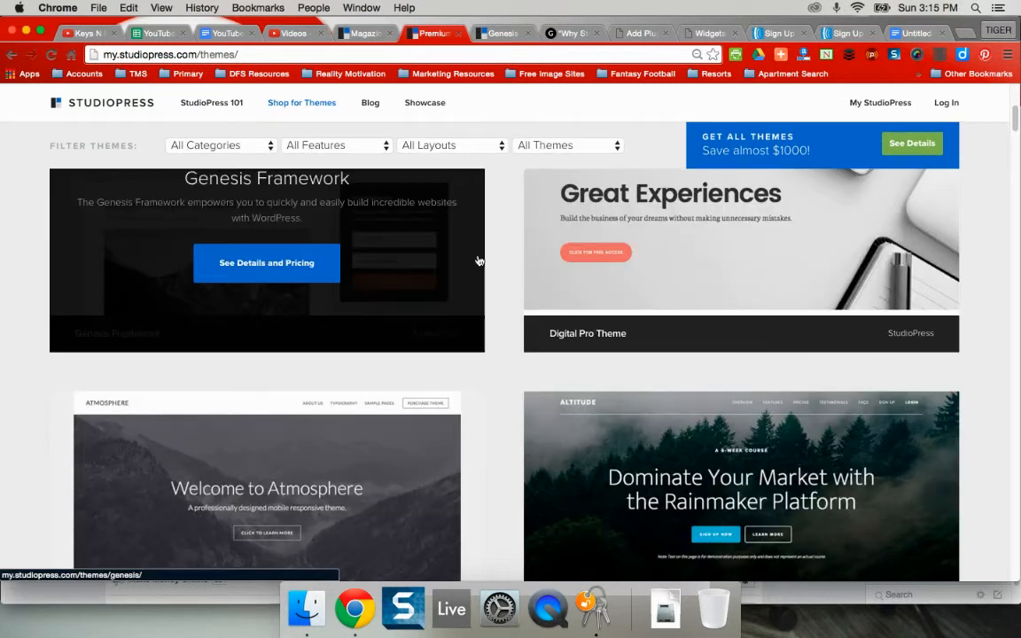
pyautogui.scroll(-3)
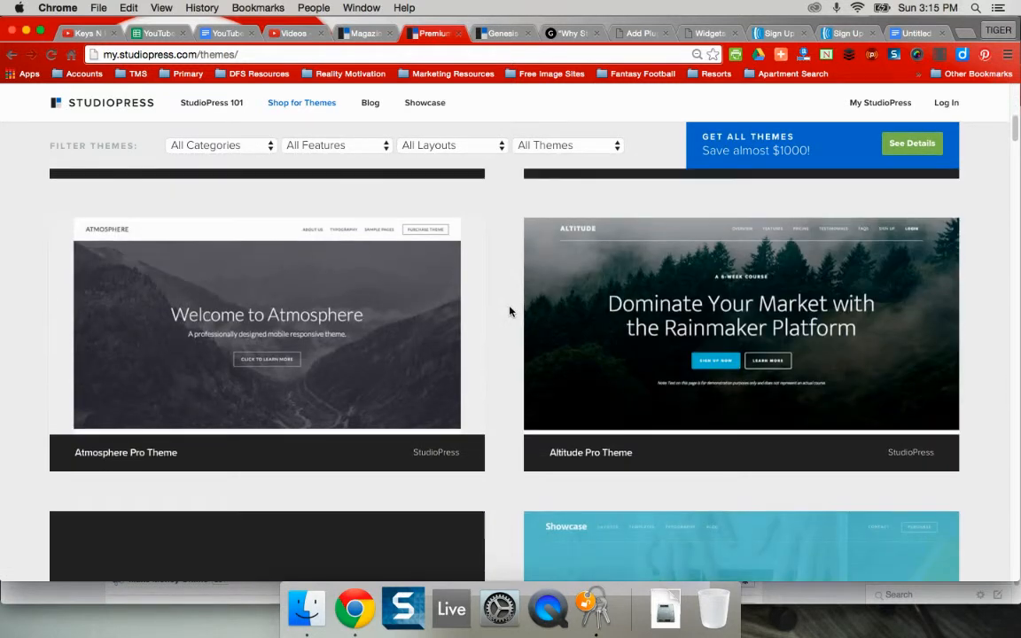
pyautogui.scroll(3)
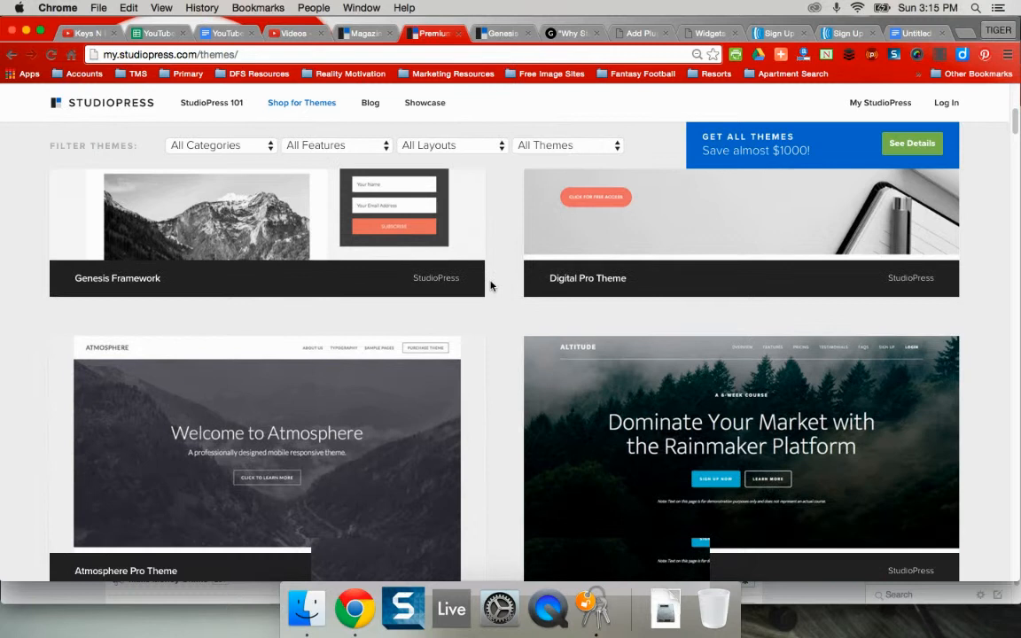
pyautogui.scroll(-3)
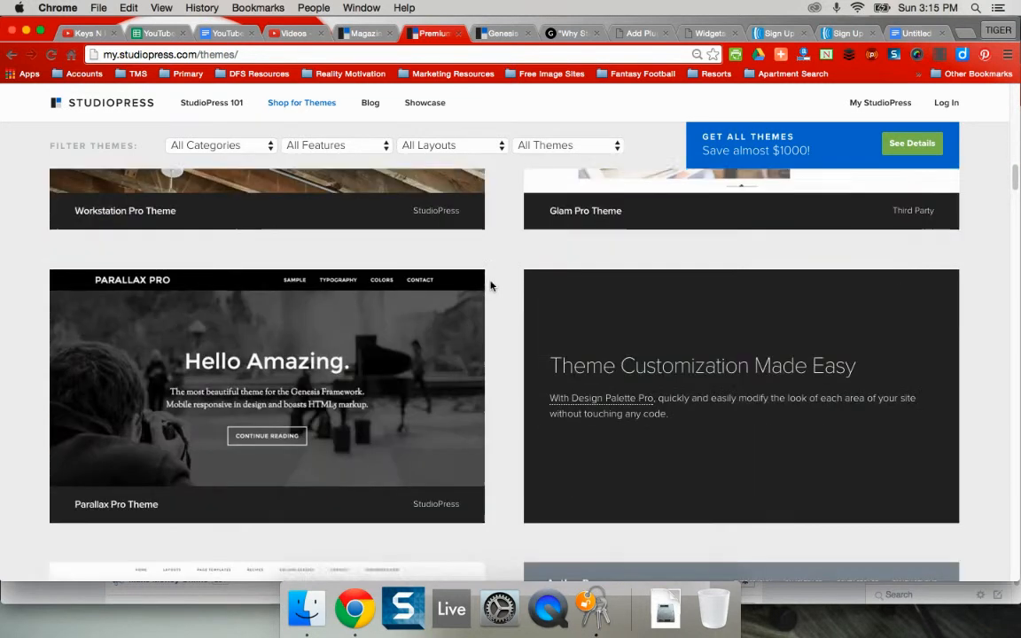
pyautogui.scroll(-3)
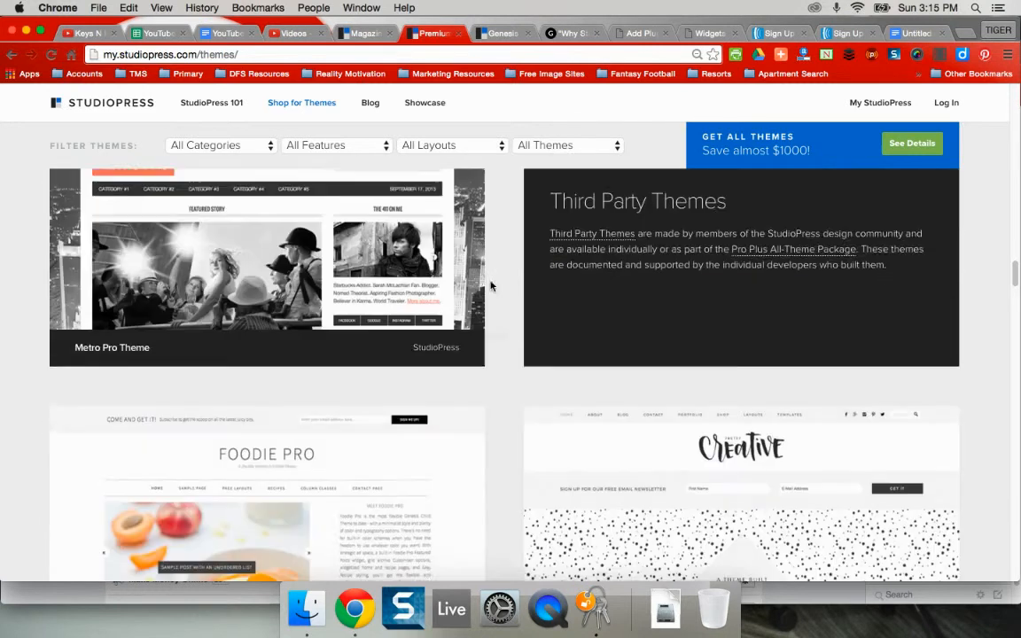
pyautogui.scroll(-3)
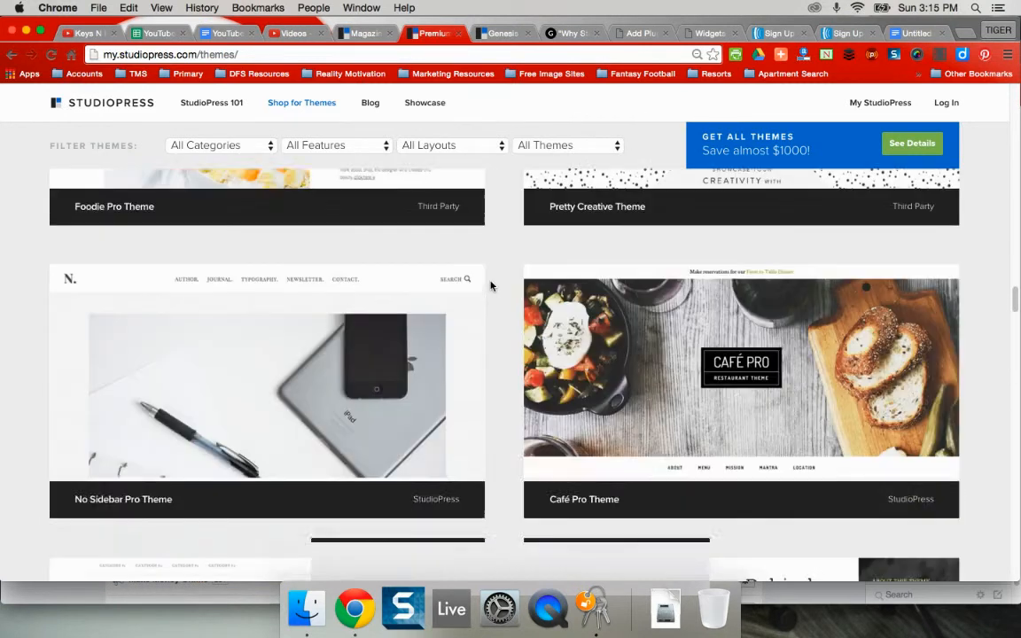
pyautogui.scroll(-3)
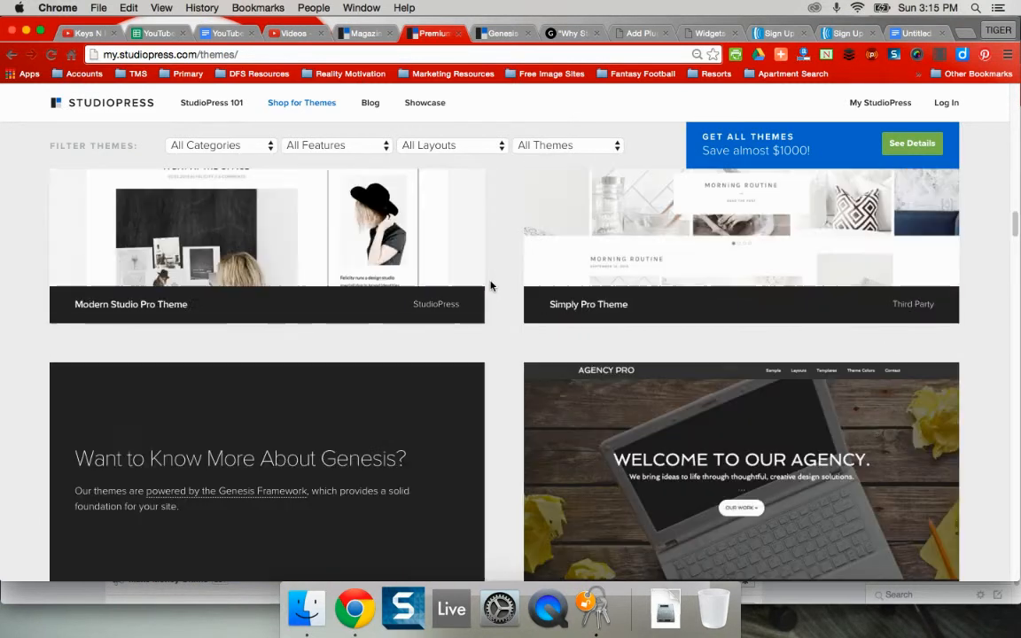
pyautogui.scroll(-3)
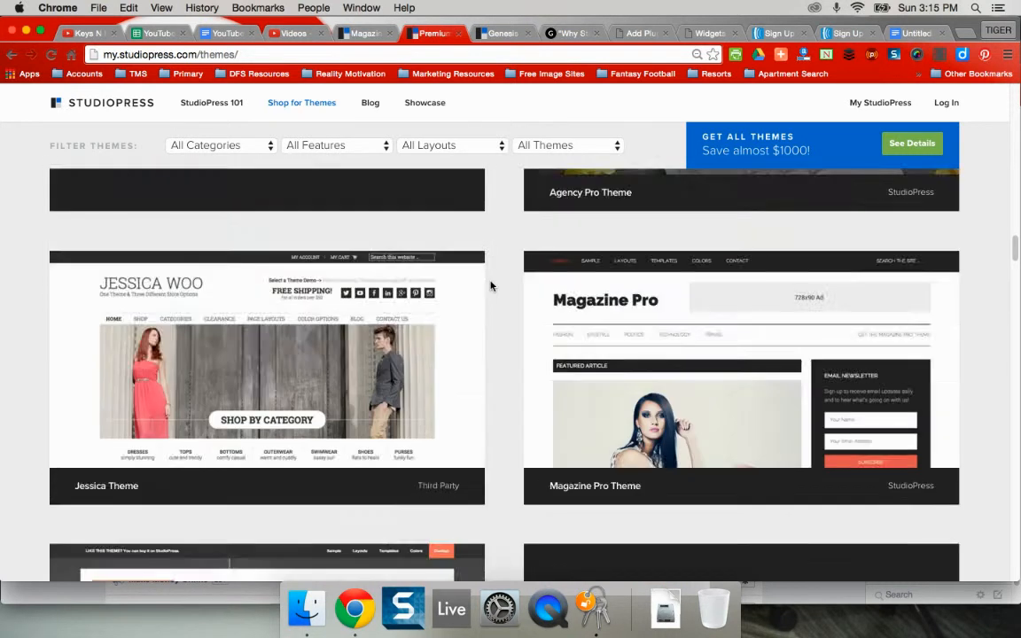
pyautogui.scroll(3)
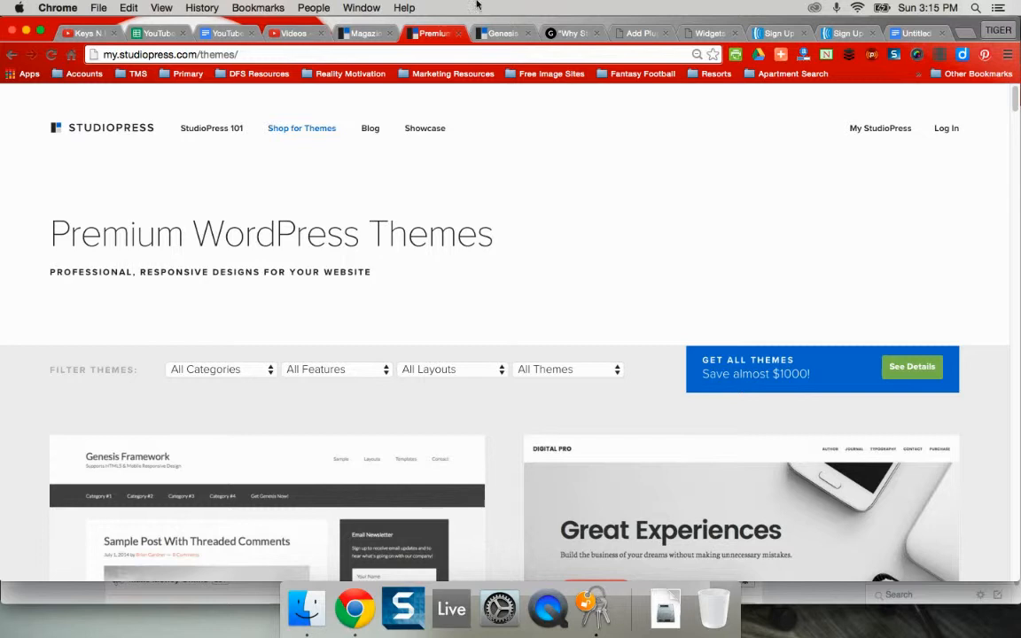
pyautogui.moveTo(449, 5)
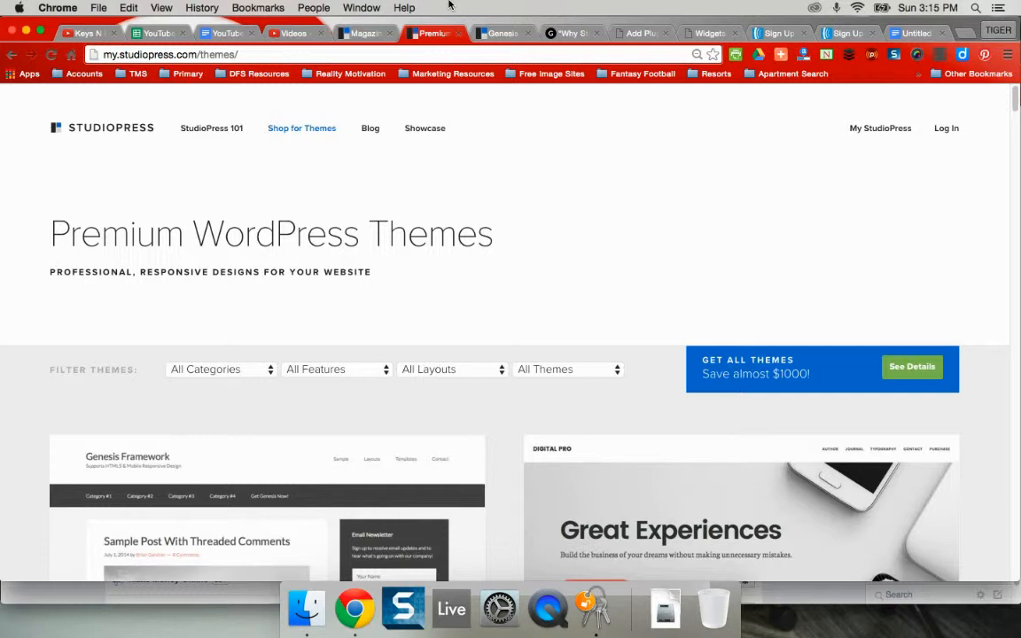
pyautogui.moveTo(420, 168)
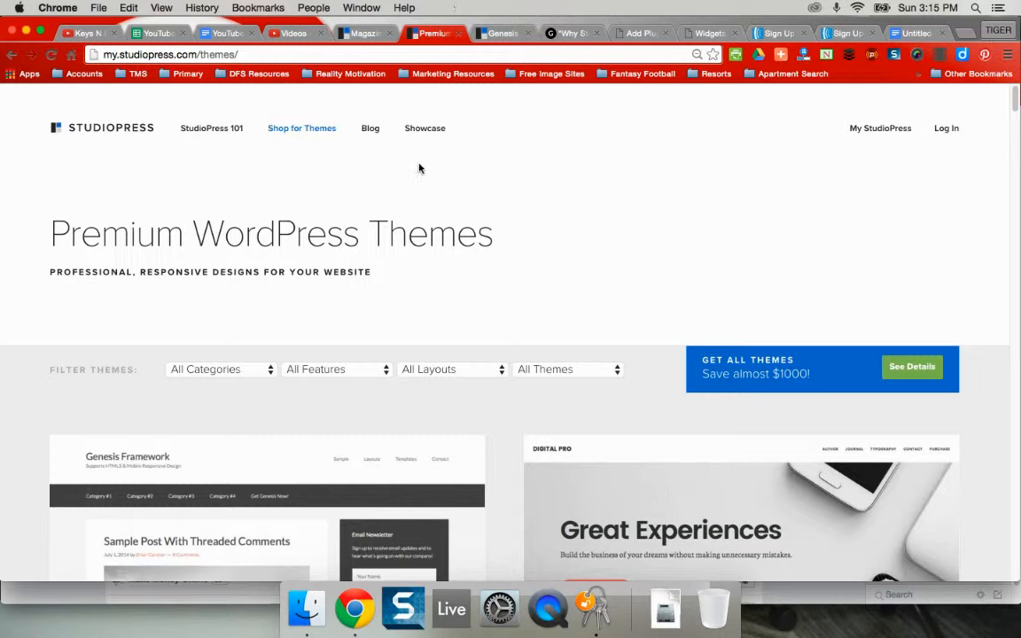
pyautogui.moveTo(89, 218)
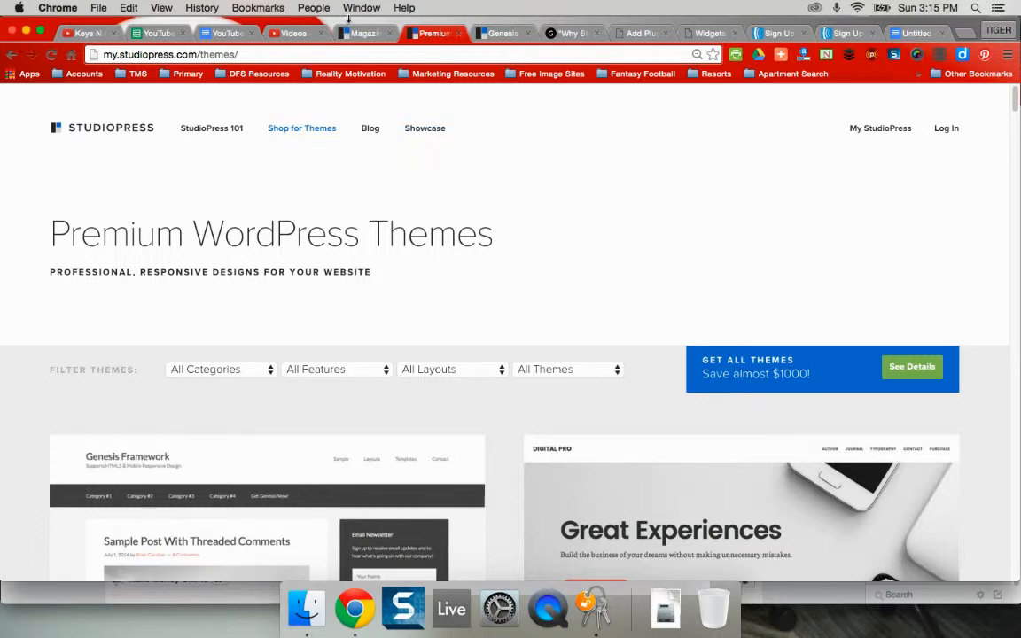
pyautogui.moveTo(366, 32)
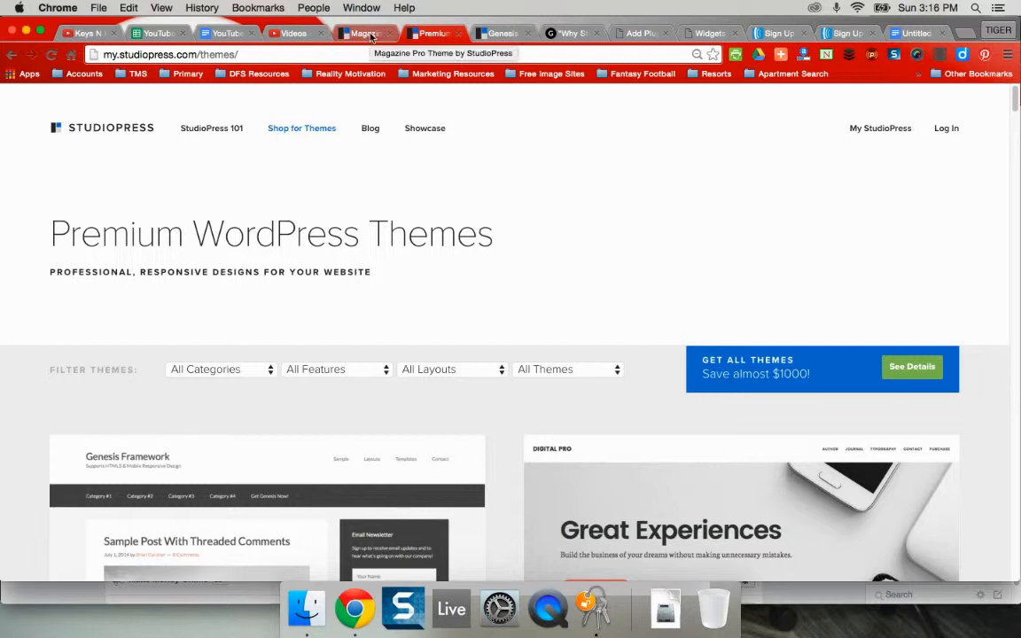
pyautogui.moveTo(452, 5)
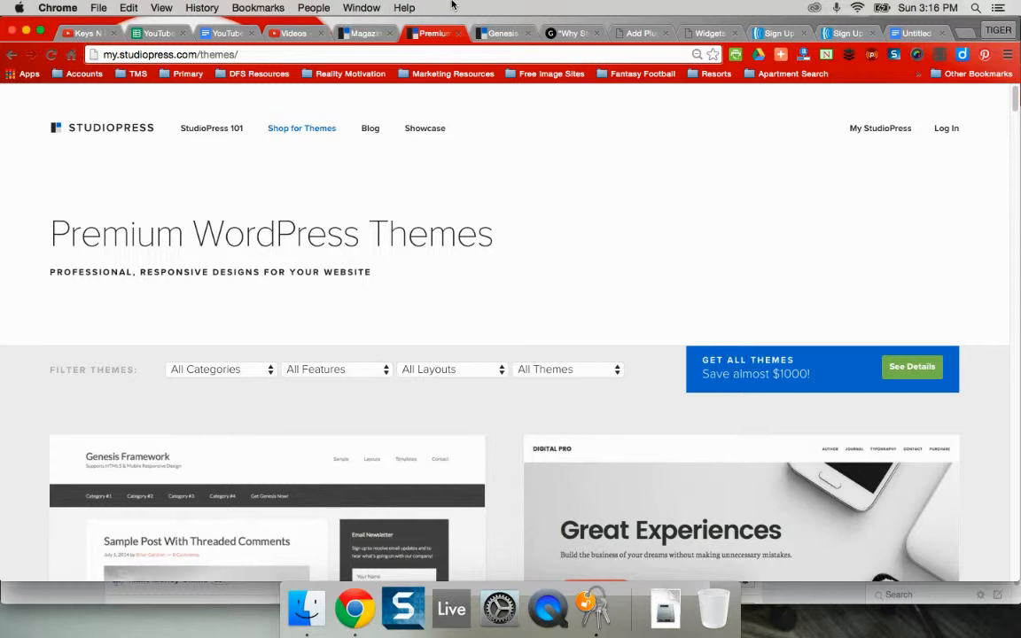
pyautogui.moveTo(440, 15)
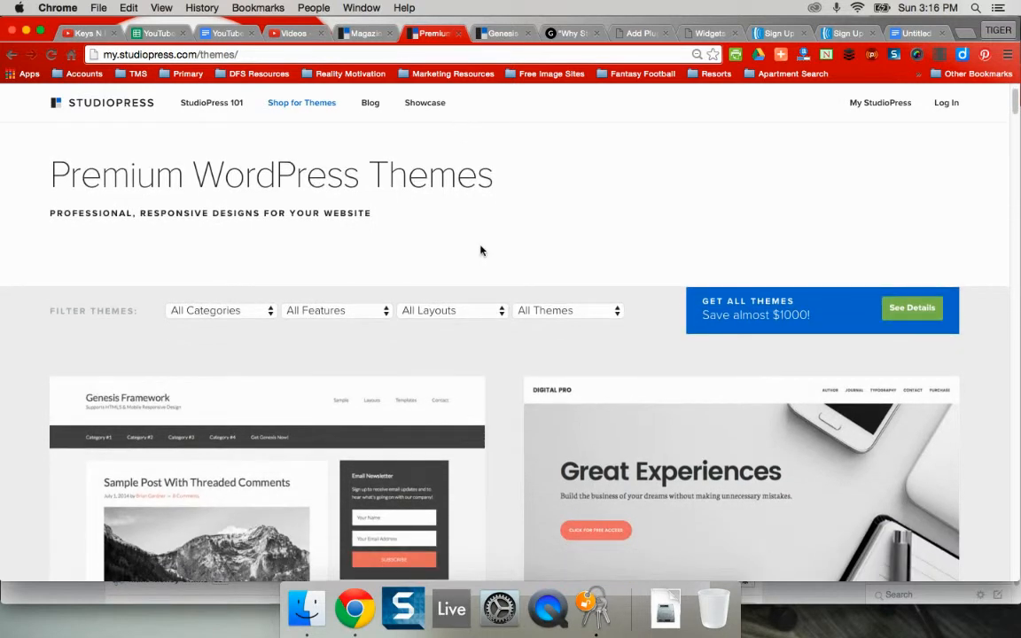
pyautogui.scroll(-3)
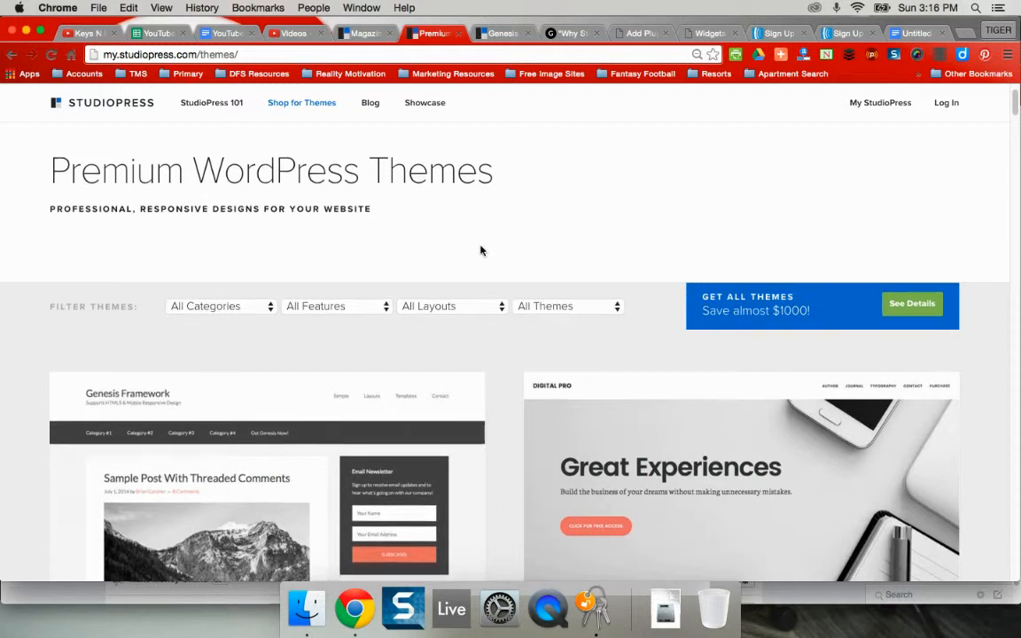
pyautogui.scroll(-3)
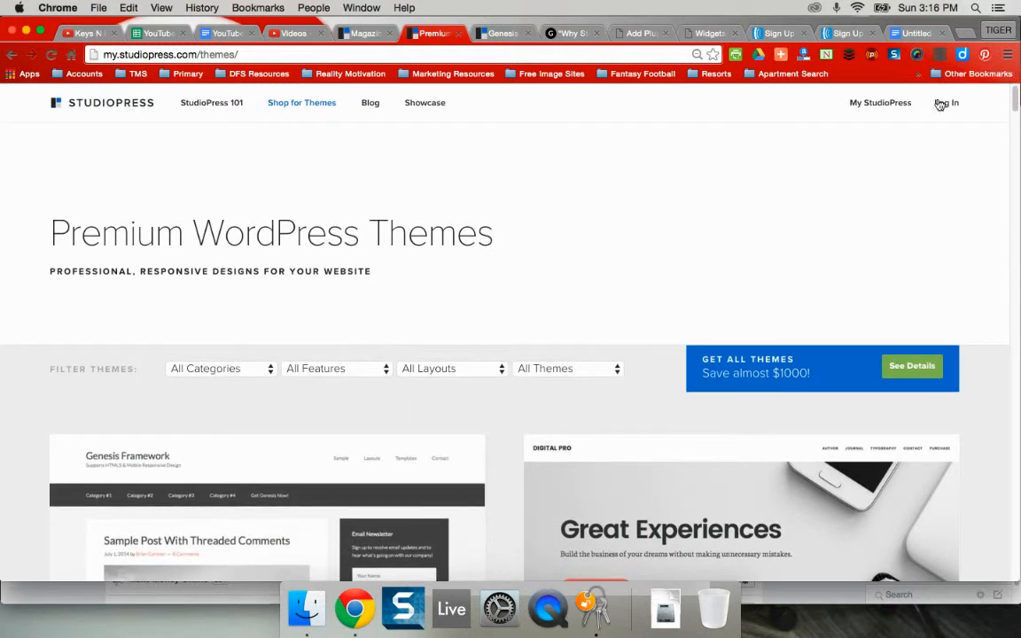
pyautogui.moveTo(756, 5)
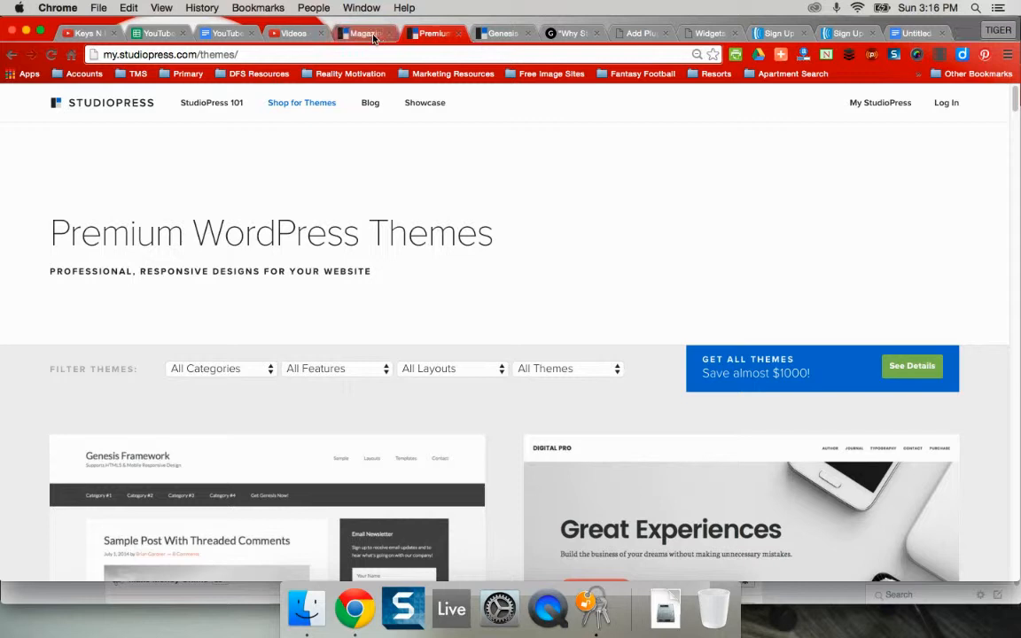
pyautogui.click(363, 32)
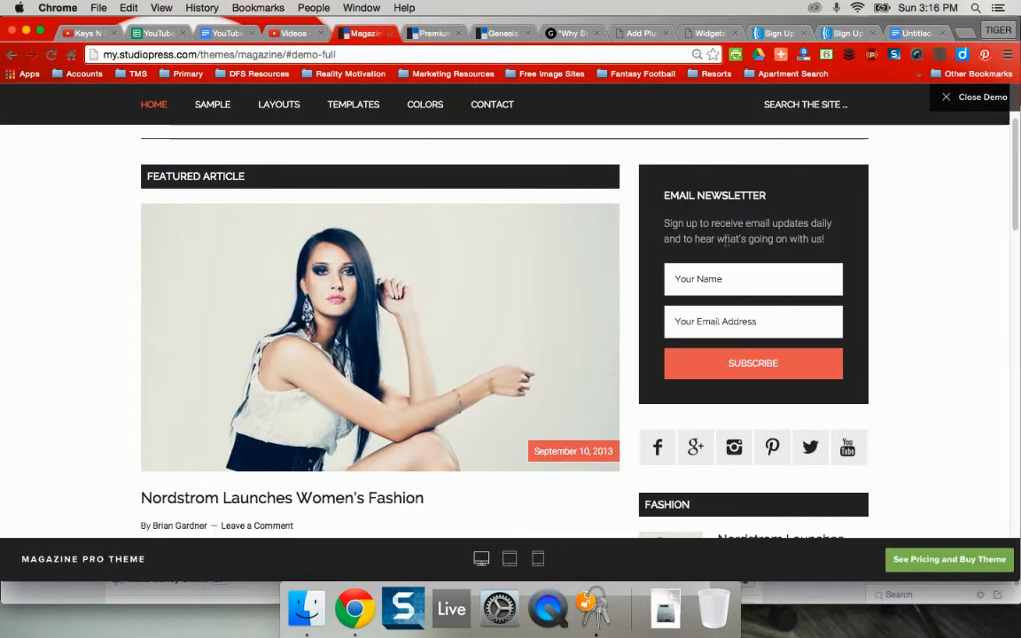
pyautogui.moveTo(718, 254)
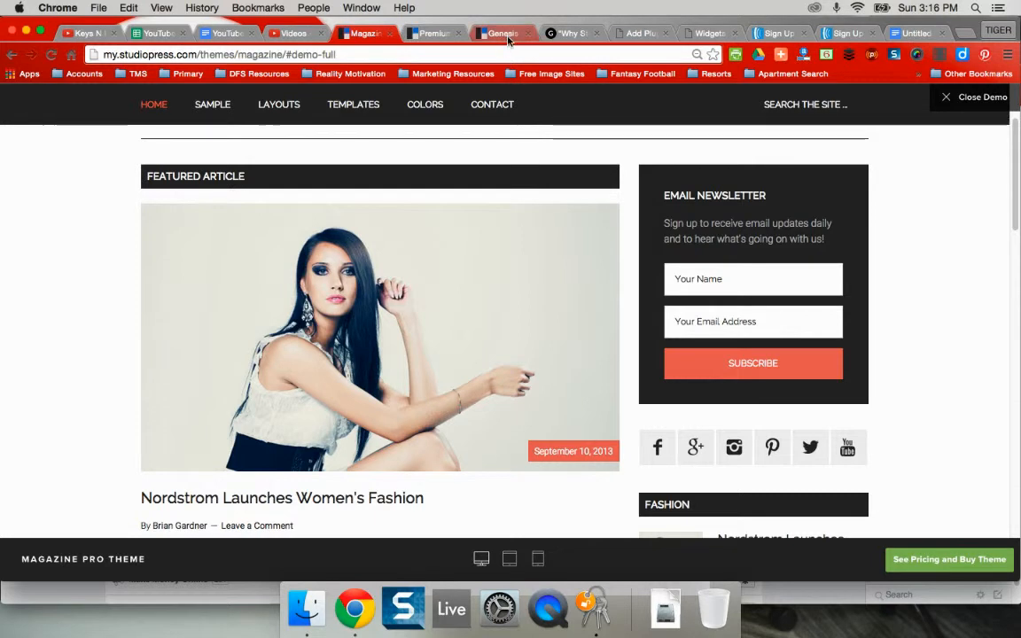
# - Scroll through the Genesis Framework demo's email signup, then go back to the premium themes catalogue
pyautogui.click(502, 32)
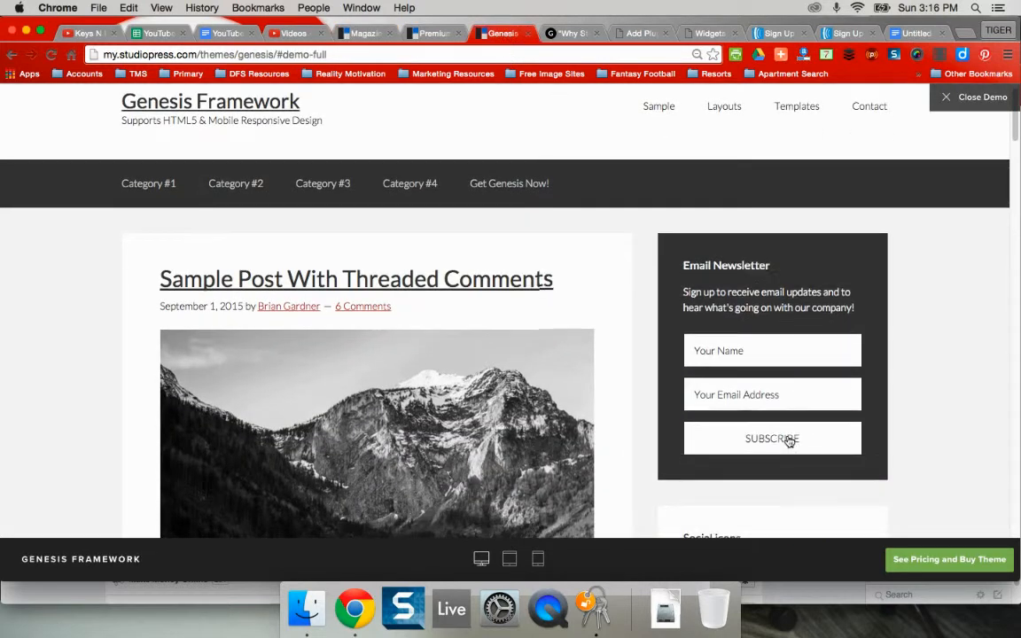
pyautogui.scroll(-3)
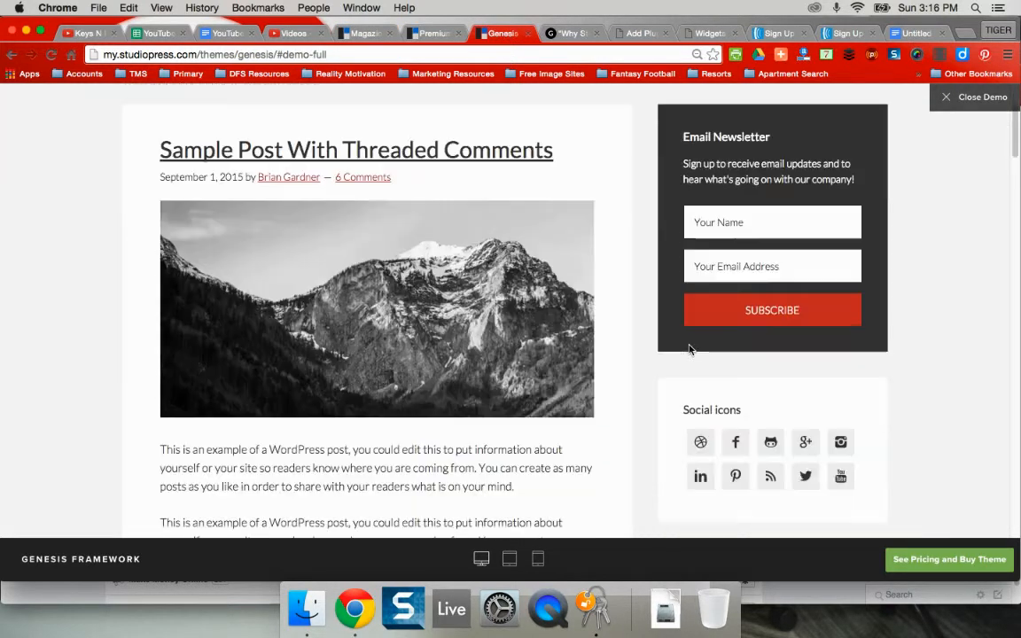
pyautogui.scroll(3)
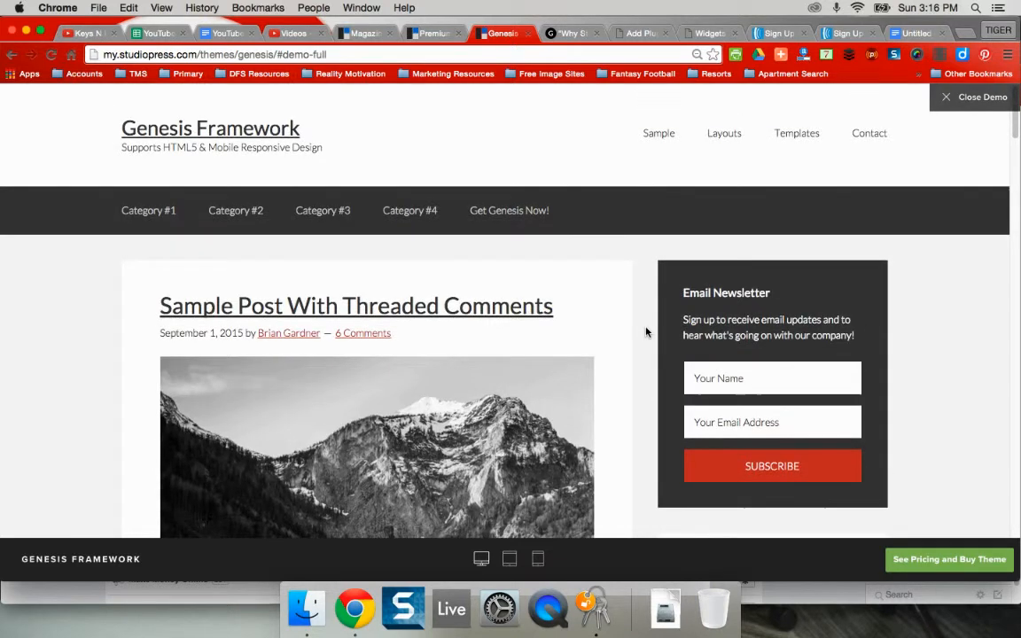
pyautogui.moveTo(458, 165)
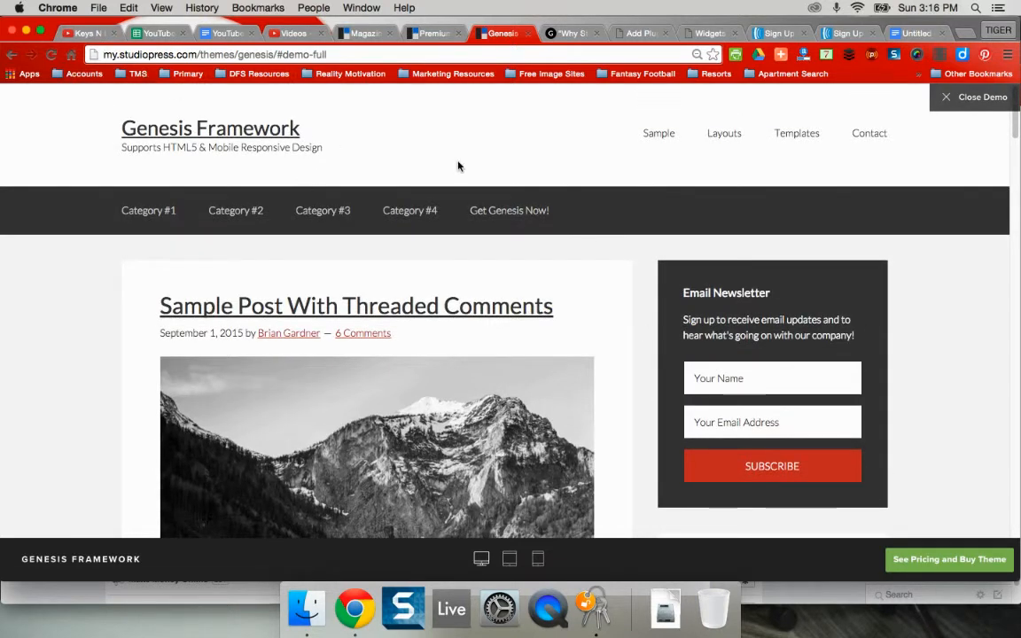
pyautogui.scroll(-3)
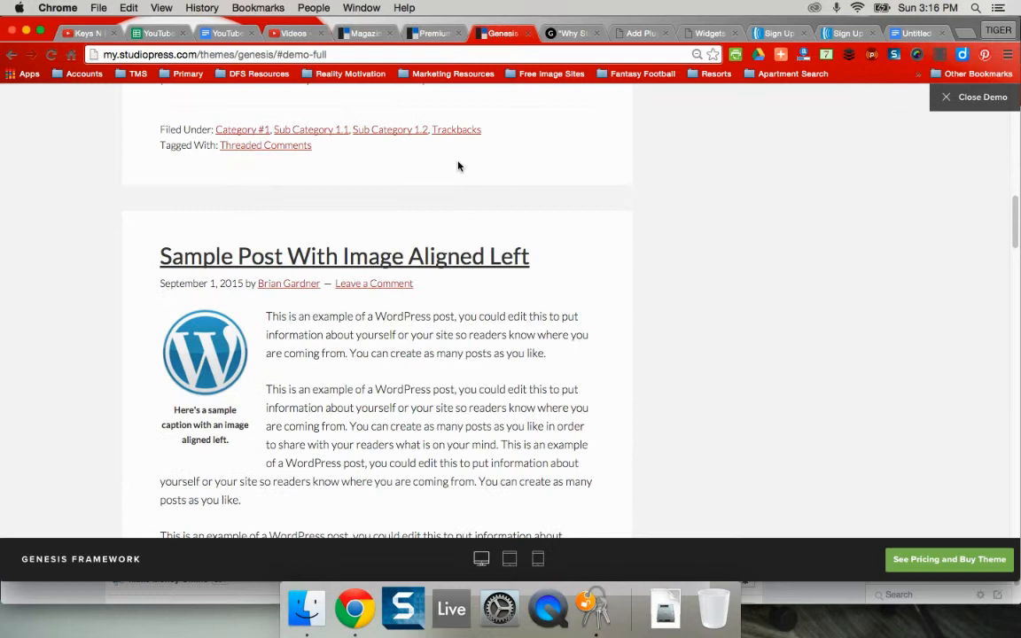
pyautogui.scroll(-3)
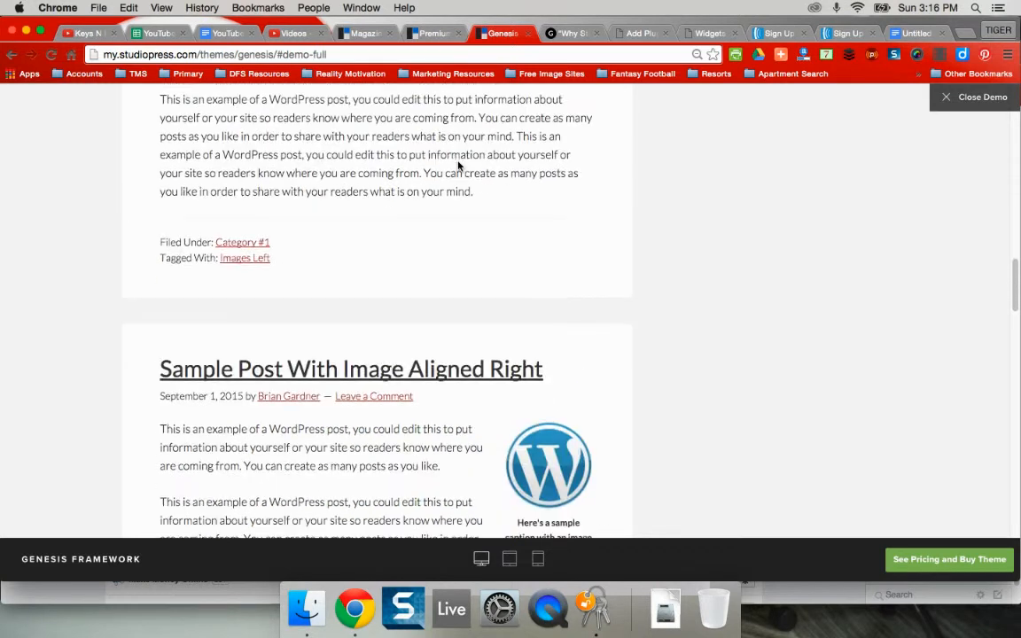
pyautogui.scroll(3)
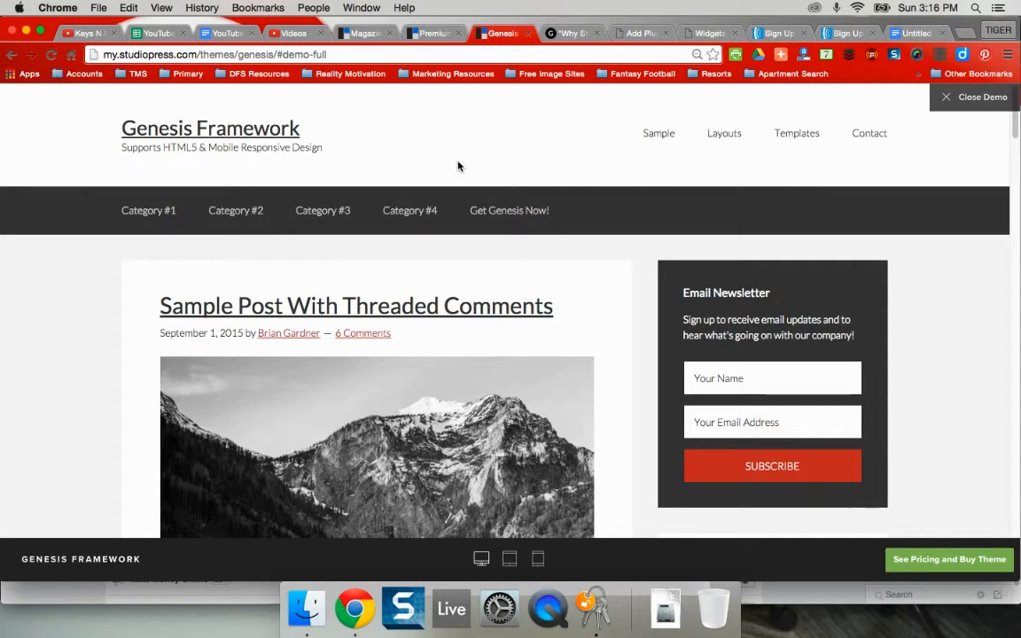
pyautogui.moveTo(638, 310)
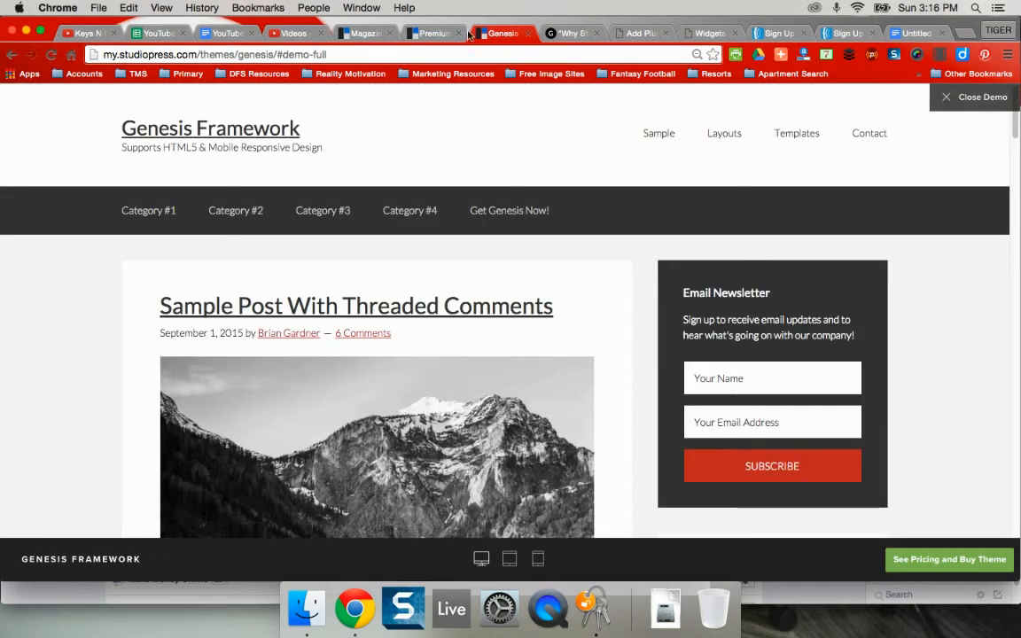
pyautogui.click(434, 32)
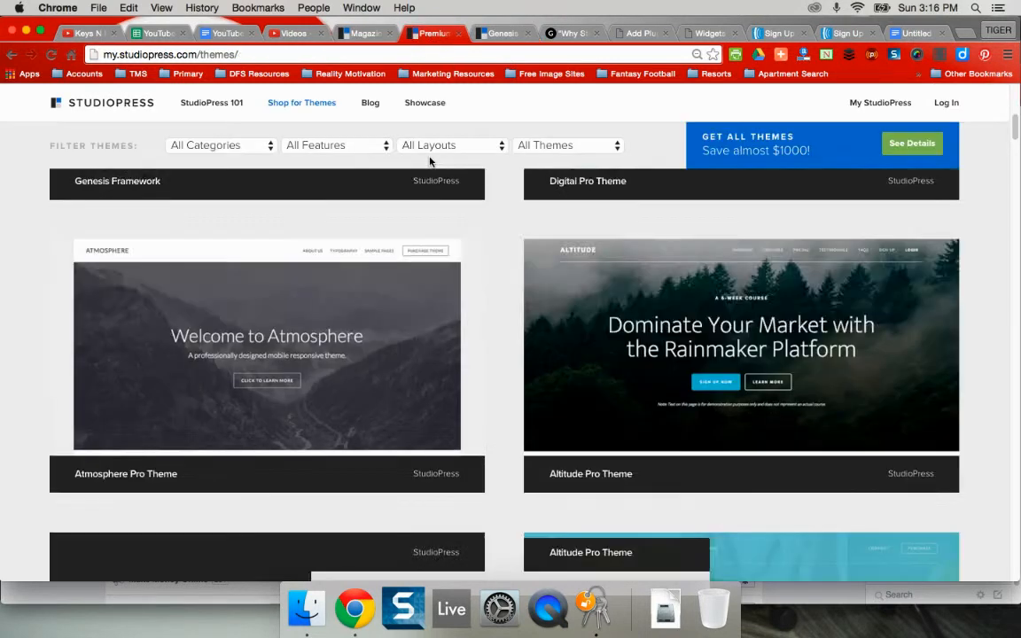
pyautogui.scroll(3)
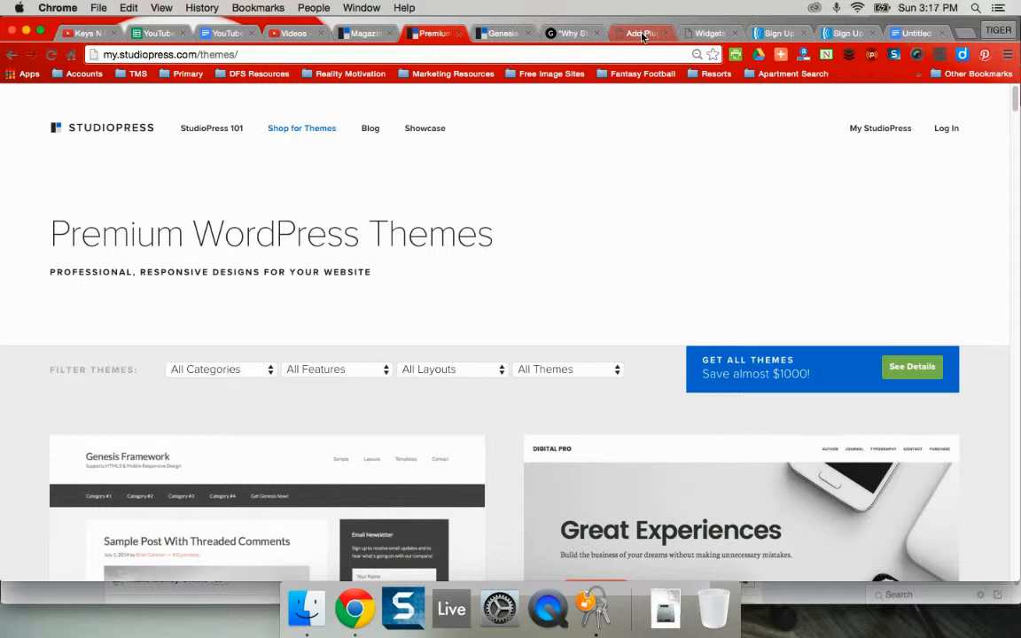
pyautogui.moveTo(640, 33)
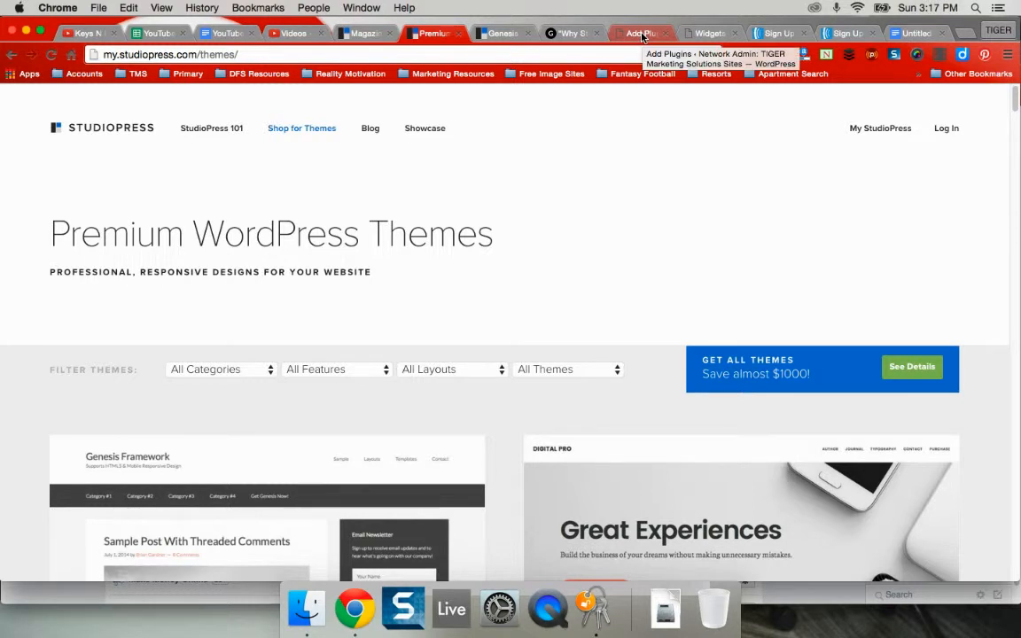
# - Search Add Plugins for 'genesis enews extended', which shows as already installed
pyautogui.click(641, 33)
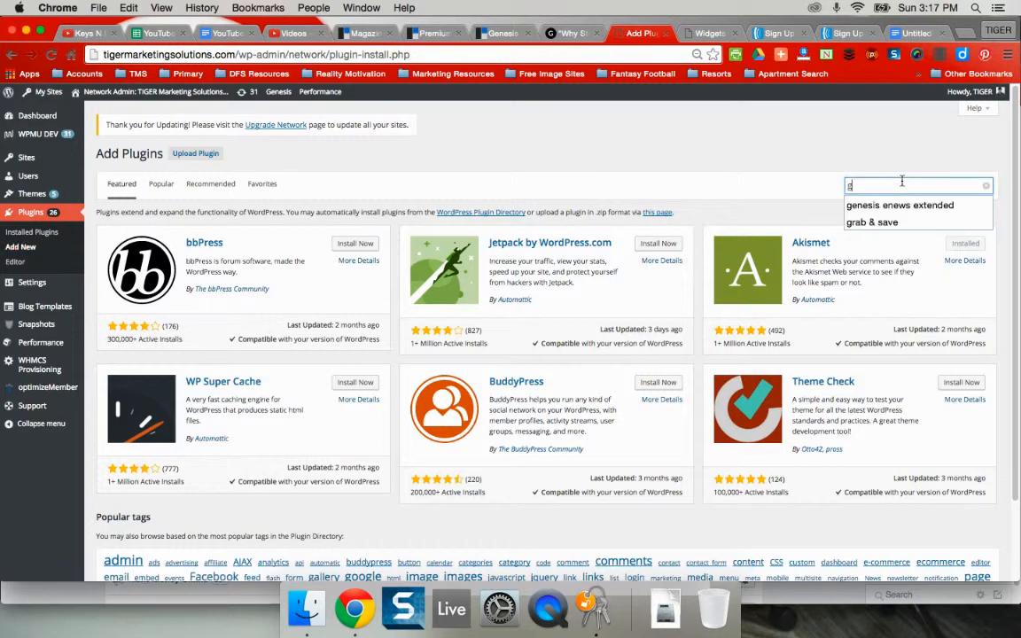
pyautogui.click(898, 204)
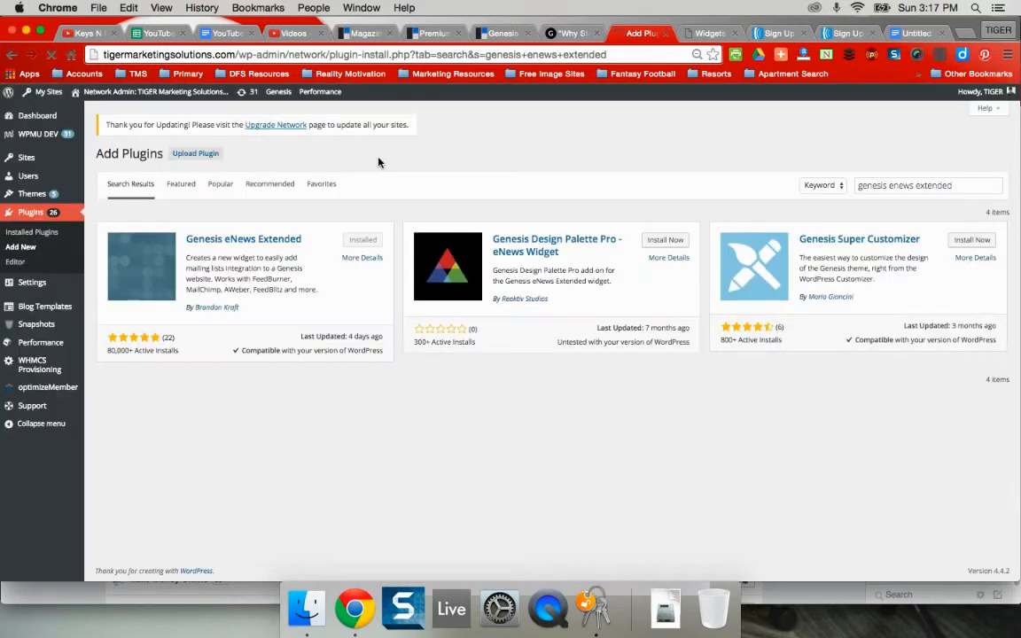
pyautogui.moveTo(368, 166)
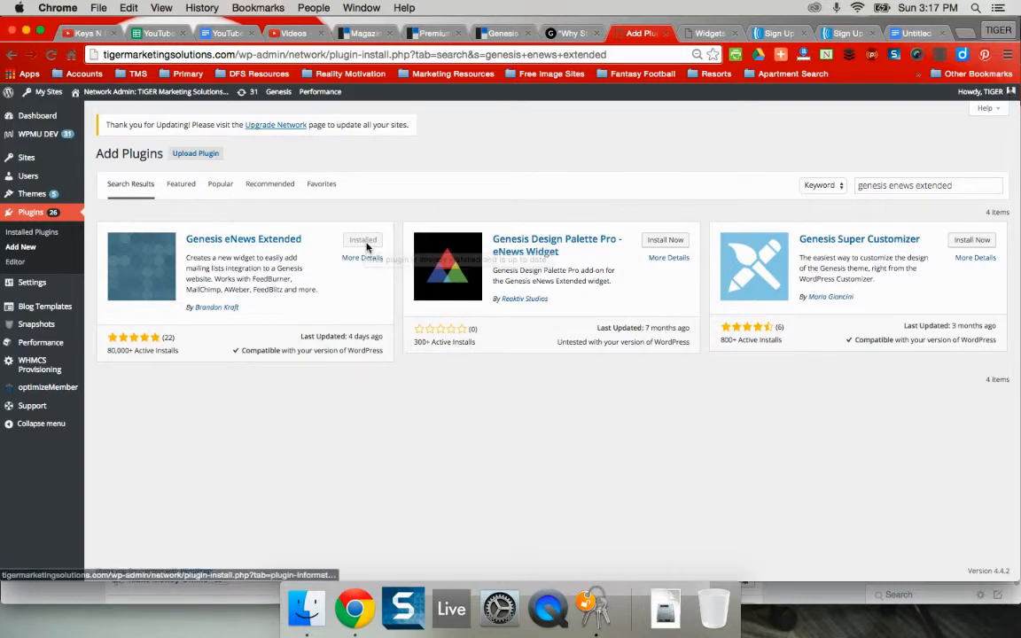
pyautogui.moveTo(362, 239)
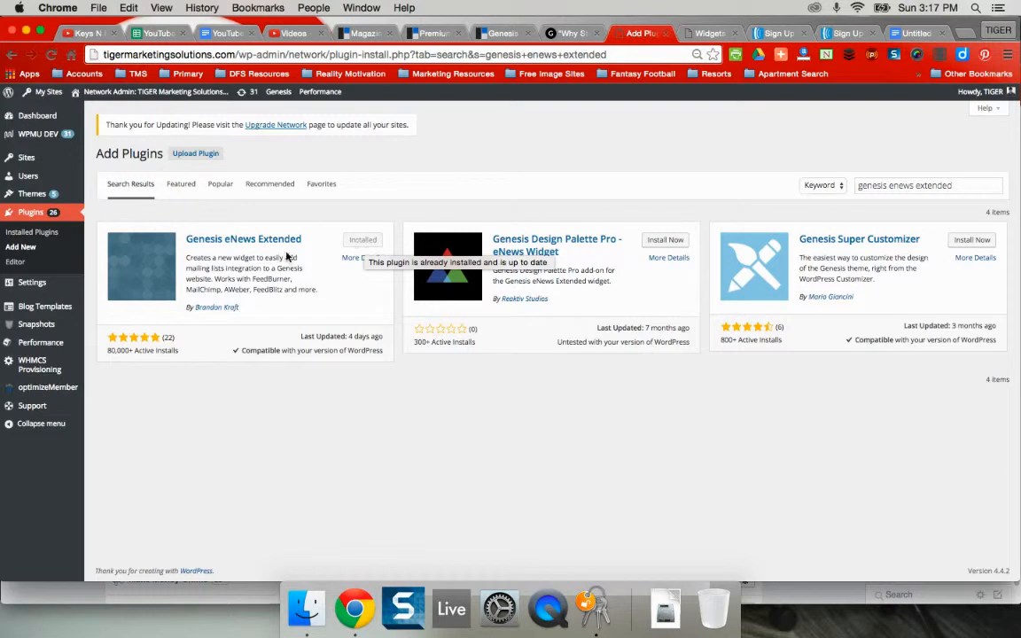
pyautogui.moveTo(227, 321)
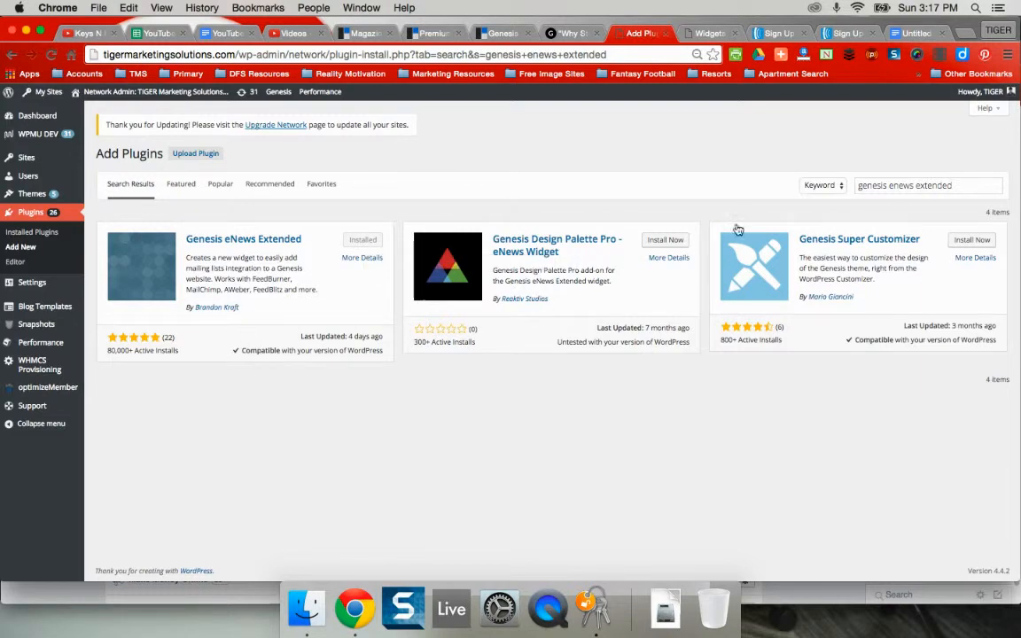
pyautogui.moveTo(527, 124)
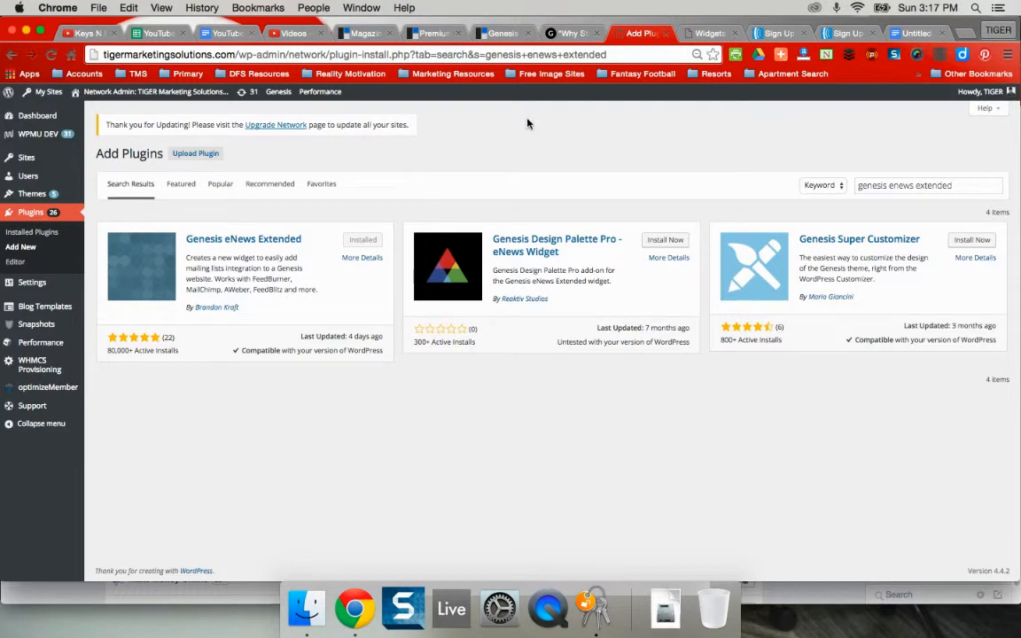
pyautogui.moveTo(662, 171)
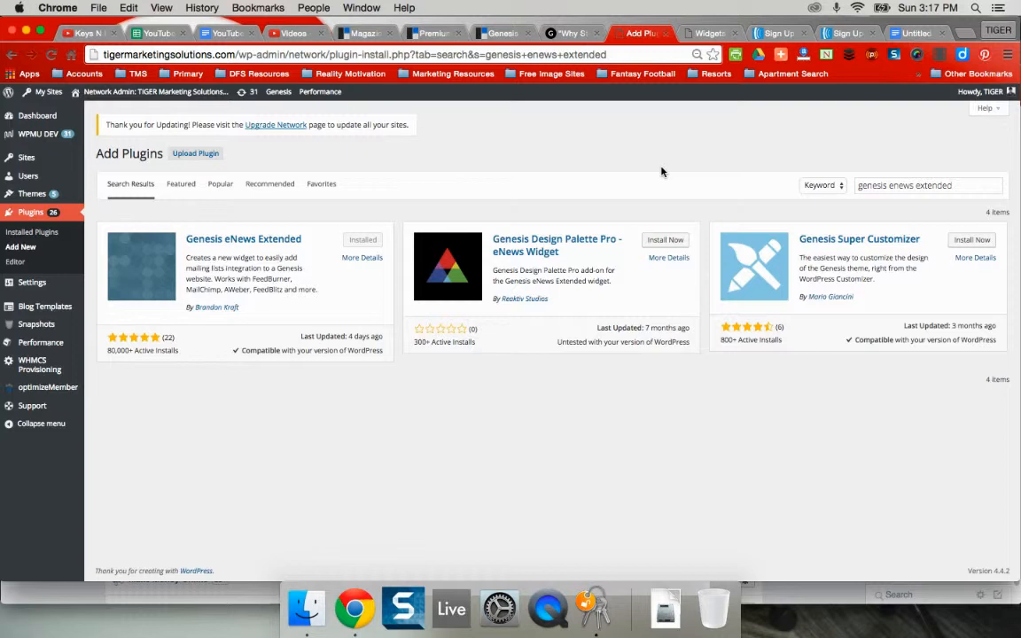
pyautogui.moveTo(656, 227)
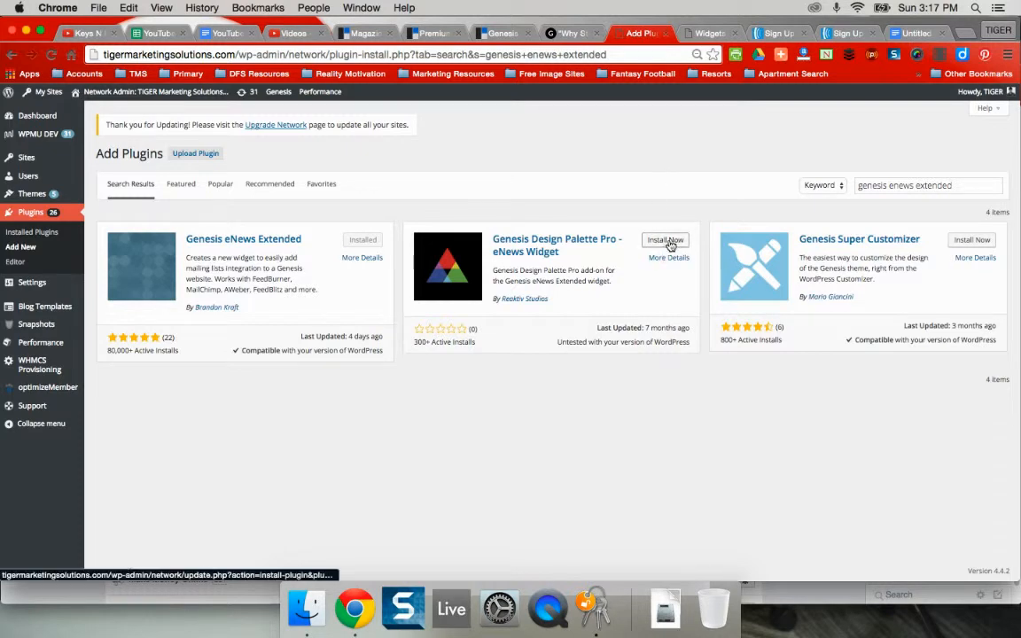
pyautogui.moveTo(641, 157)
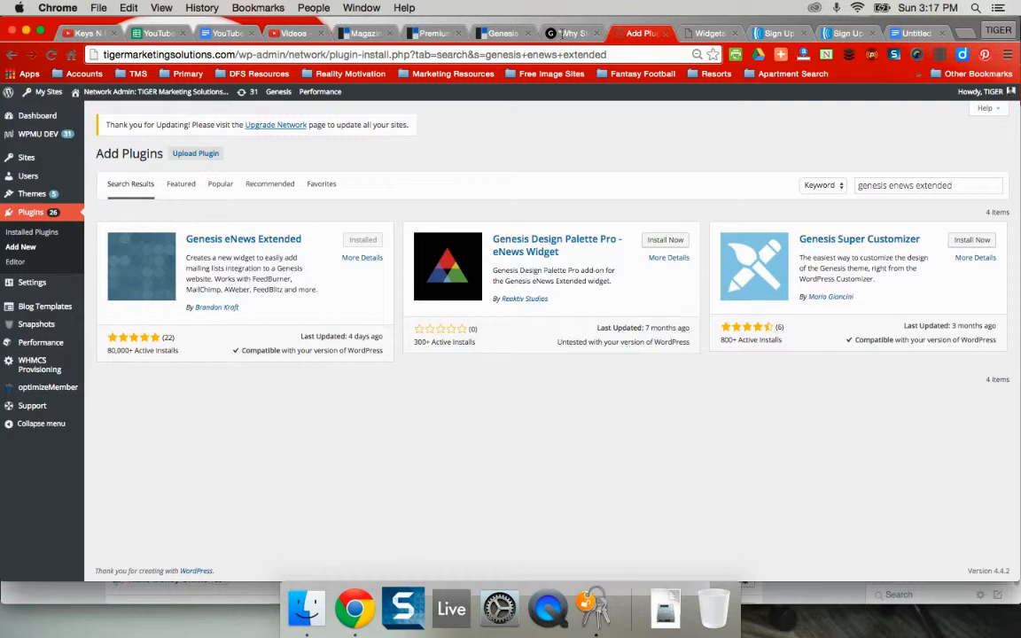
pyautogui.moveTo(732, 158)
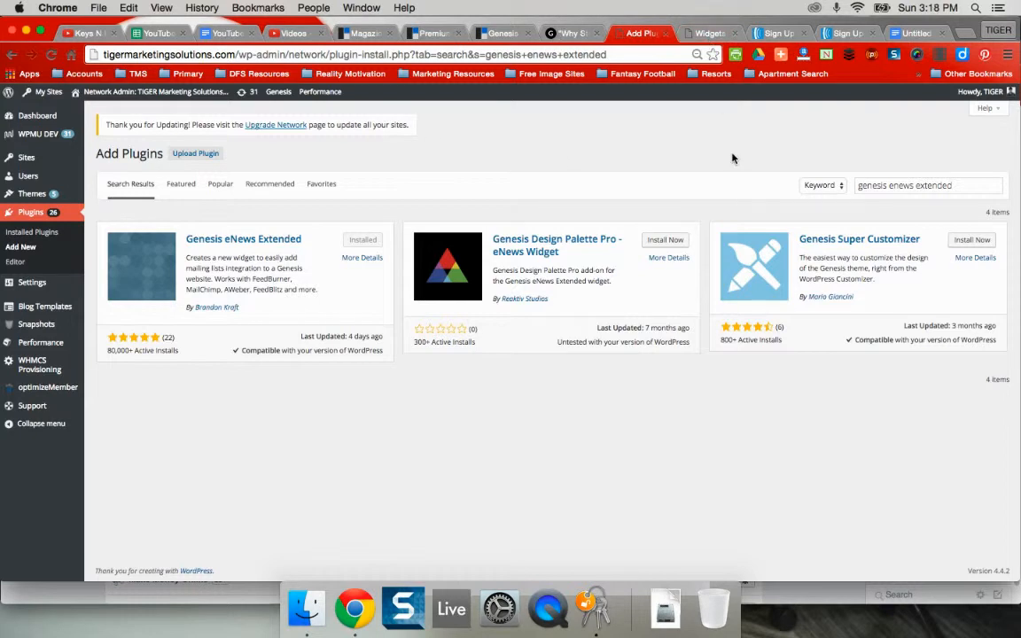
pyautogui.moveTo(736, 149)
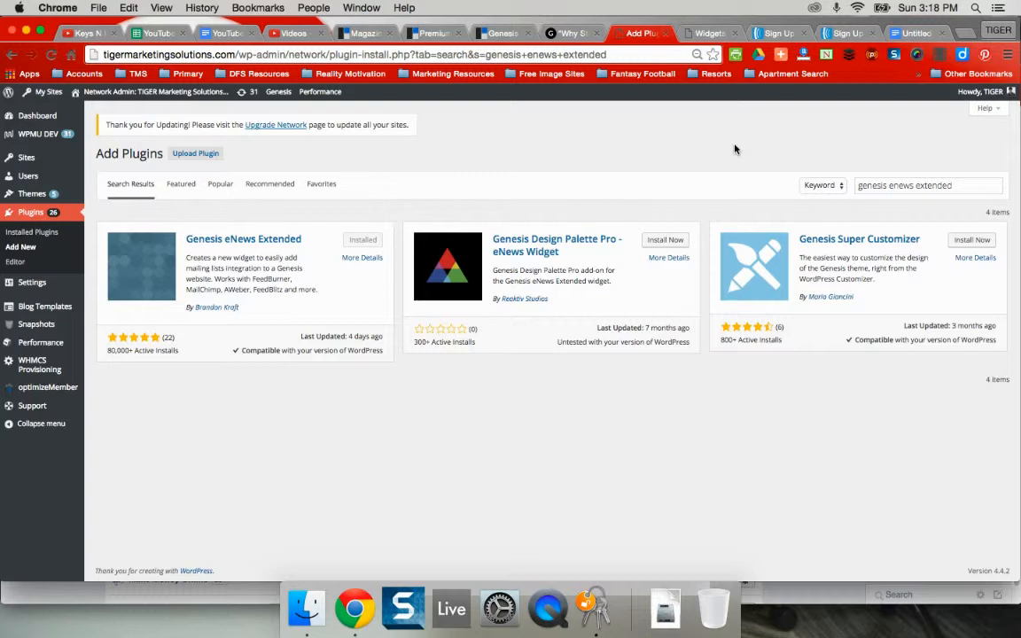
pyautogui.moveTo(586, 256)
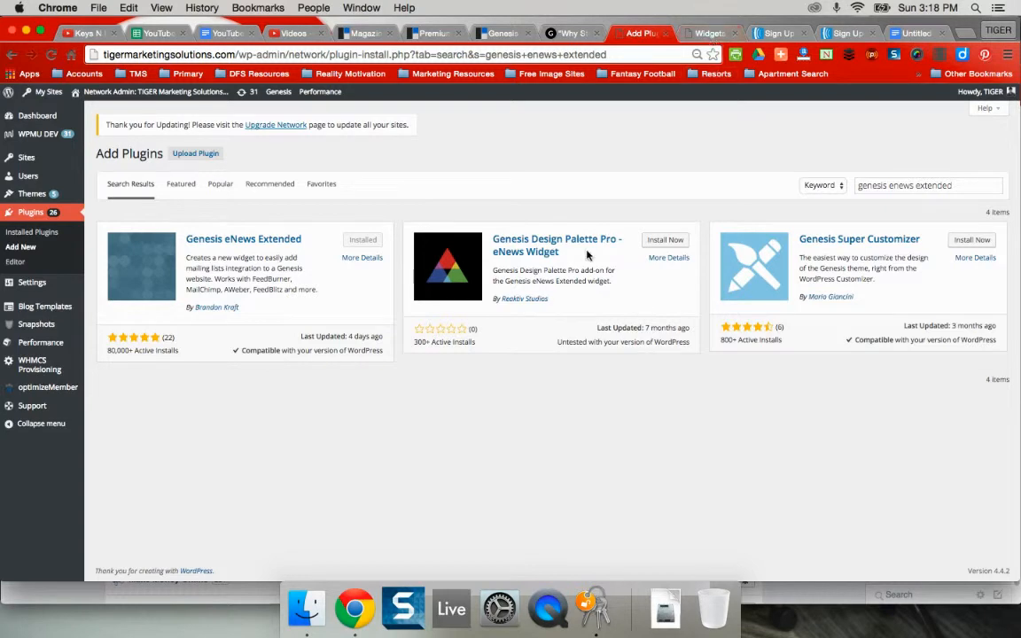
pyautogui.moveTo(461, 129)
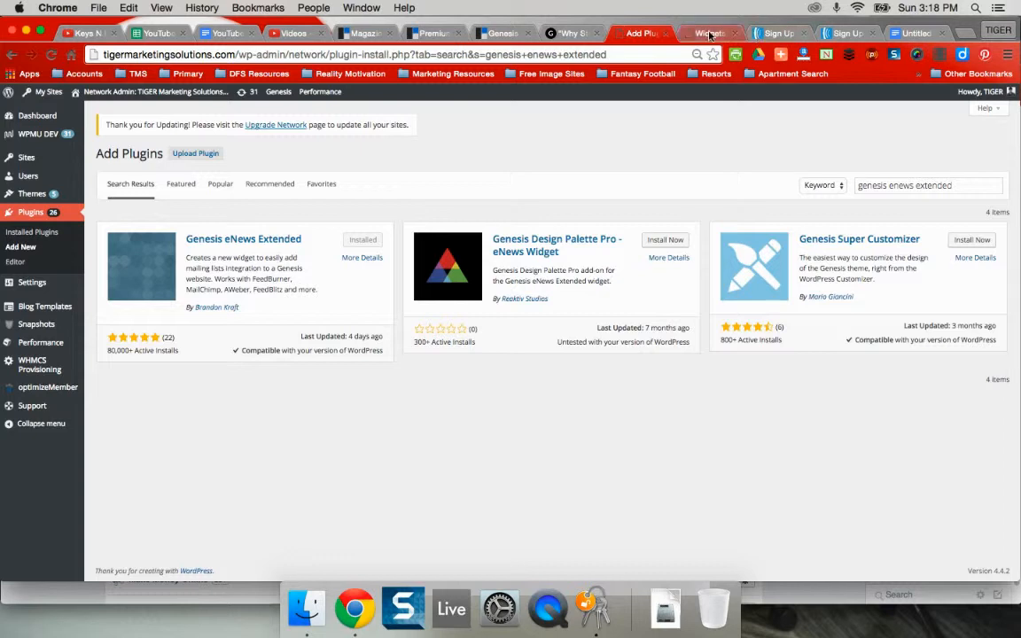
# - Scroll the Primary Sidebar's eNews Extended widget to its Form Action, field names and Hidden Fields
pyautogui.click(709, 33)
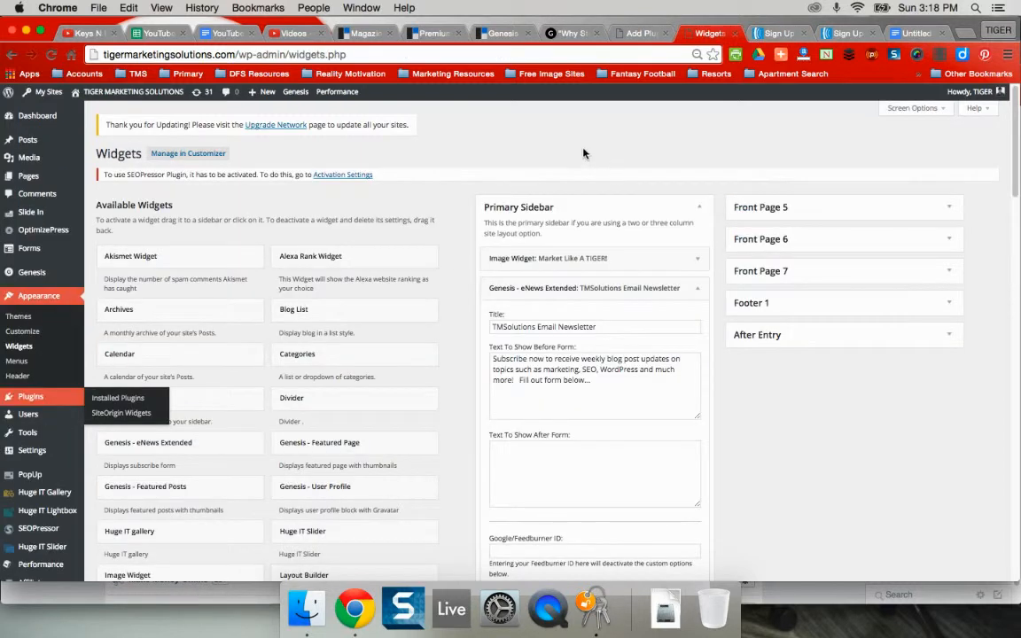
pyautogui.scroll(-3)
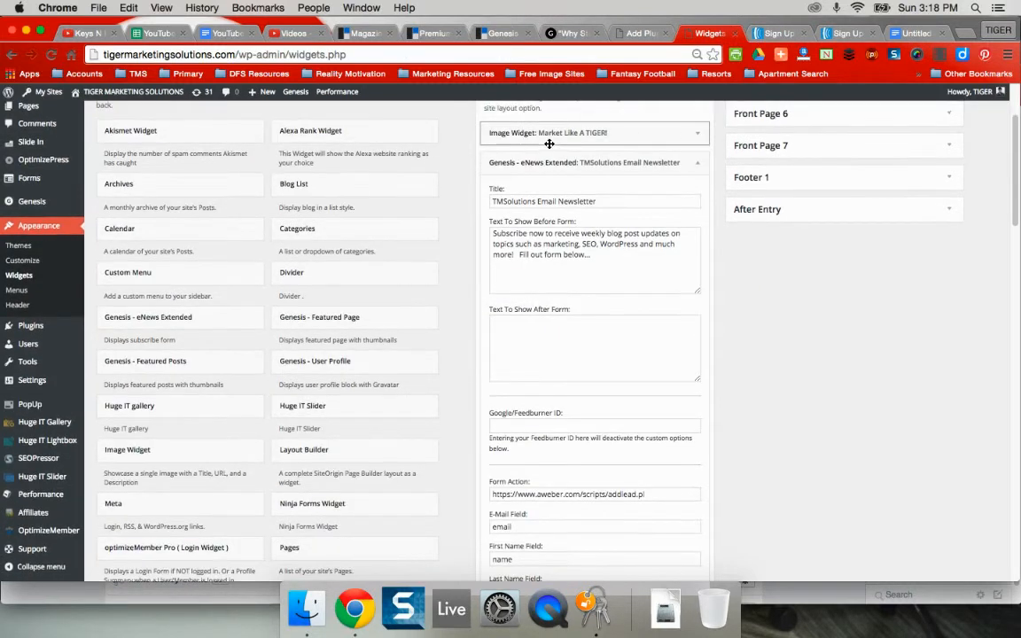
pyautogui.scroll(3)
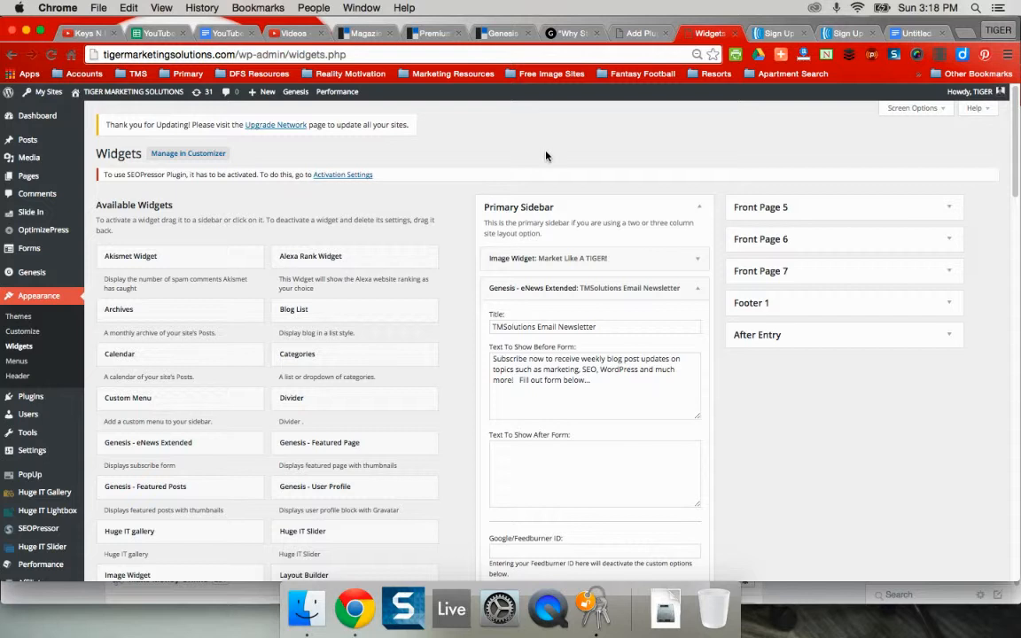
pyautogui.scroll(-3)
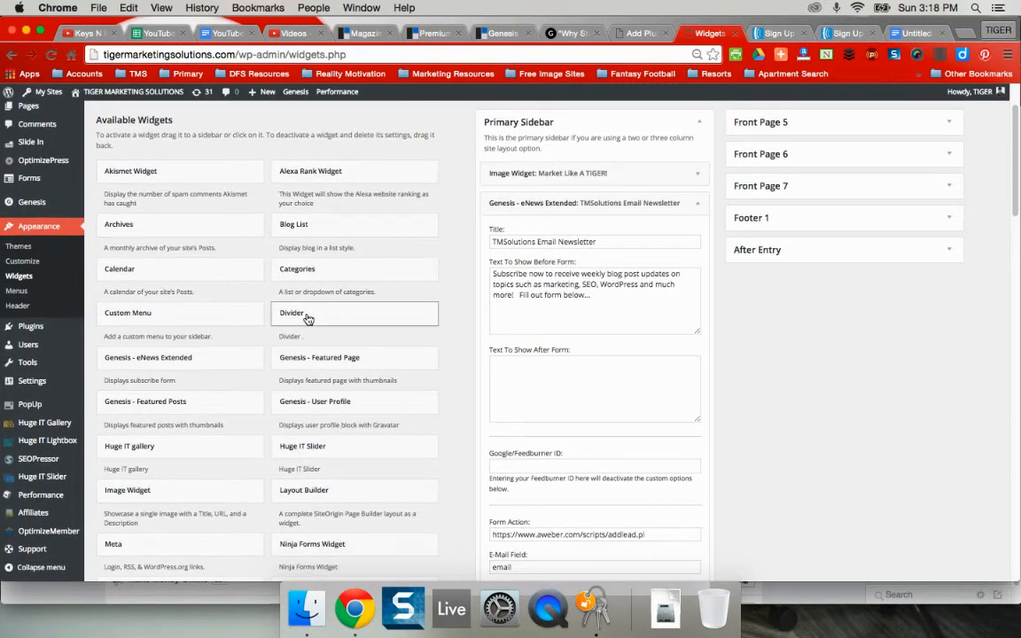
pyautogui.scroll(-3)
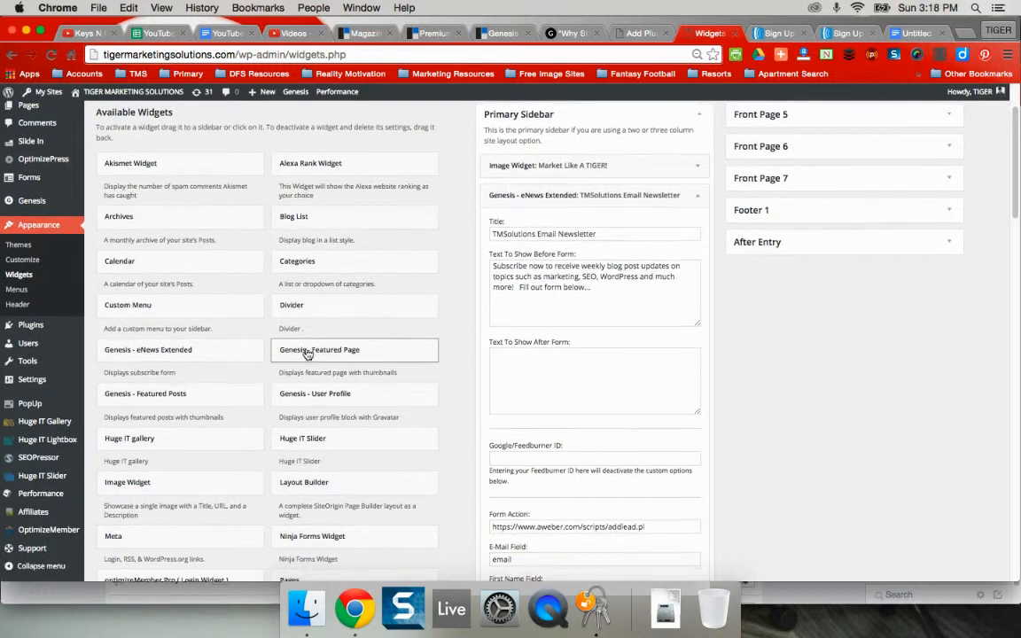
pyautogui.scroll(-3)
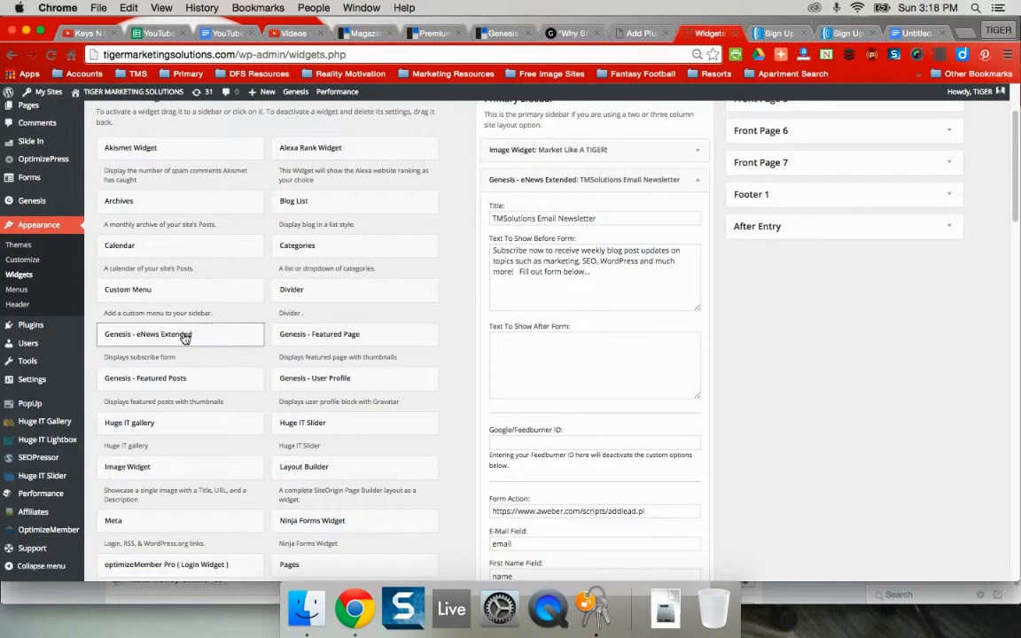
pyautogui.scroll(3)
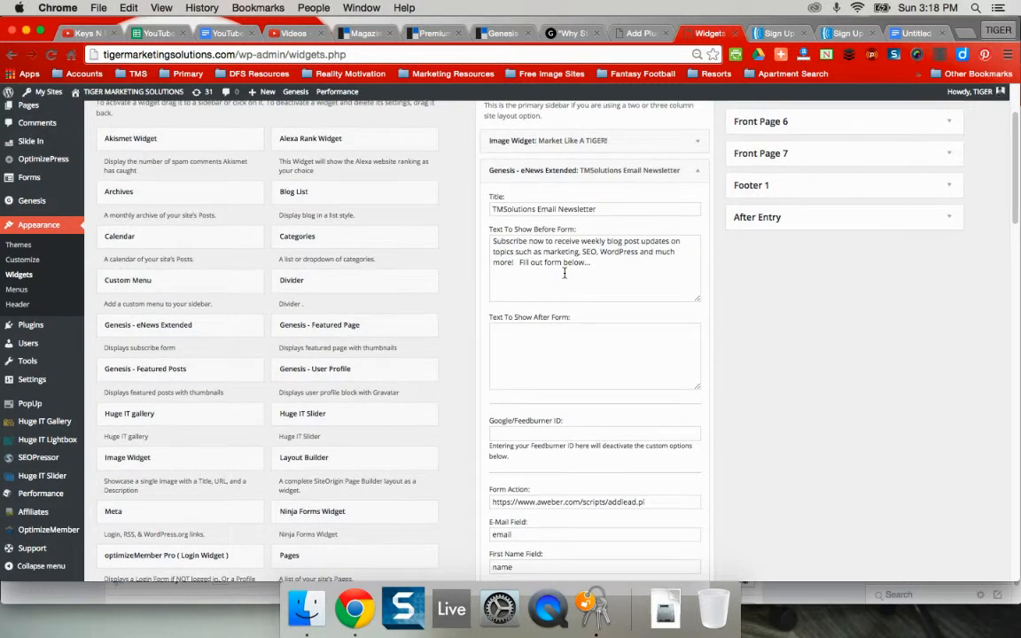
pyautogui.scroll(-3)
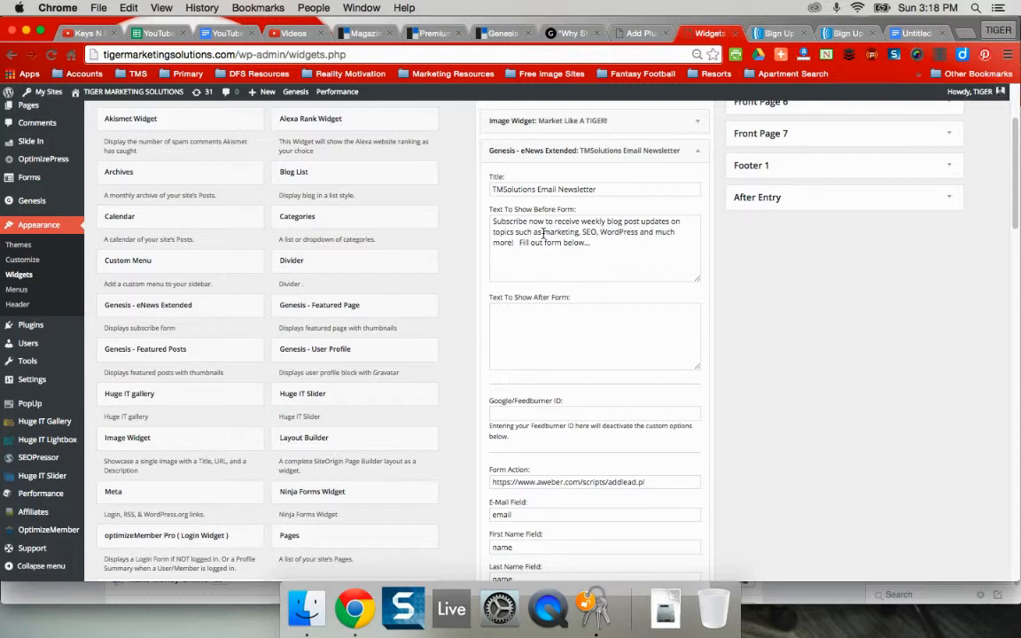
pyautogui.scroll(-3)
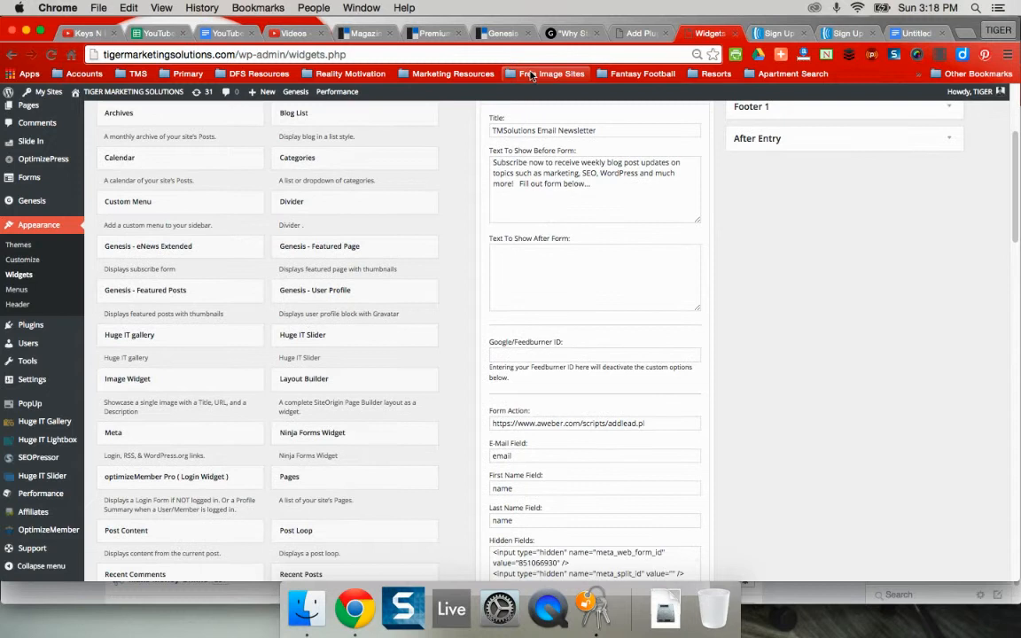
pyautogui.click(570, 33)
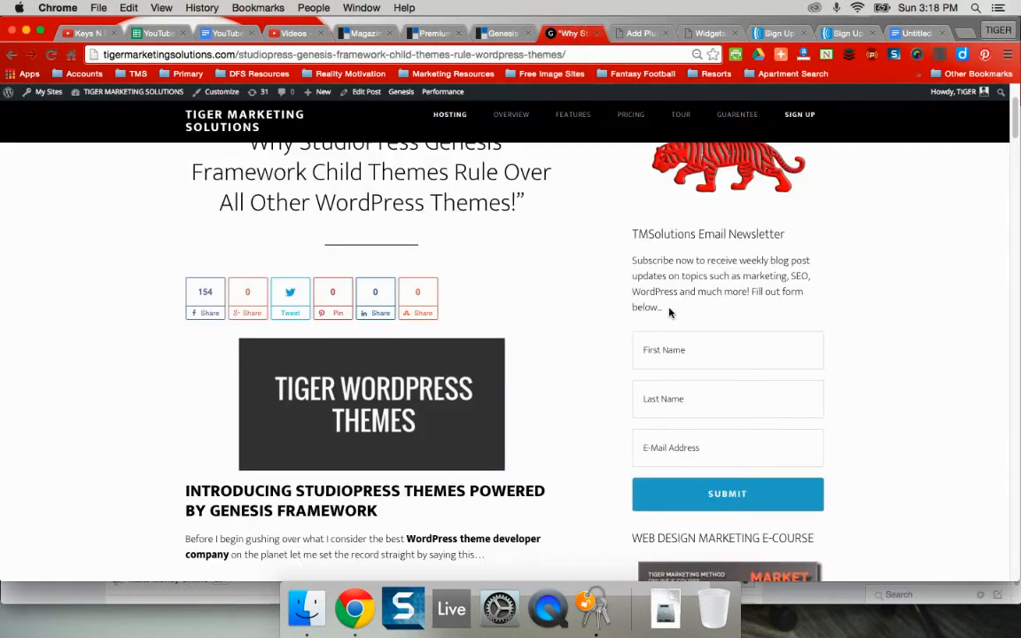
pyautogui.scroll(3)
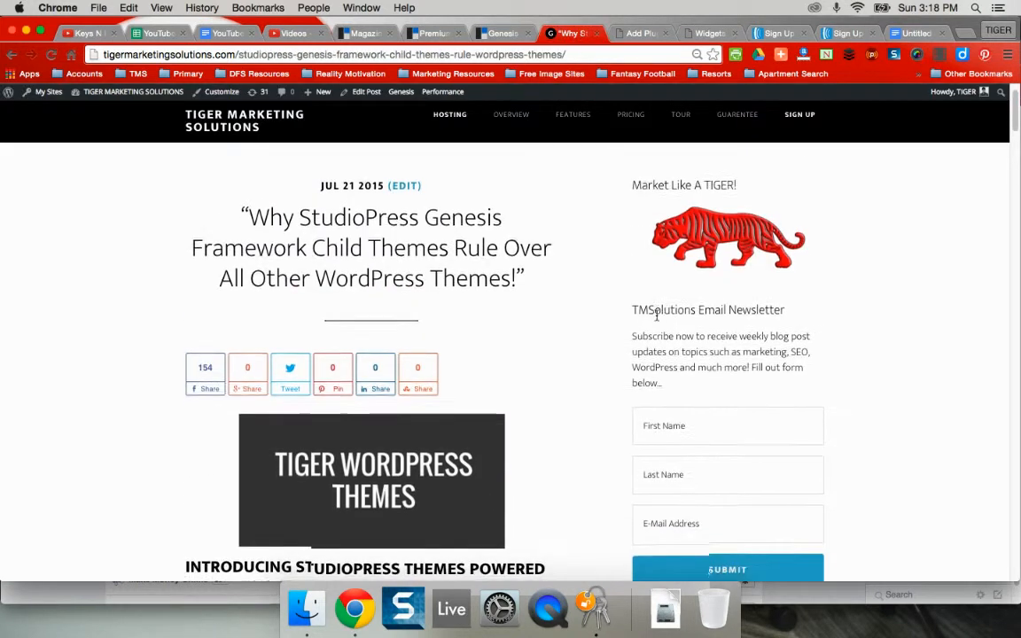
pyautogui.scroll(-3)
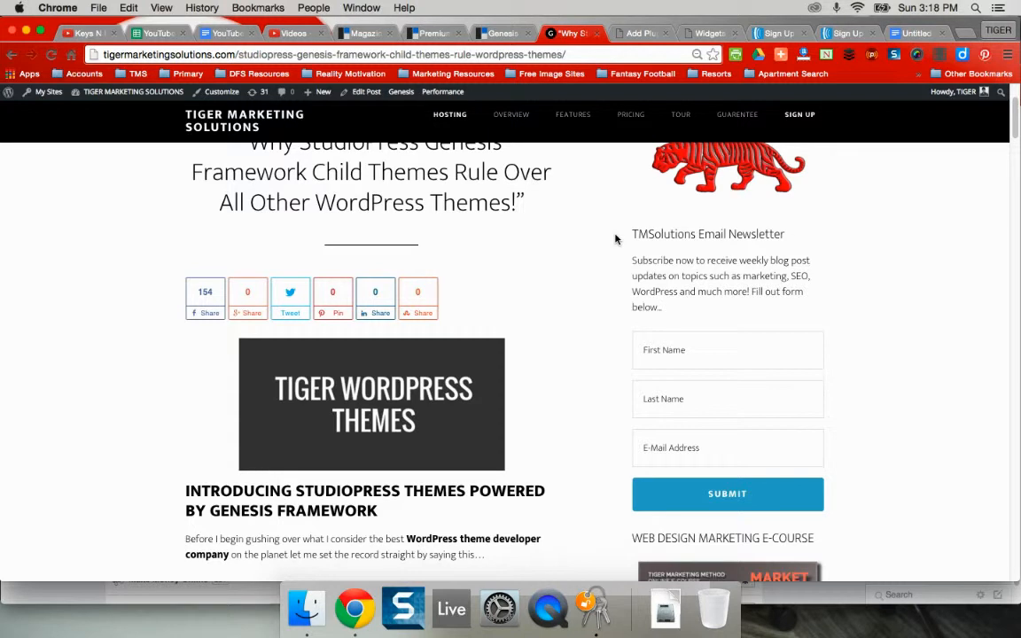
pyautogui.scroll(-3)
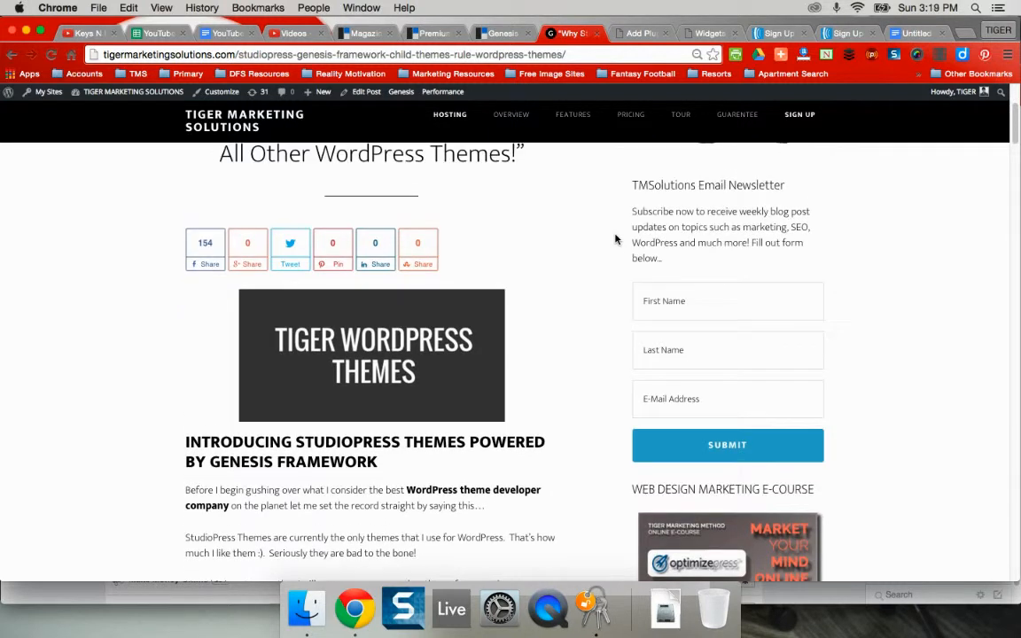
pyautogui.moveTo(621, 406)
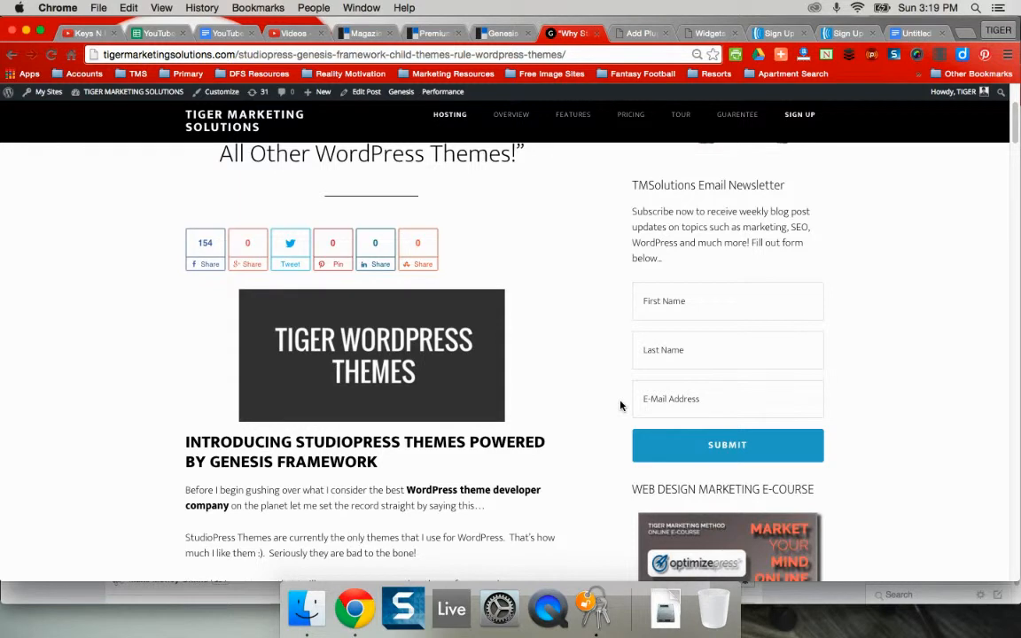
pyautogui.scroll(3)
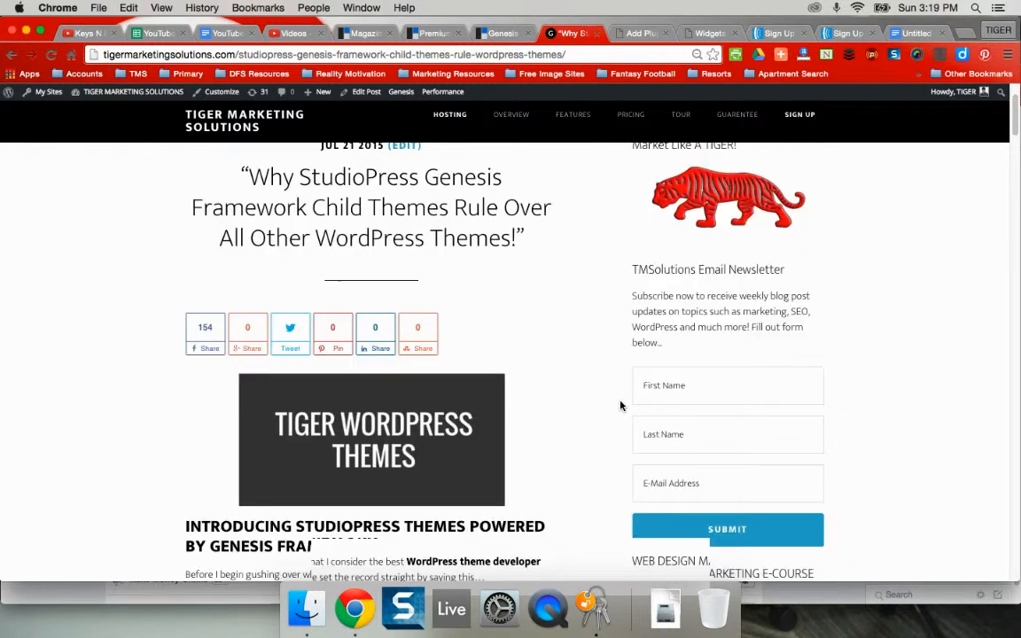
pyautogui.scroll(-3)
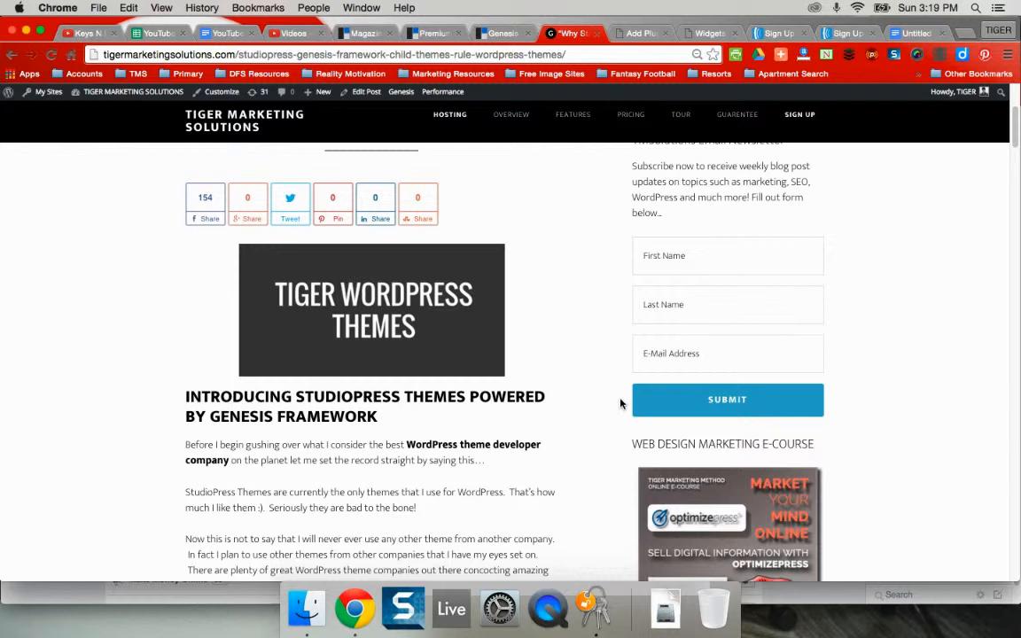
pyautogui.scroll(3)
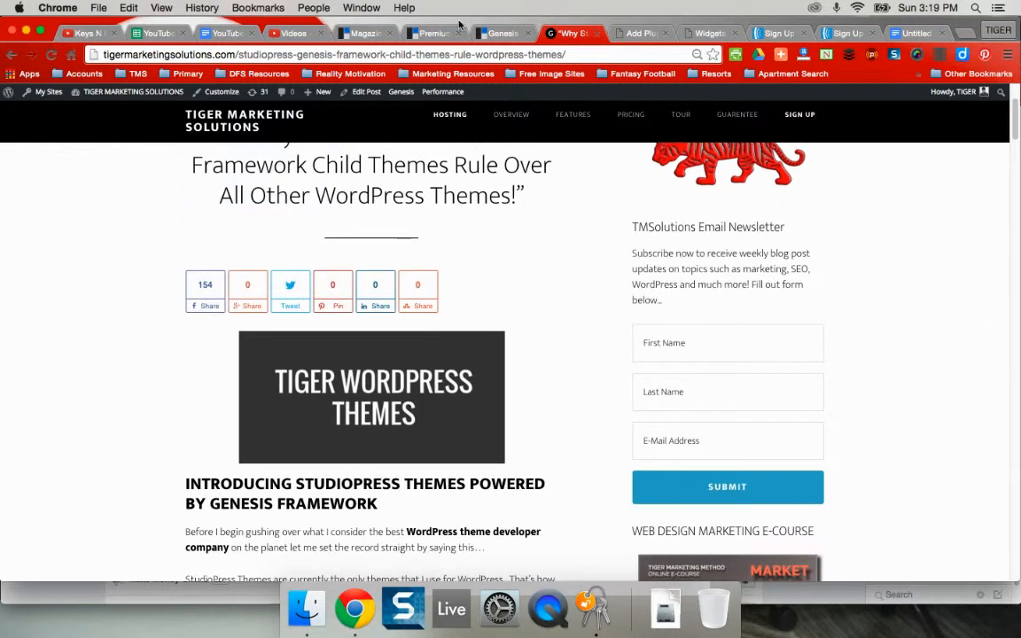
pyautogui.click(433, 32)
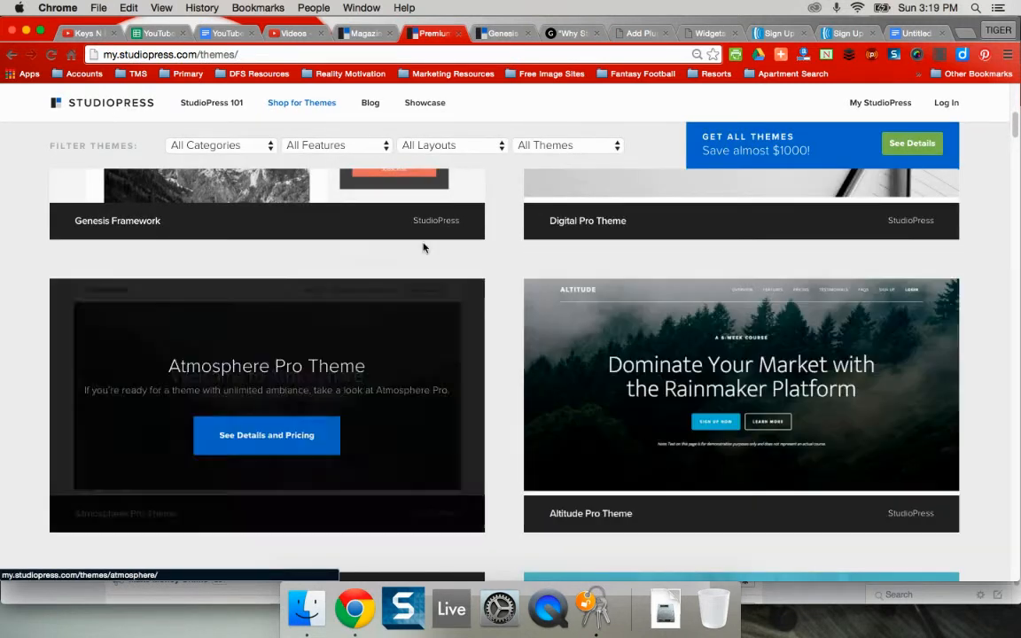
pyautogui.click(642, 33)
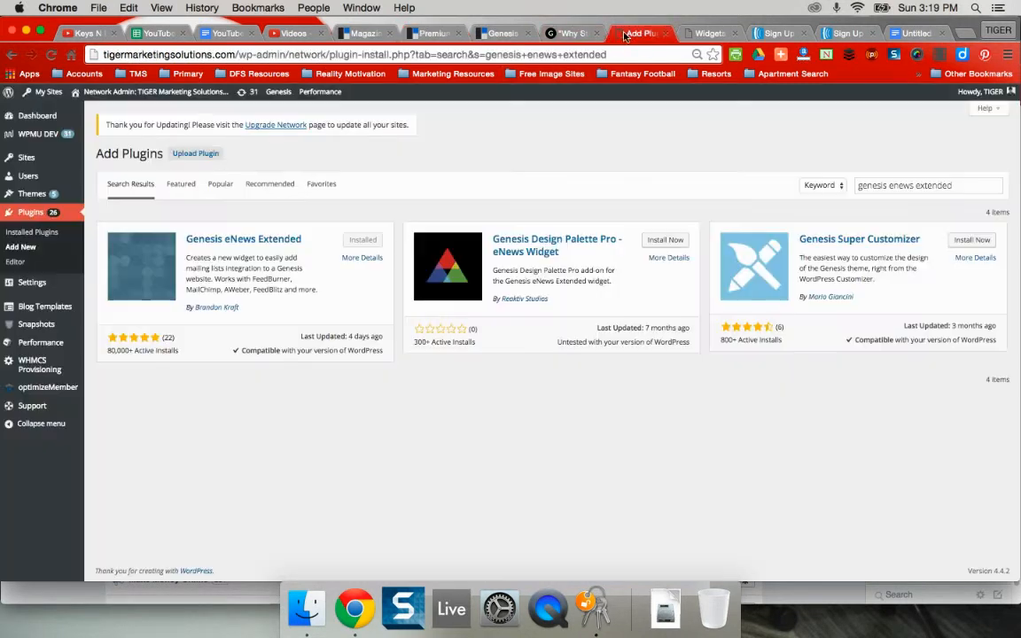
pyautogui.click(572, 33)
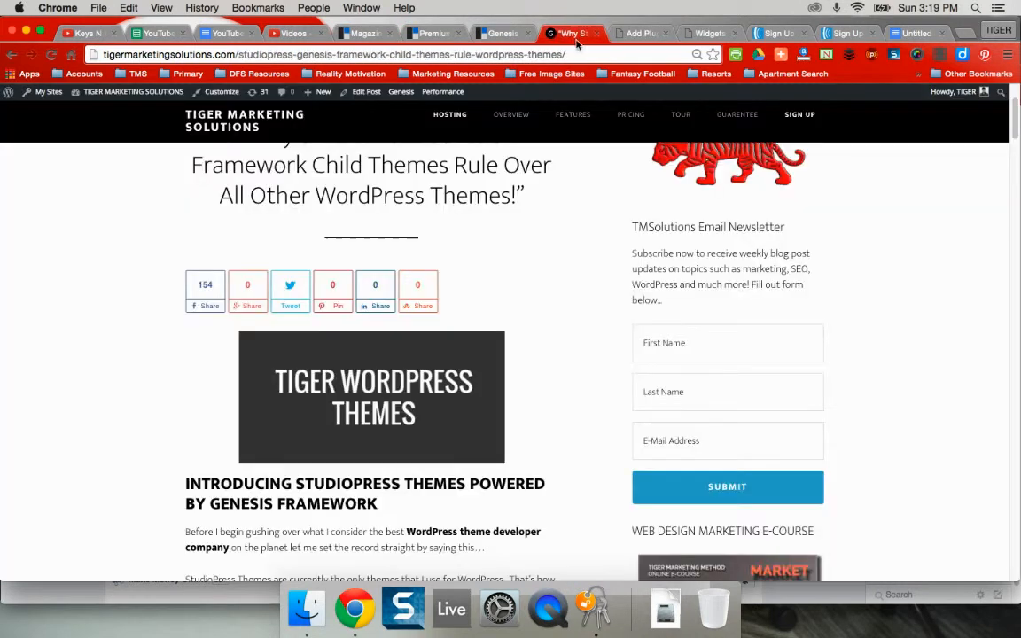
pyautogui.scroll(3)
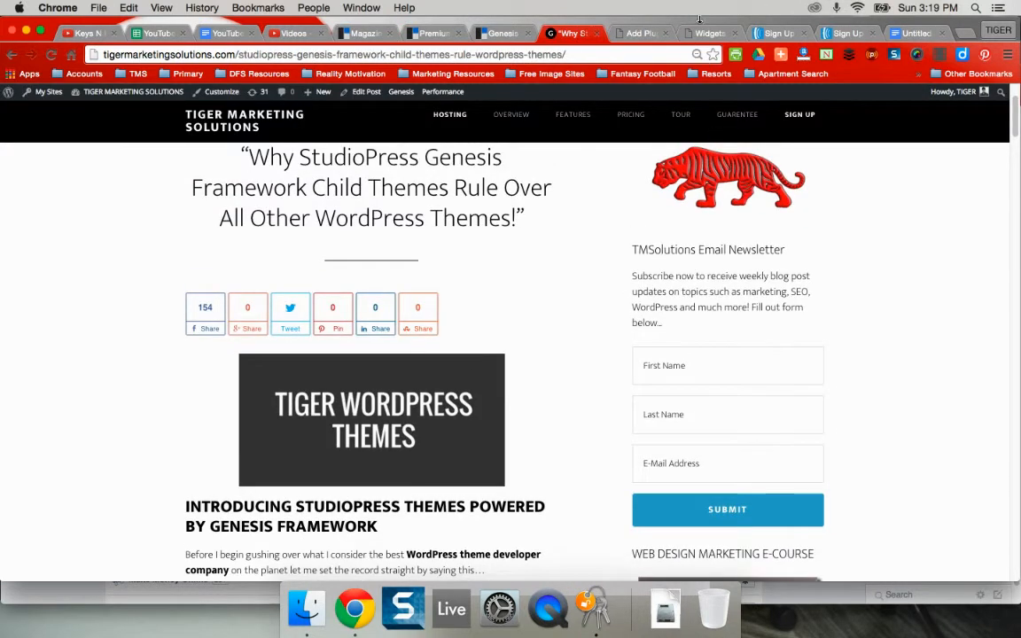
pyautogui.click(708, 32)
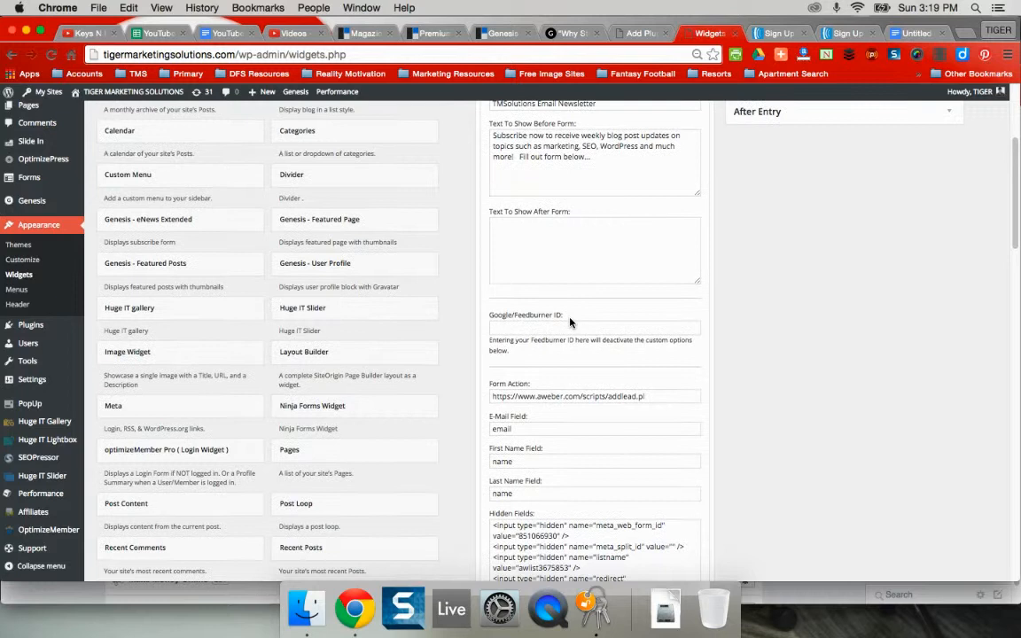
# - Review the widget's Hidden Fields and Form Action address, then go to AWeber's Sign Up Forms
pyautogui.scroll(-3)
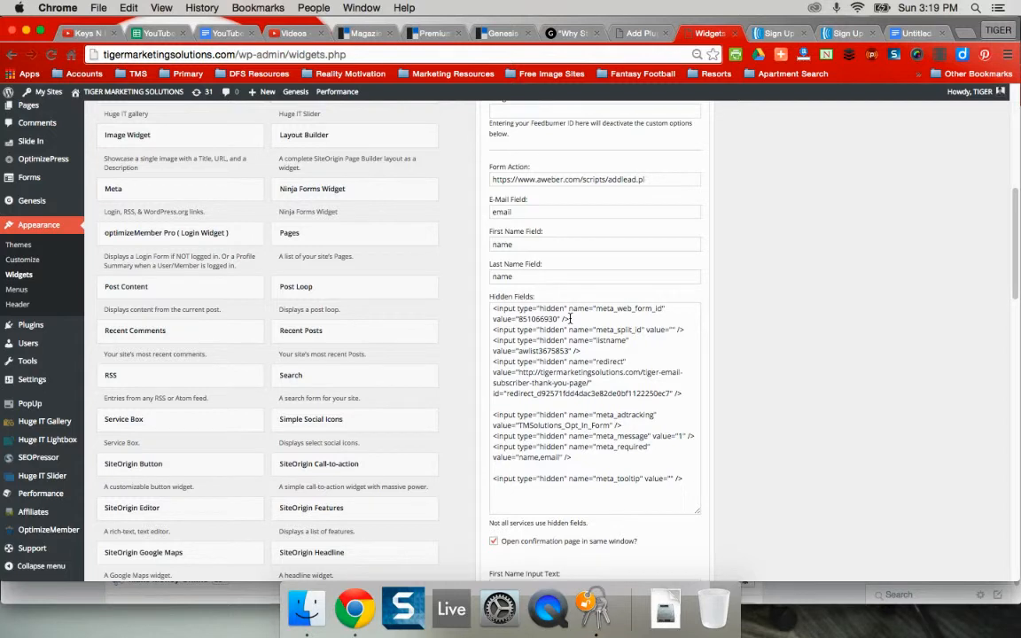
pyautogui.scroll(-3)
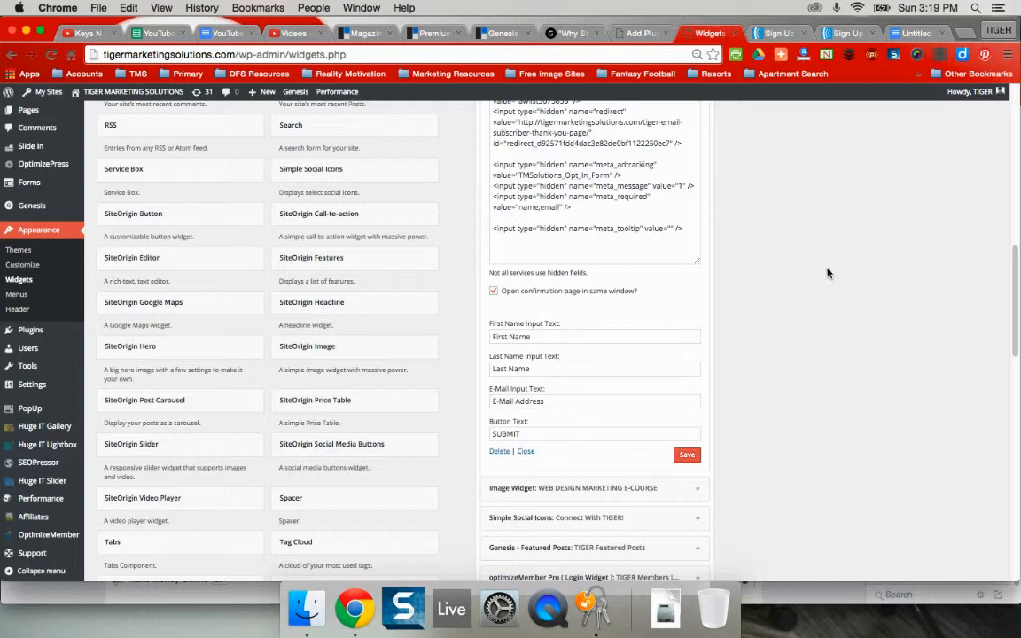
pyautogui.scroll(3)
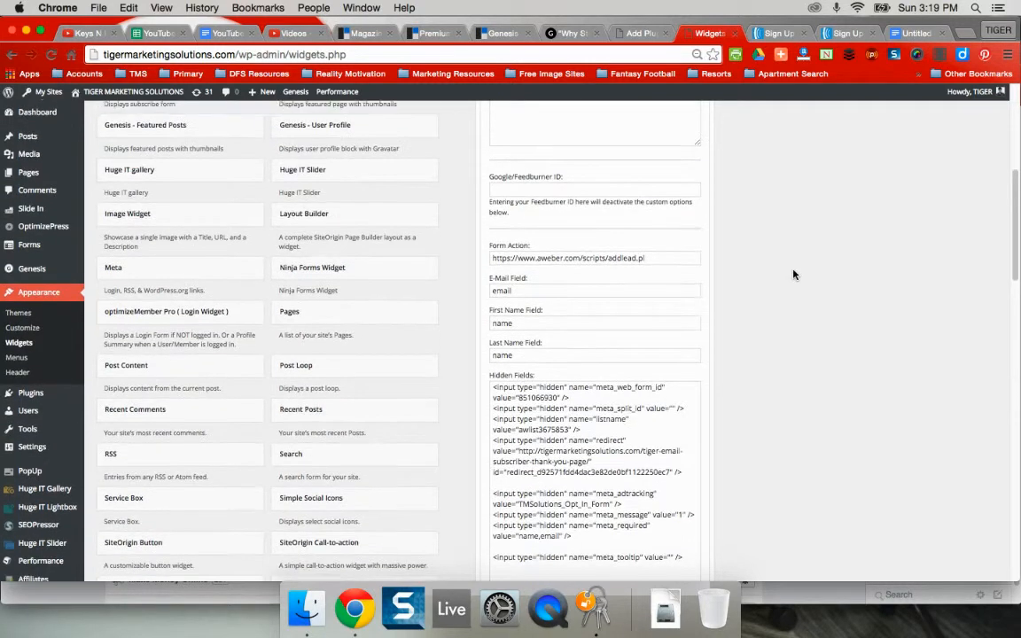
pyautogui.scroll(-3)
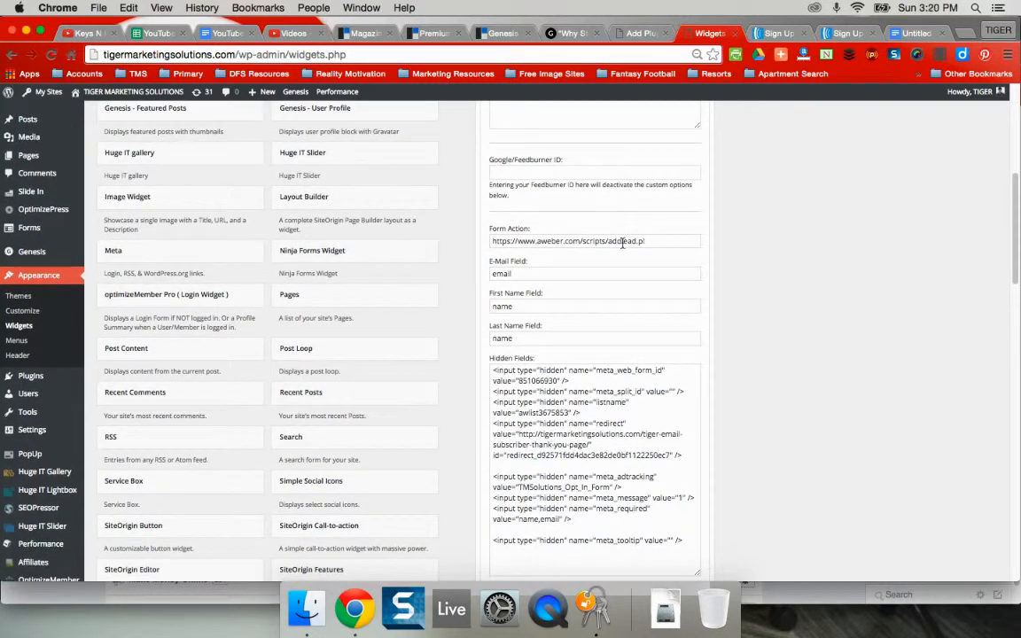
pyautogui.click(593, 240)
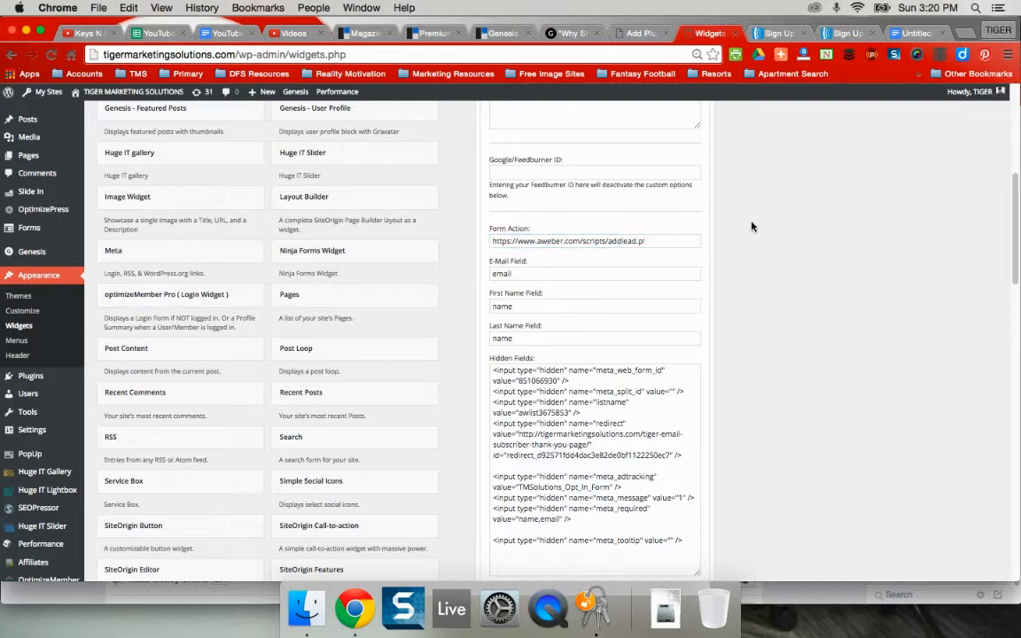
pyautogui.moveTo(784, 219)
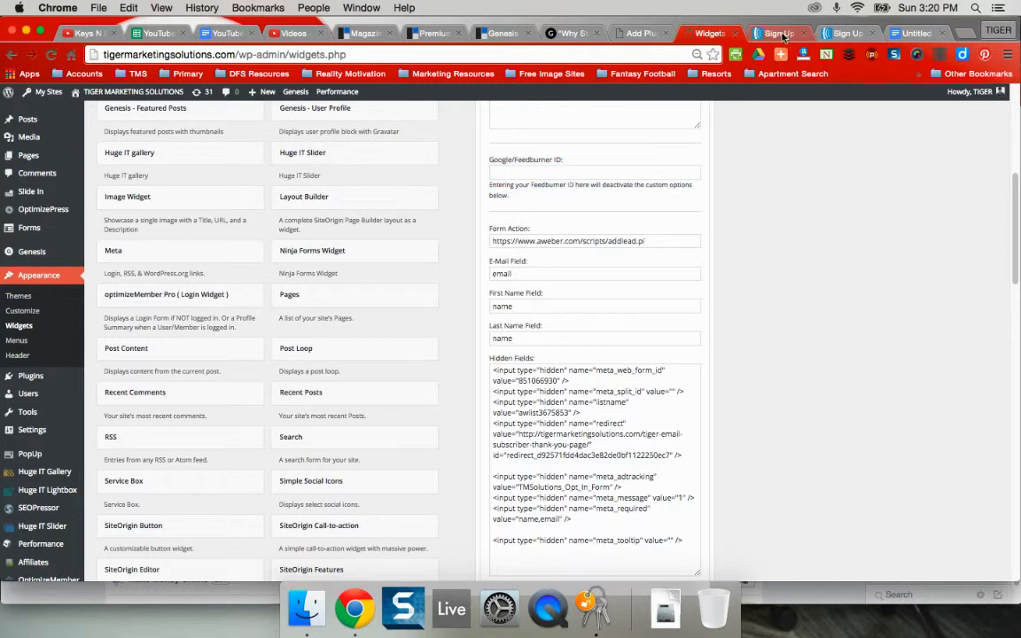
pyautogui.click(778, 32)
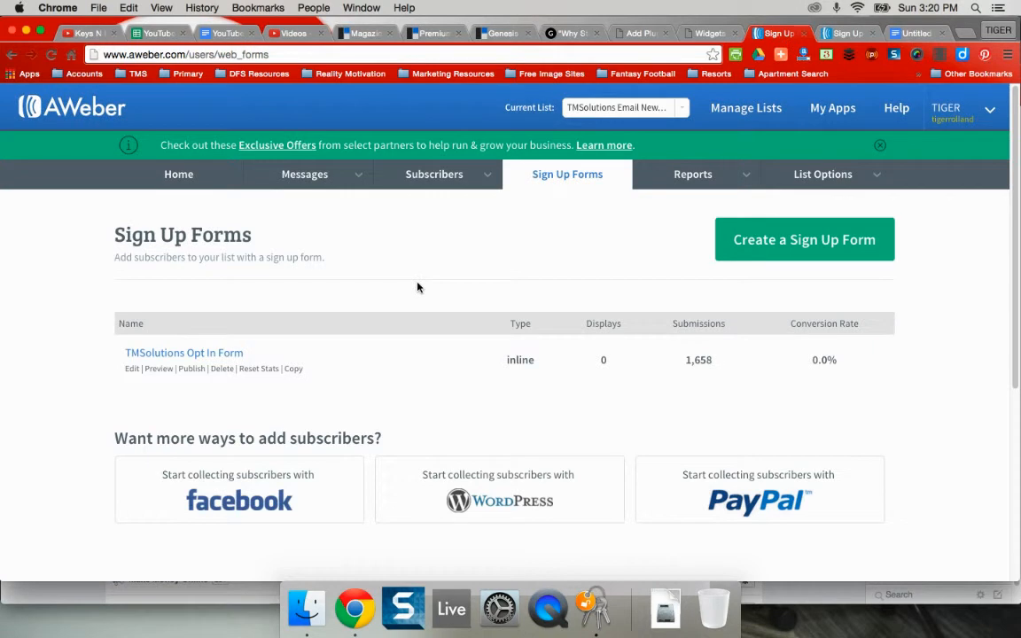
pyautogui.moveTo(463, 278)
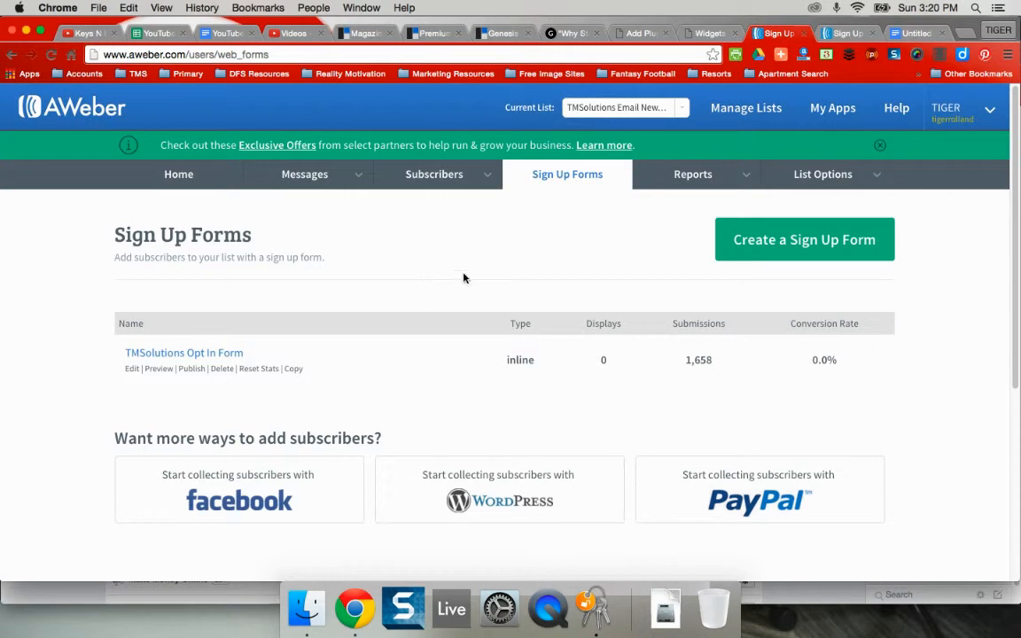
pyautogui.moveTo(533, 257)
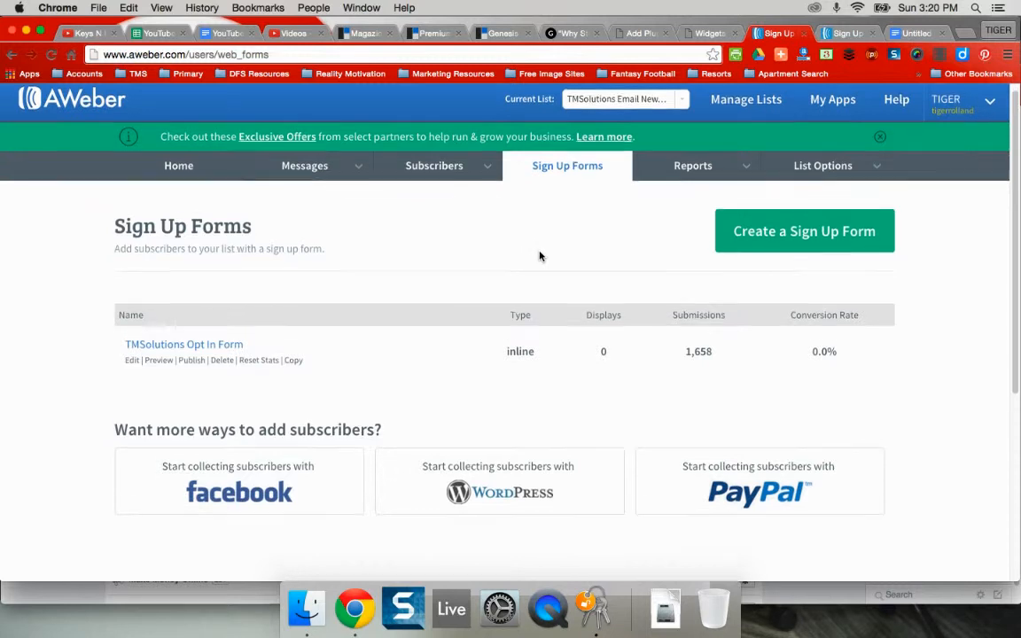
pyautogui.scroll(3)
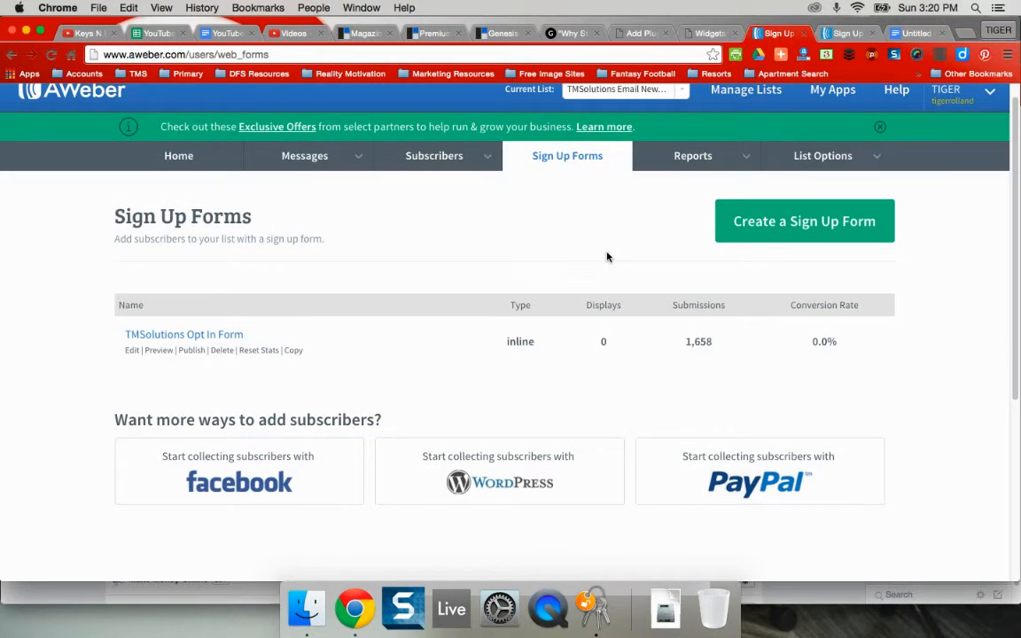
pyautogui.moveTo(557, 211)
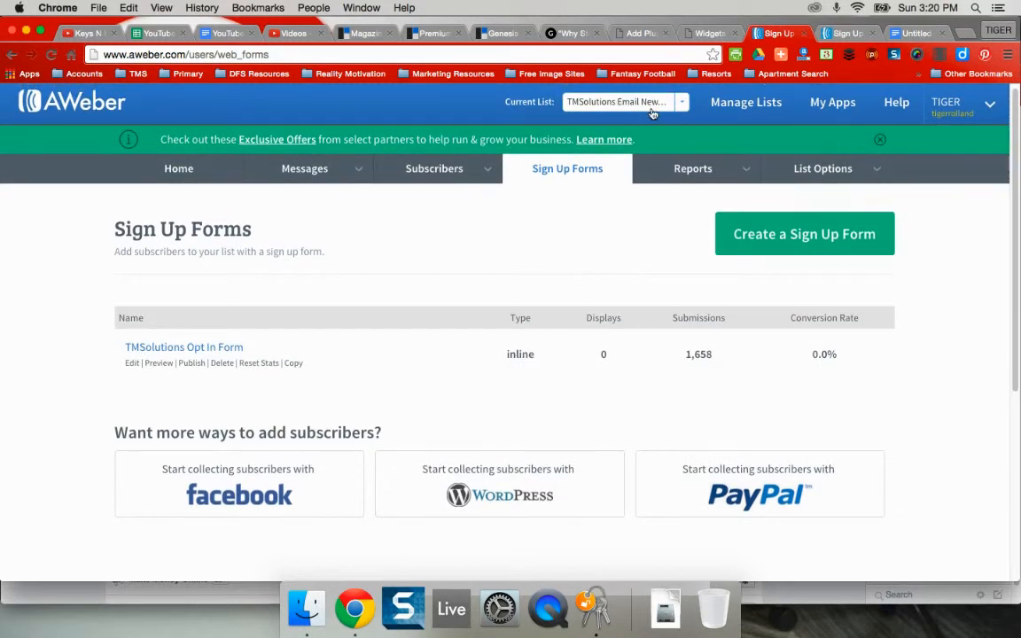
pyautogui.click(823, 169)
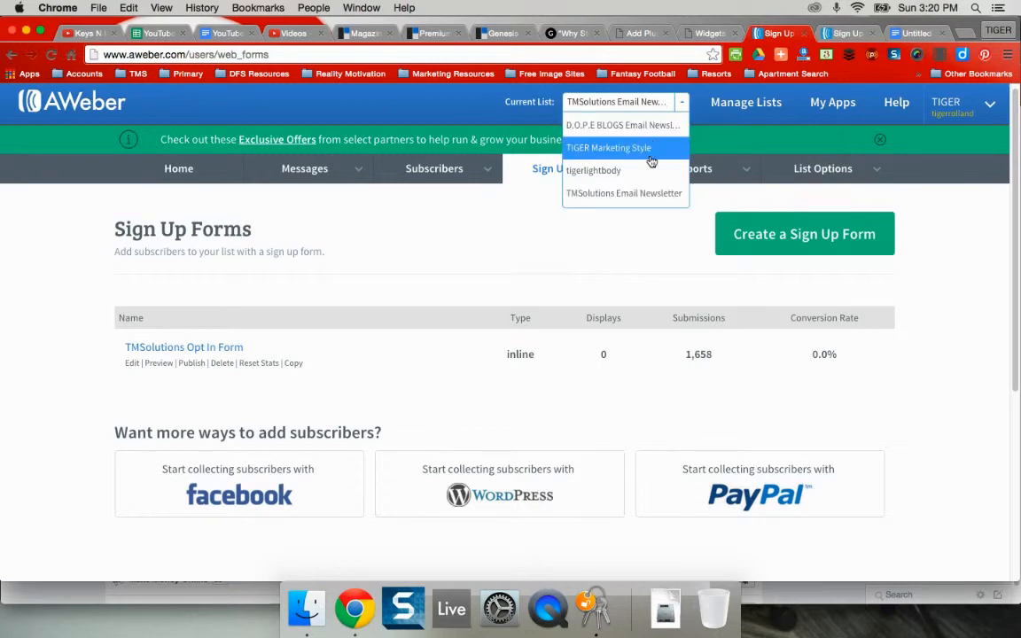
pyautogui.moveTo(453, 237)
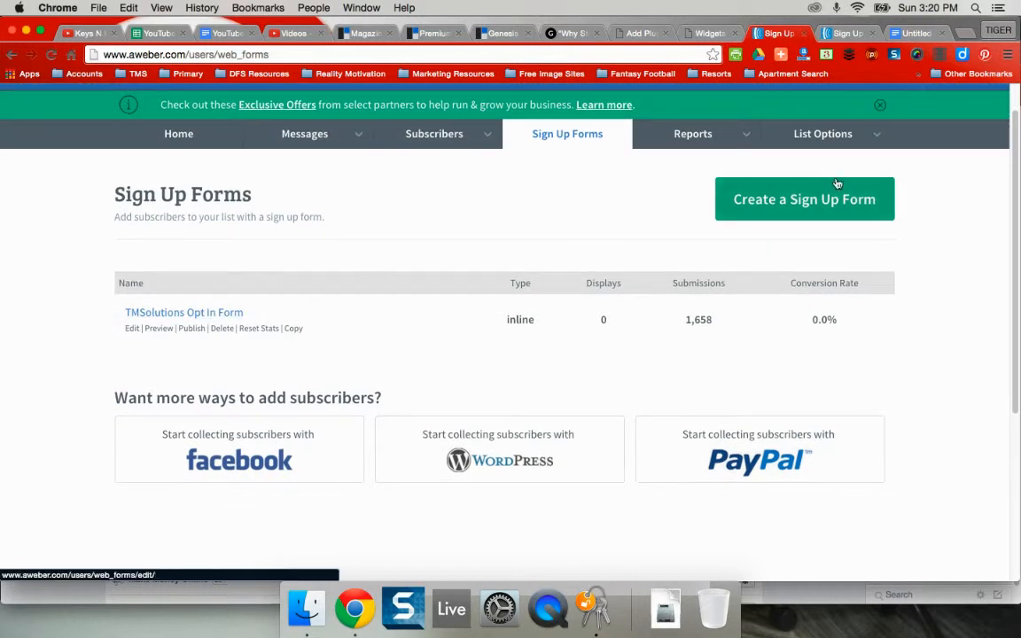
pyautogui.moveTo(814, 202)
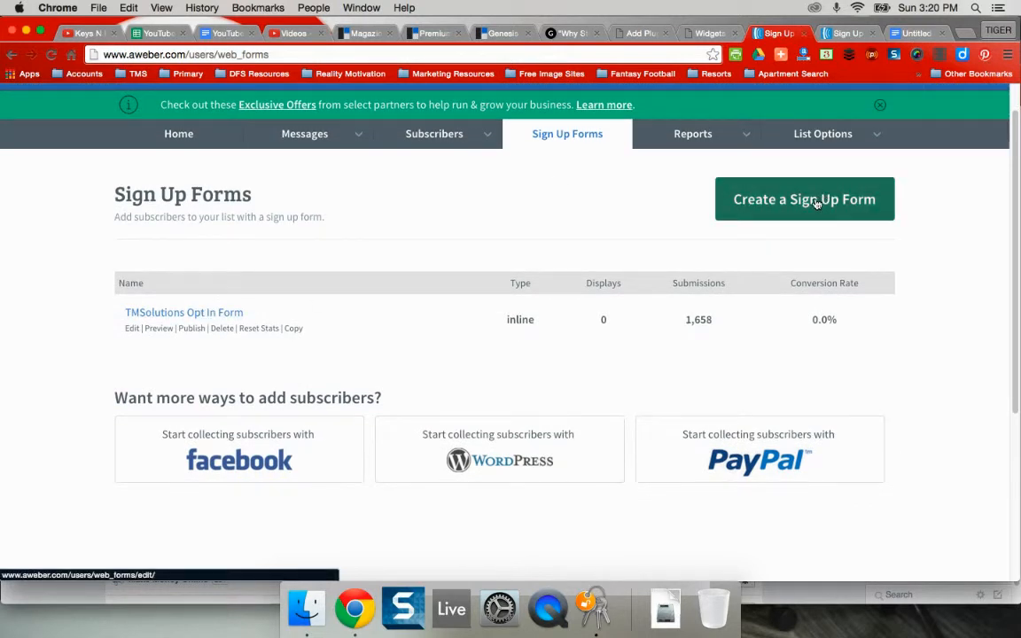
pyautogui.moveTo(848, 48)
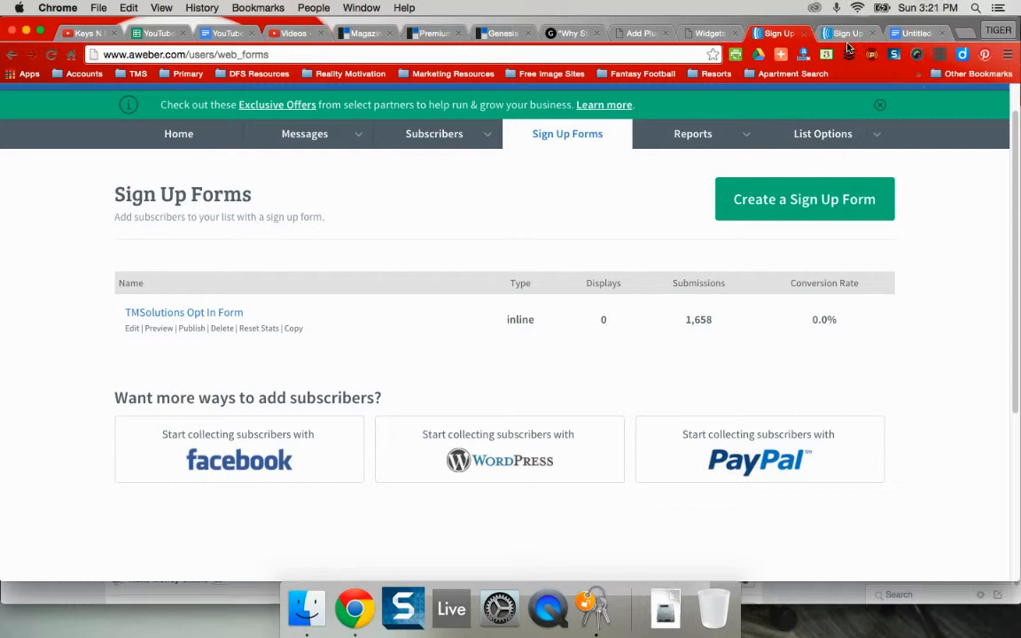
pyautogui.click(192, 328)
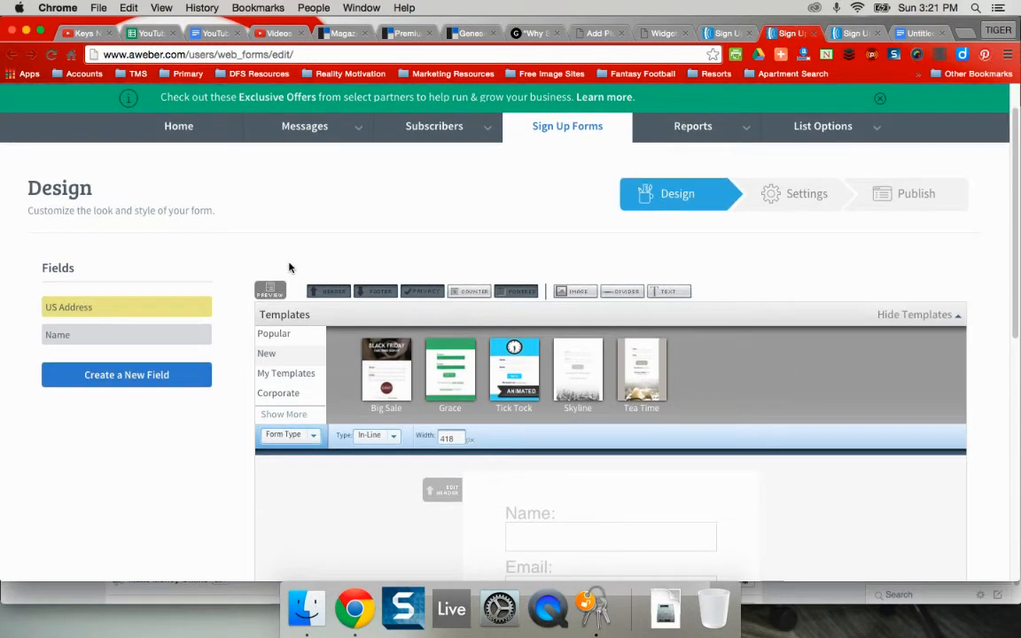
# - Scroll below the form preview and proceed to Step 2, Settings
pyautogui.scroll(-3)
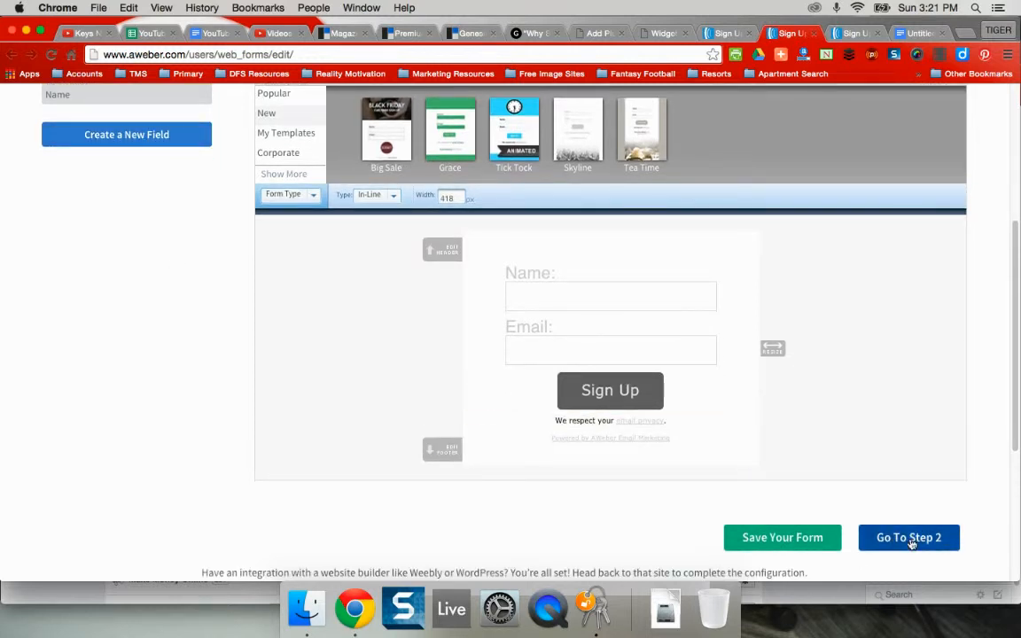
pyautogui.click(909, 537)
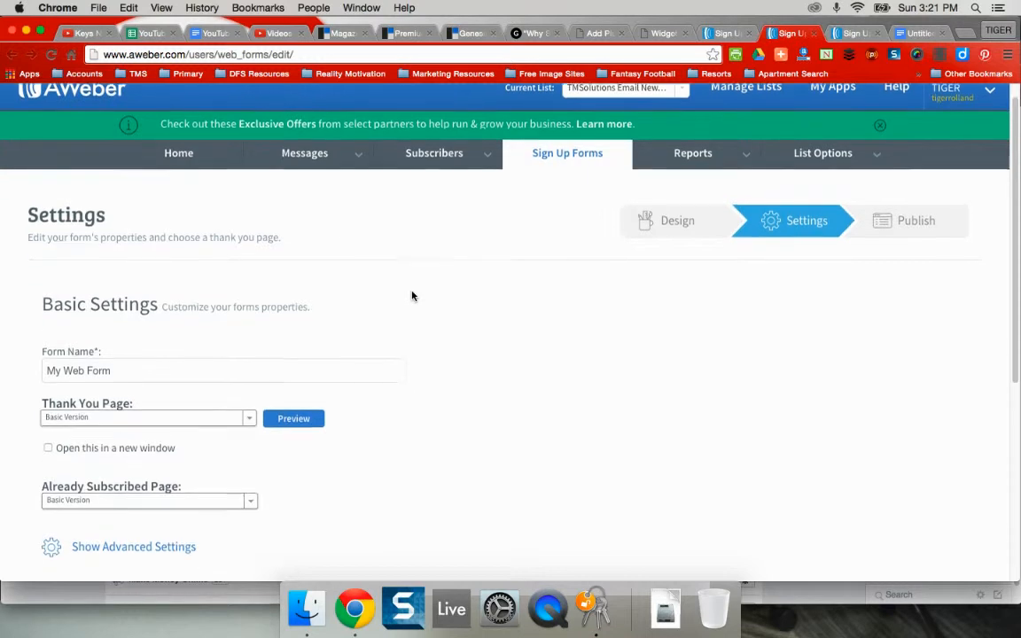
# - Name the AWeber form NEW TEST FORM
pyautogui.scroll(-3)
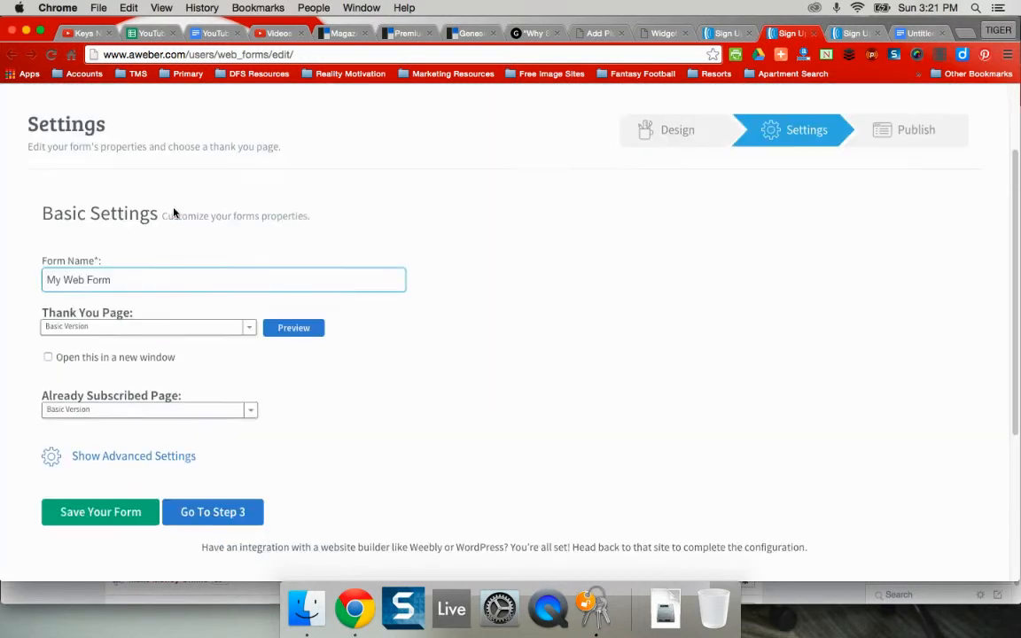
pyautogui.scroll(-3)
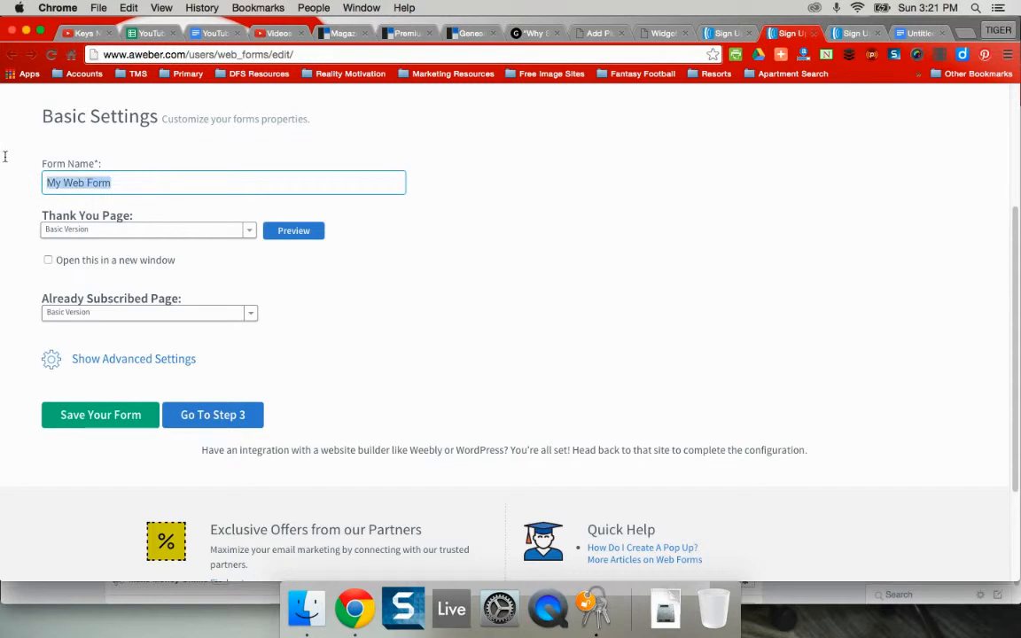
pyautogui.write('NEW TEST')
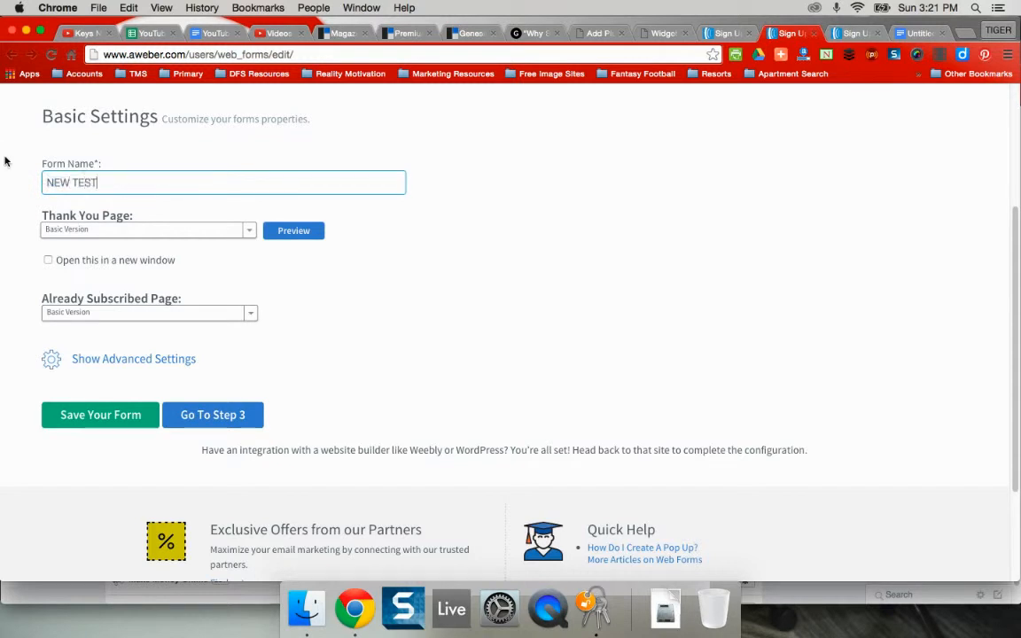
pyautogui.write('FORM')
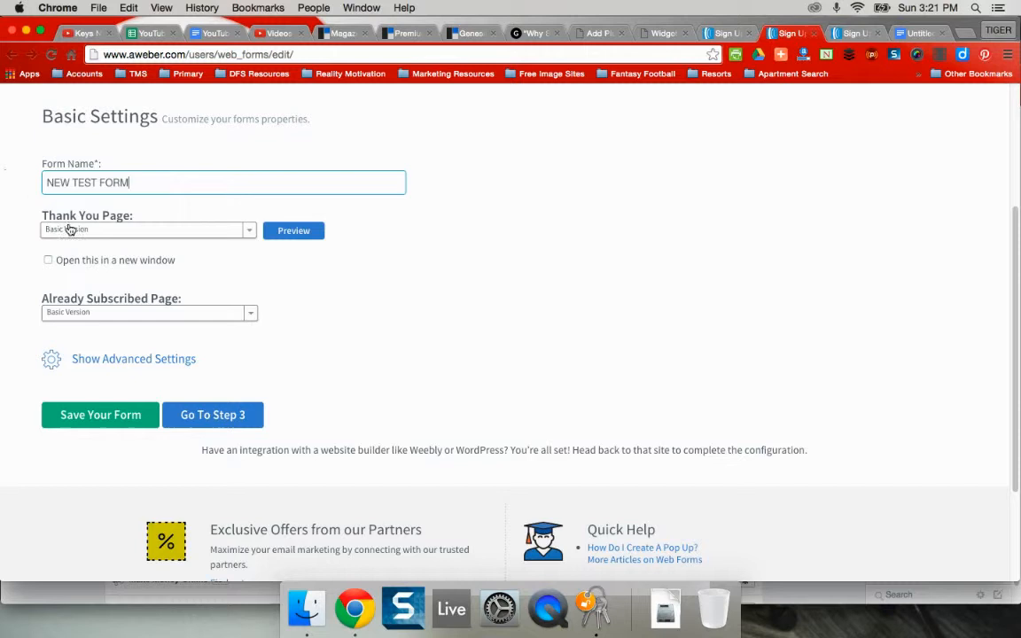
# - Leave the Thank You Page unchanged and proceed to Step 3, Publish
pyautogui.click(148, 230)
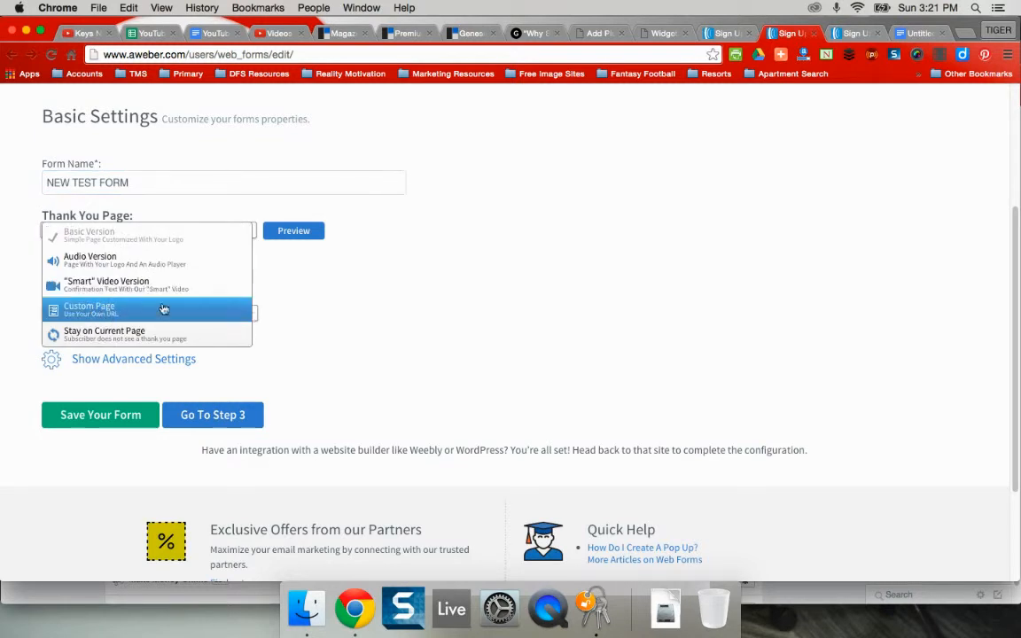
pyautogui.moveTo(173, 306)
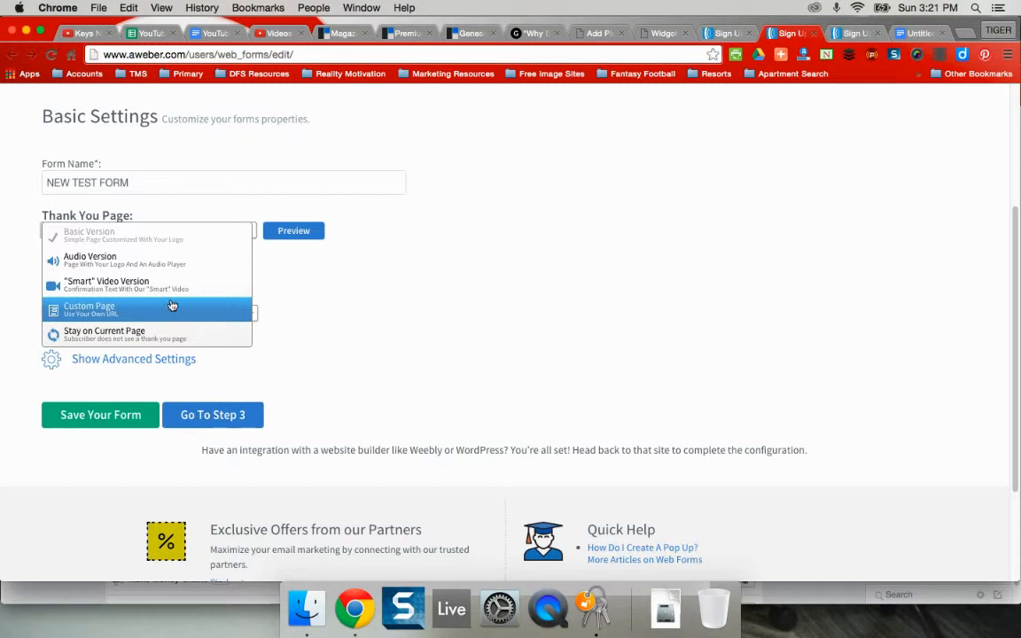
pyautogui.click(89, 235)
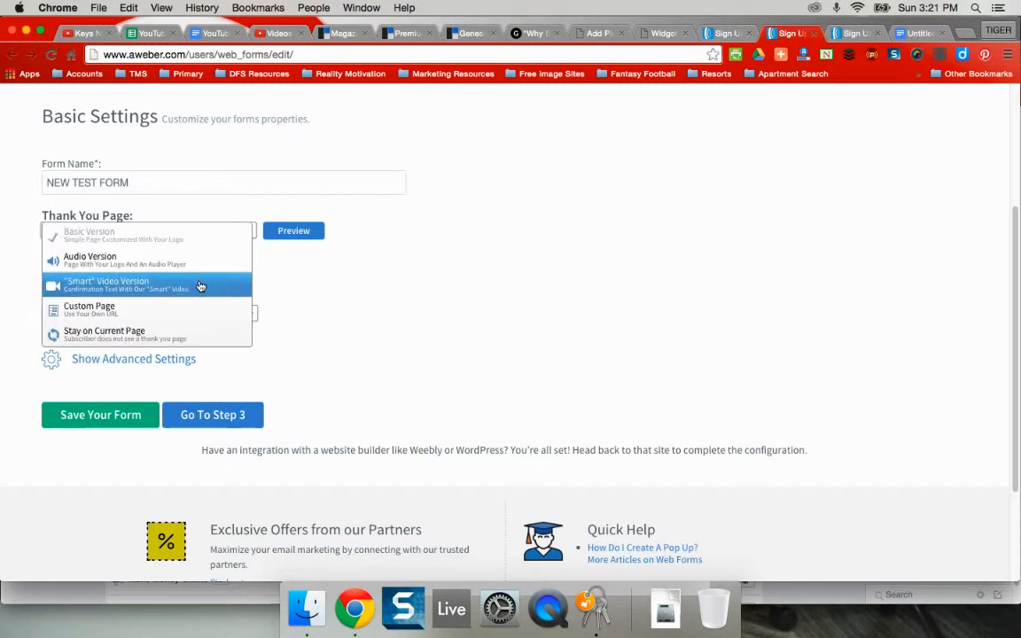
pyautogui.click(89, 235)
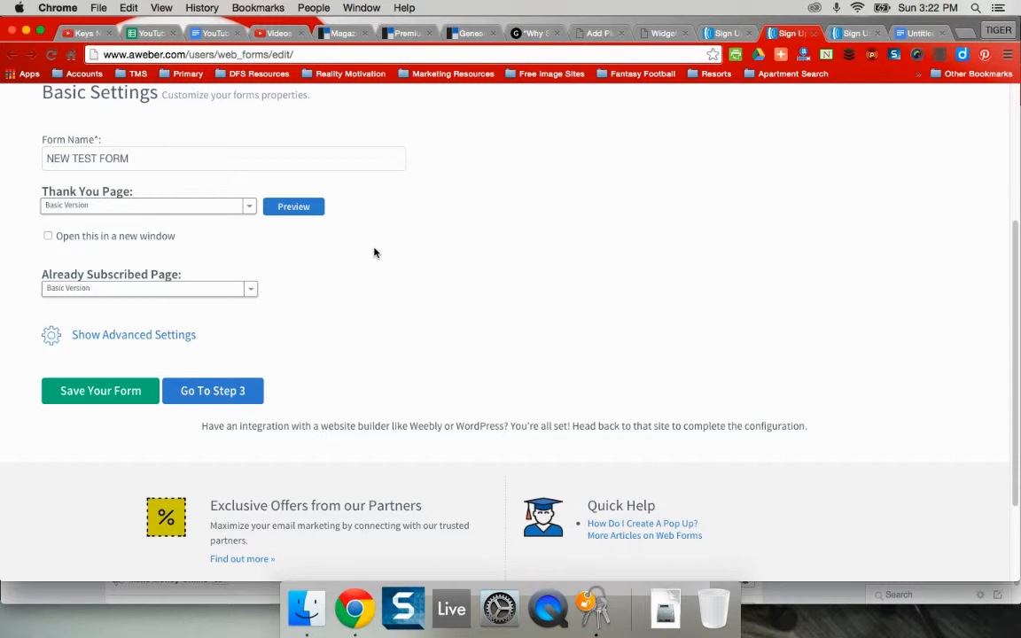
pyautogui.moveTo(260, 269)
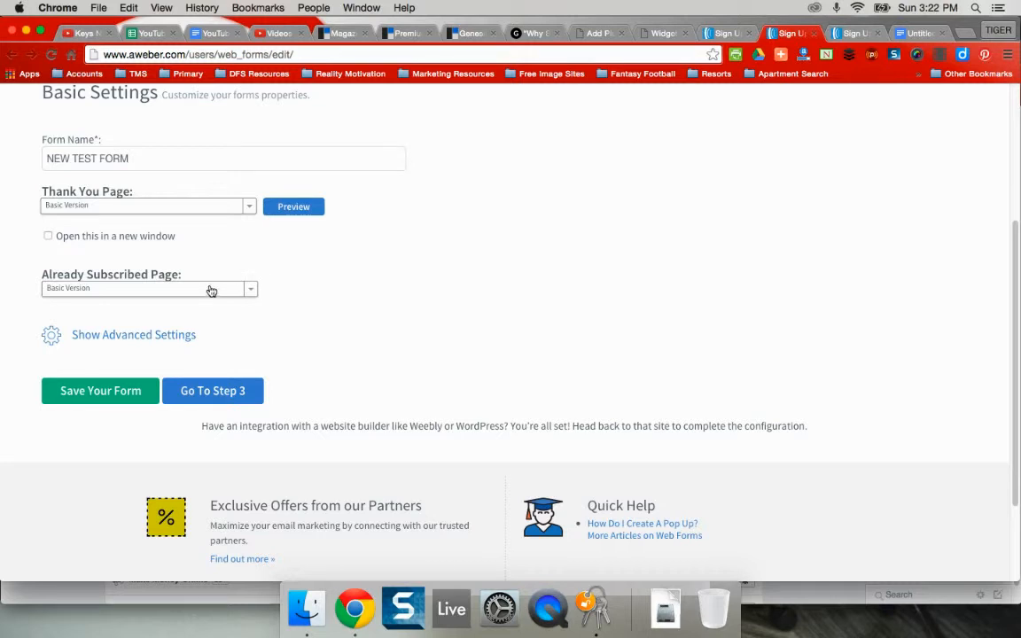
pyautogui.moveTo(217, 304)
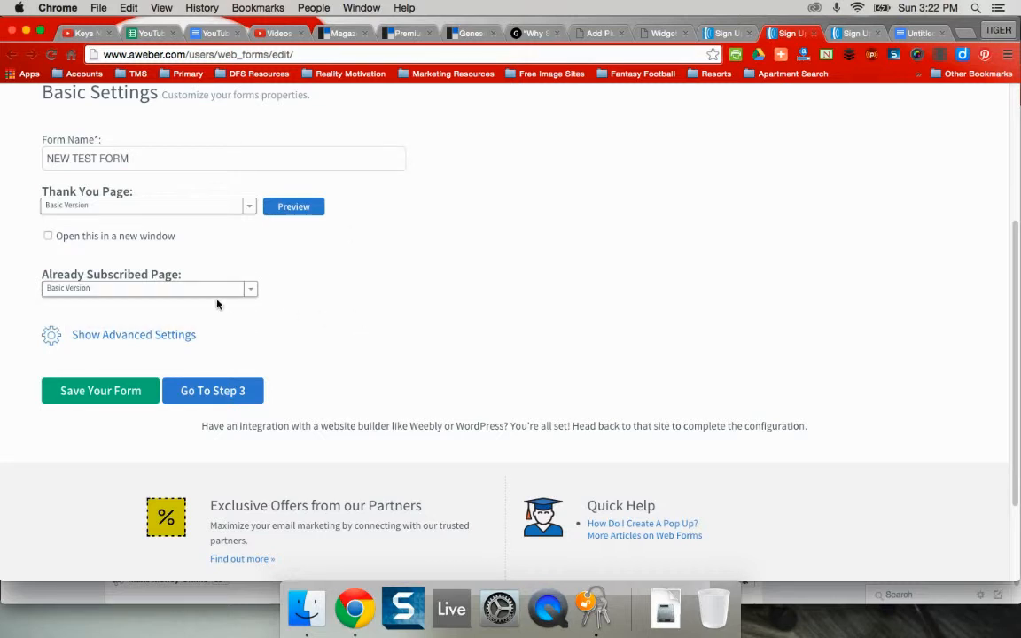
pyautogui.scroll(-3)
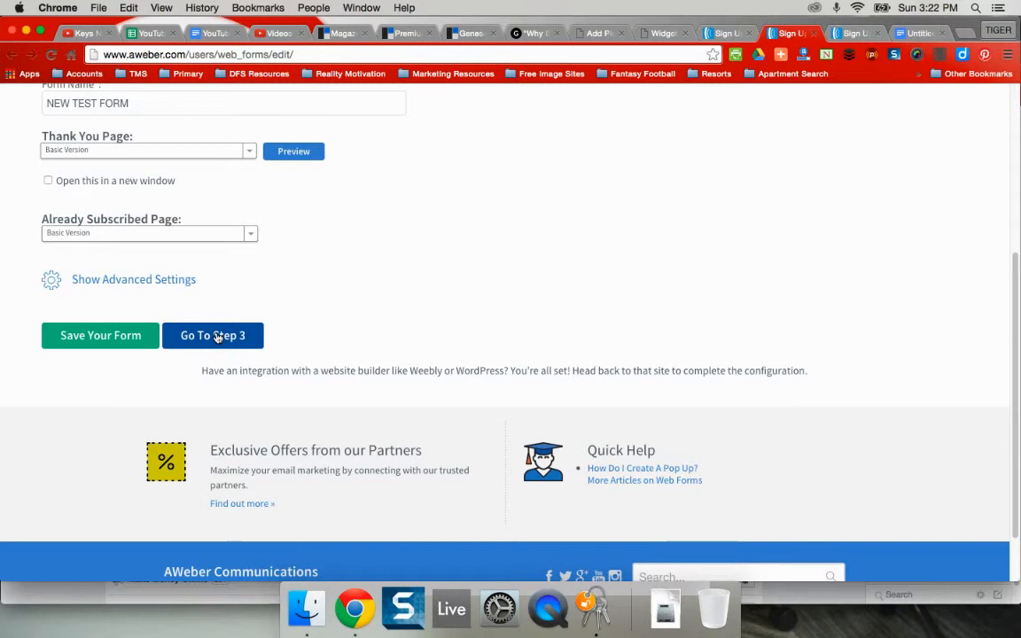
pyautogui.click(212, 335)
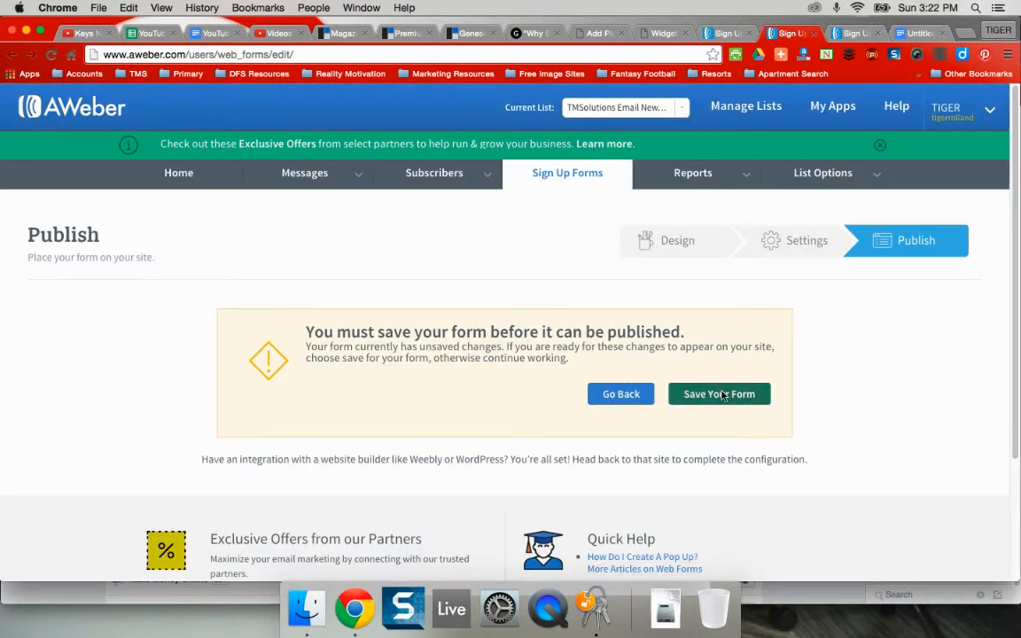
# - Save the form, choose 'I Will Install My Form', and view the Raw HTML Version
pyautogui.click(719, 393)
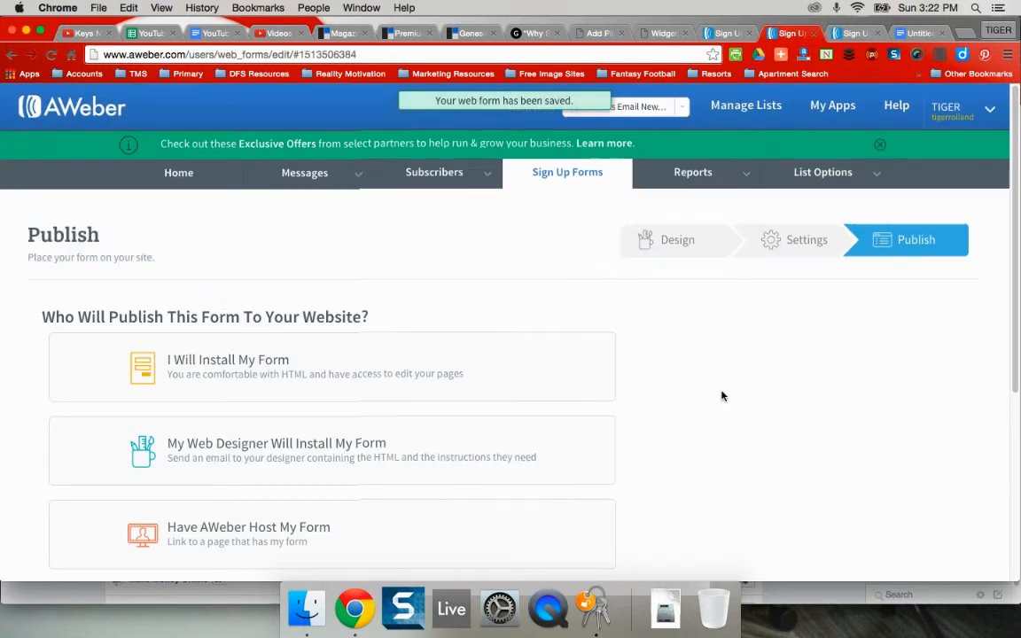
pyautogui.scroll(-3)
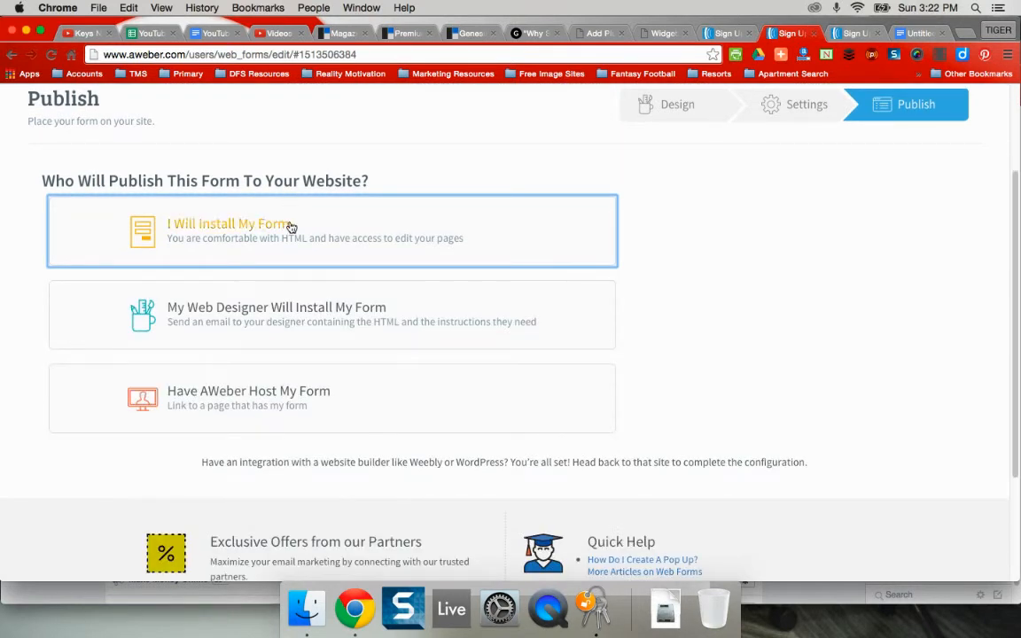
pyautogui.moveTo(292, 322)
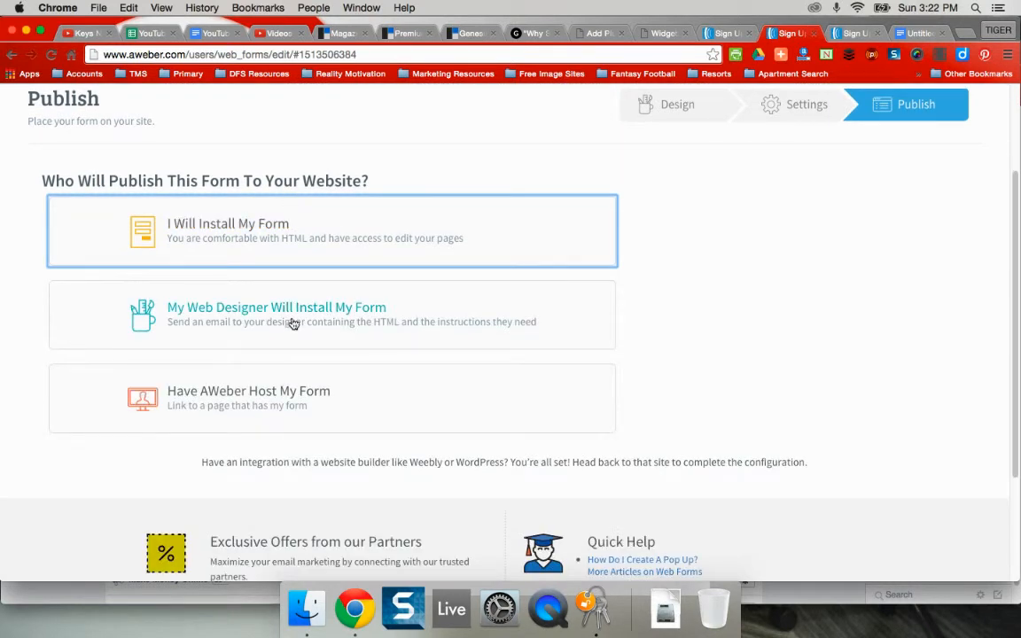
pyautogui.click(332, 230)
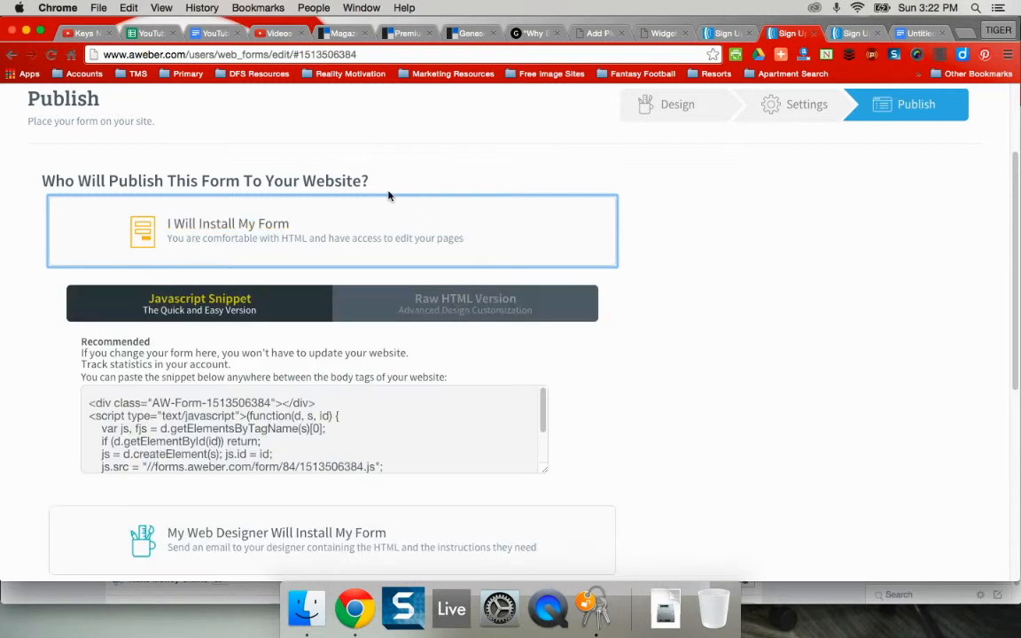
pyautogui.click(464, 303)
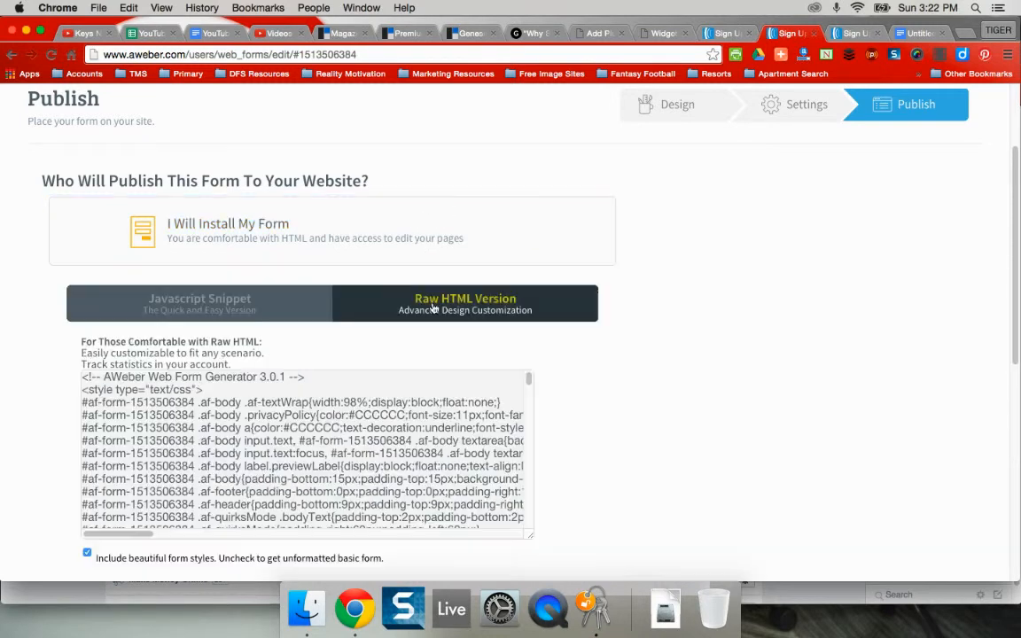
pyautogui.scroll(-3)
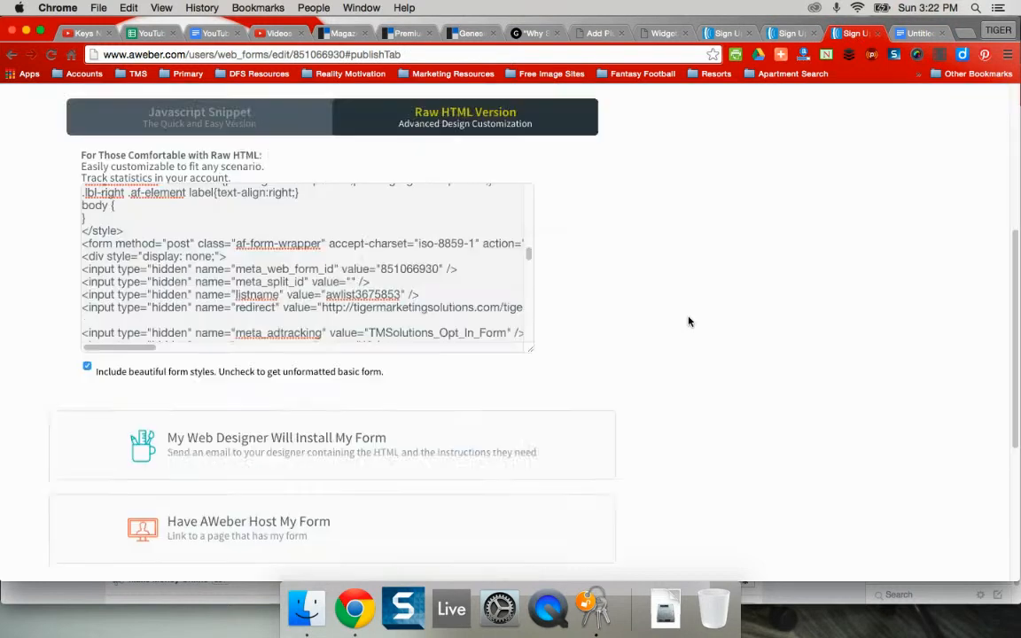
pyautogui.scroll(3)
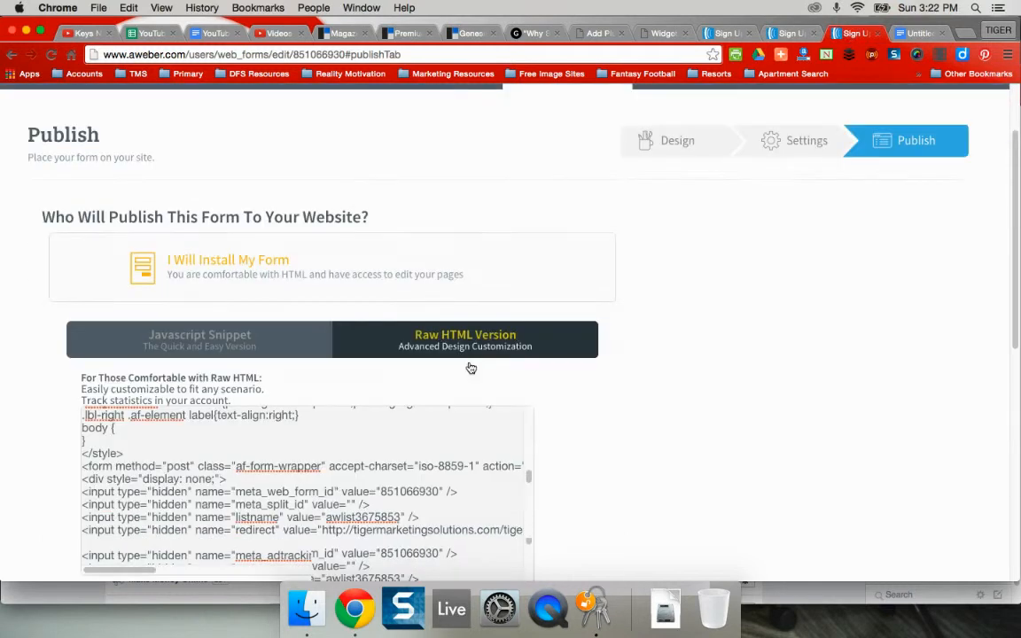
# - Scroll the Google Doc of AWeber code down to the form tag and hidden input lines
pyautogui.click(917, 33)
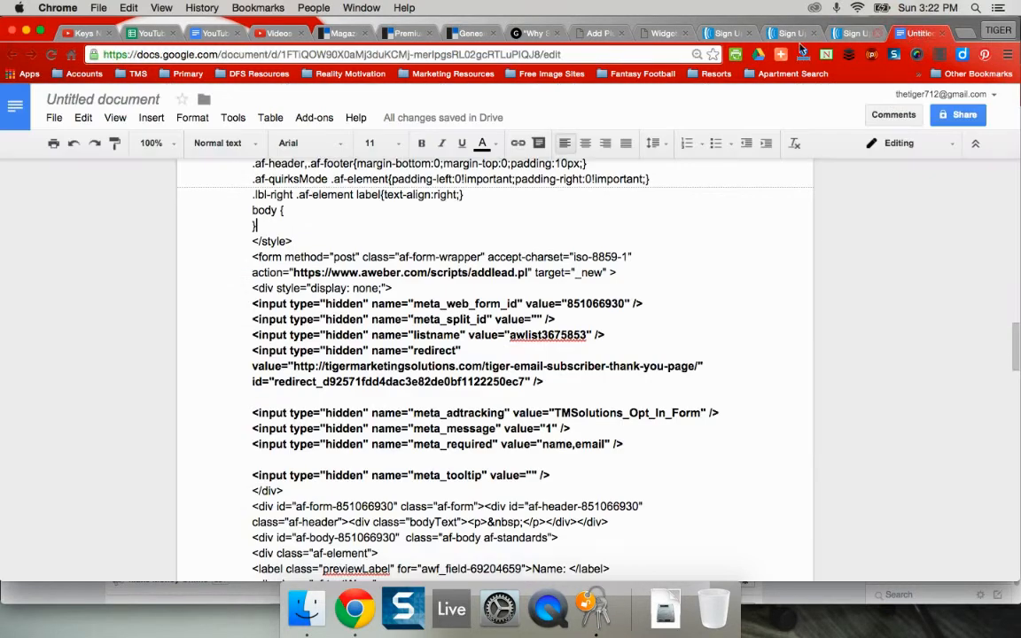
pyautogui.scroll(-3)
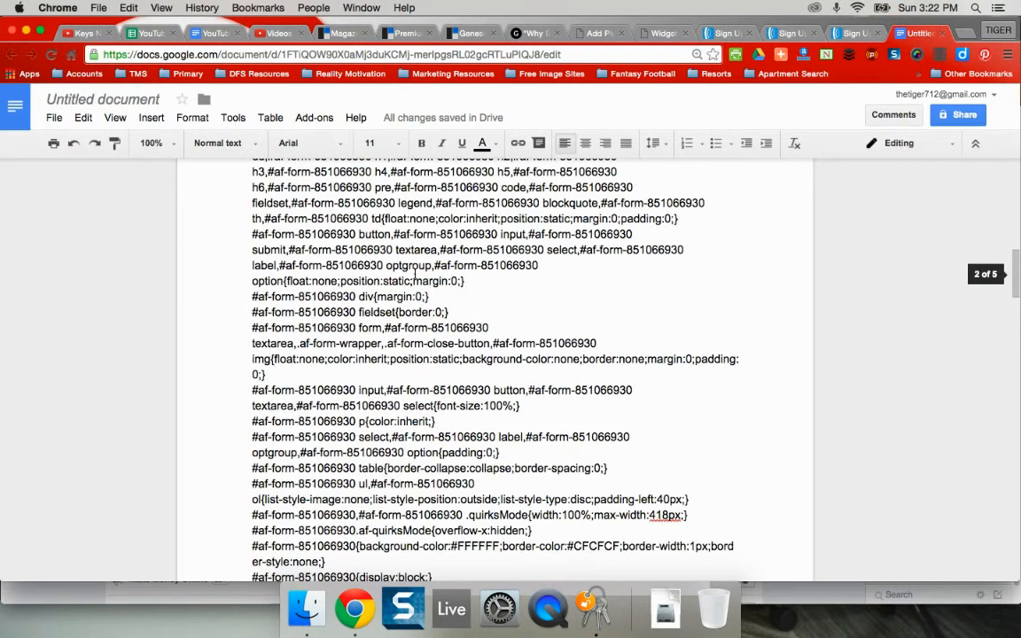
pyautogui.scroll(-3)
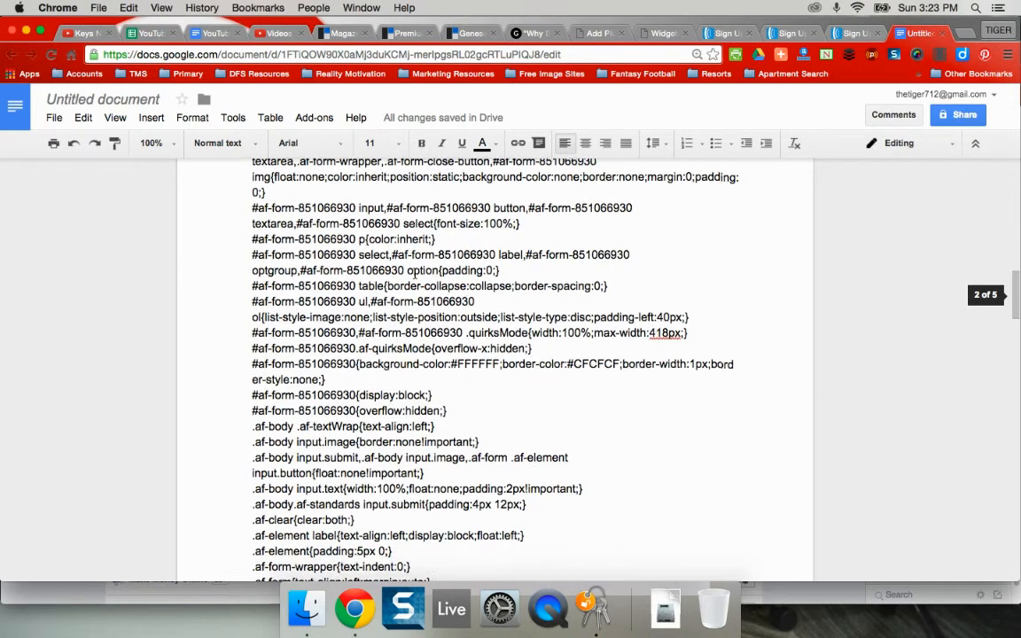
pyautogui.scroll(-3)
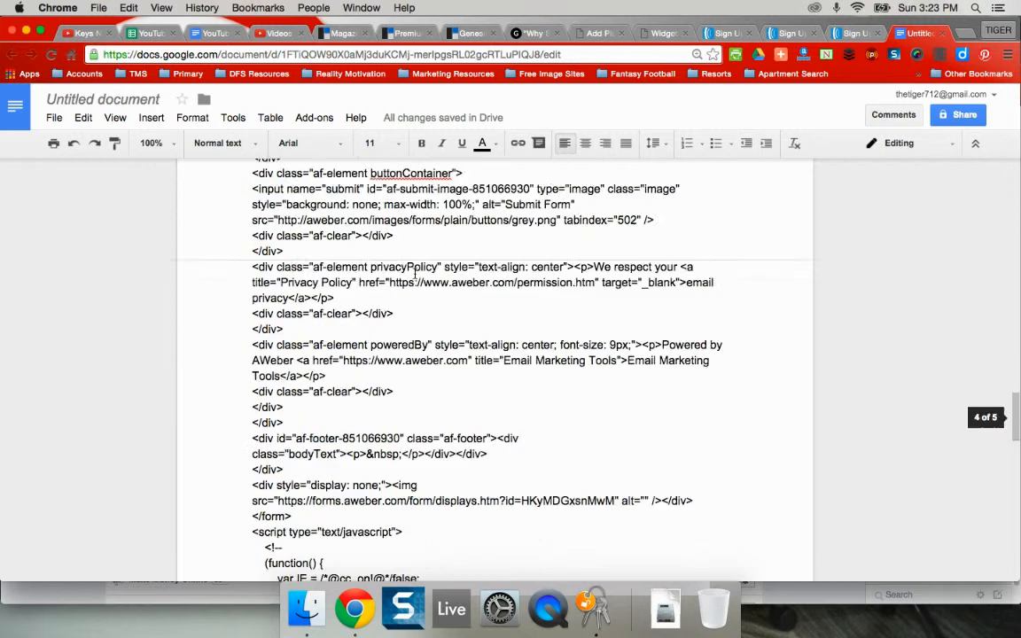
pyautogui.scroll(3)
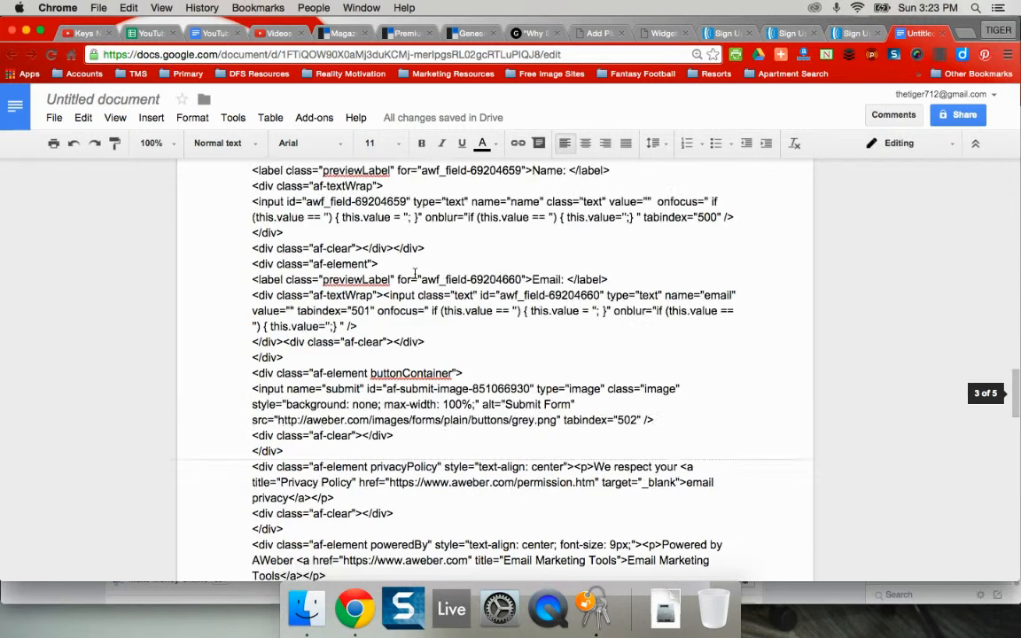
pyautogui.scroll(3)
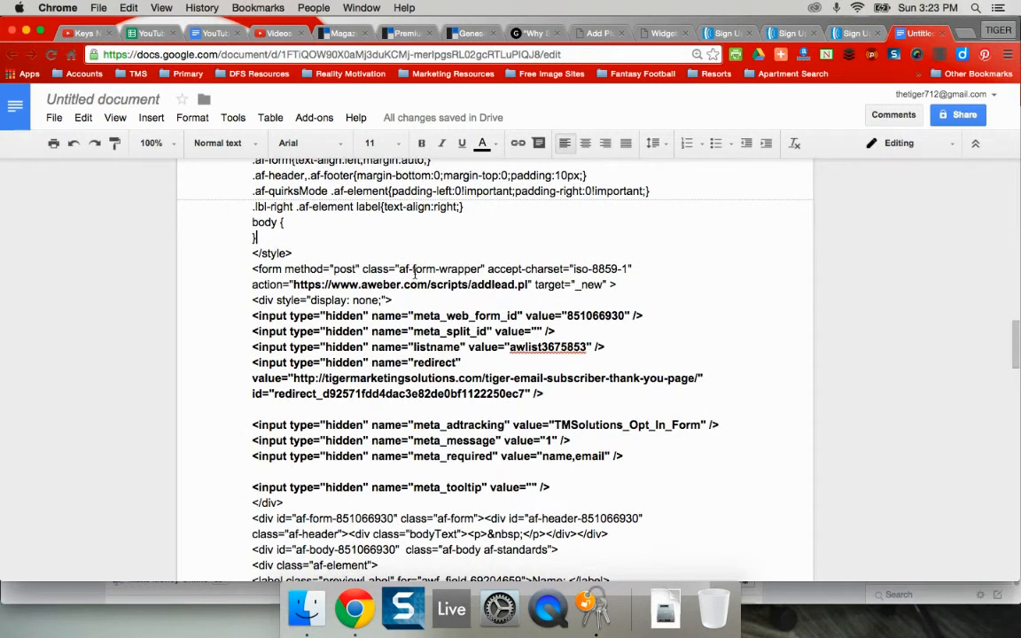
pyautogui.scroll(3)
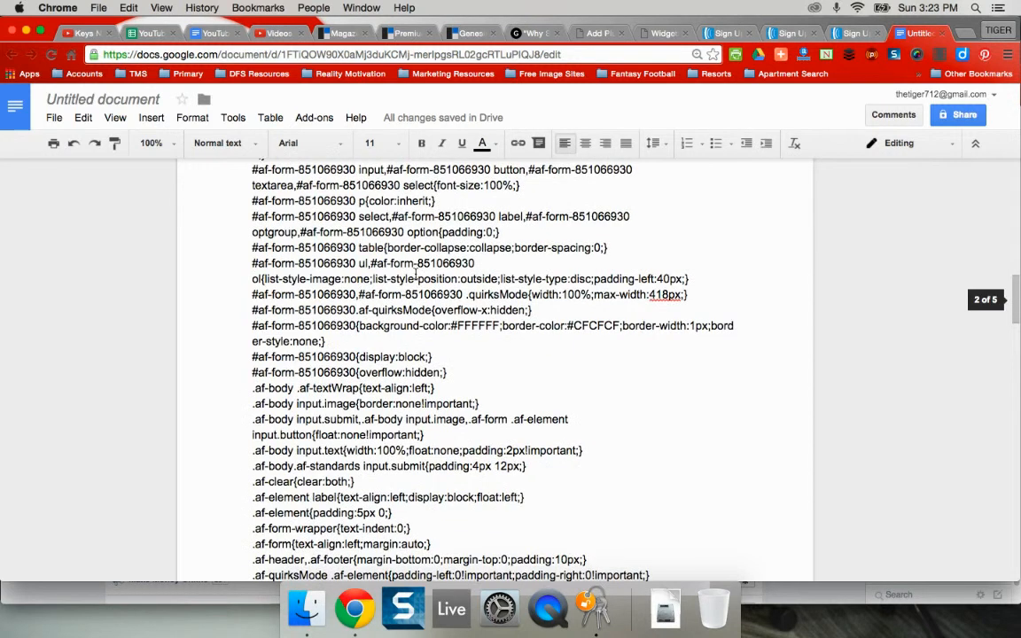
pyautogui.scroll(3)
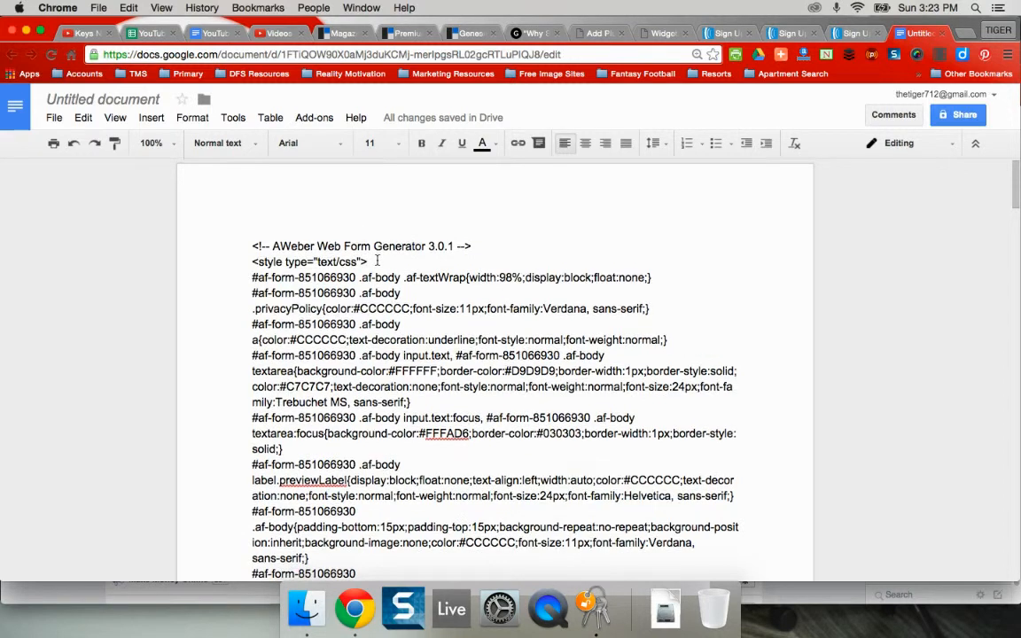
pyautogui.scroll(-3)
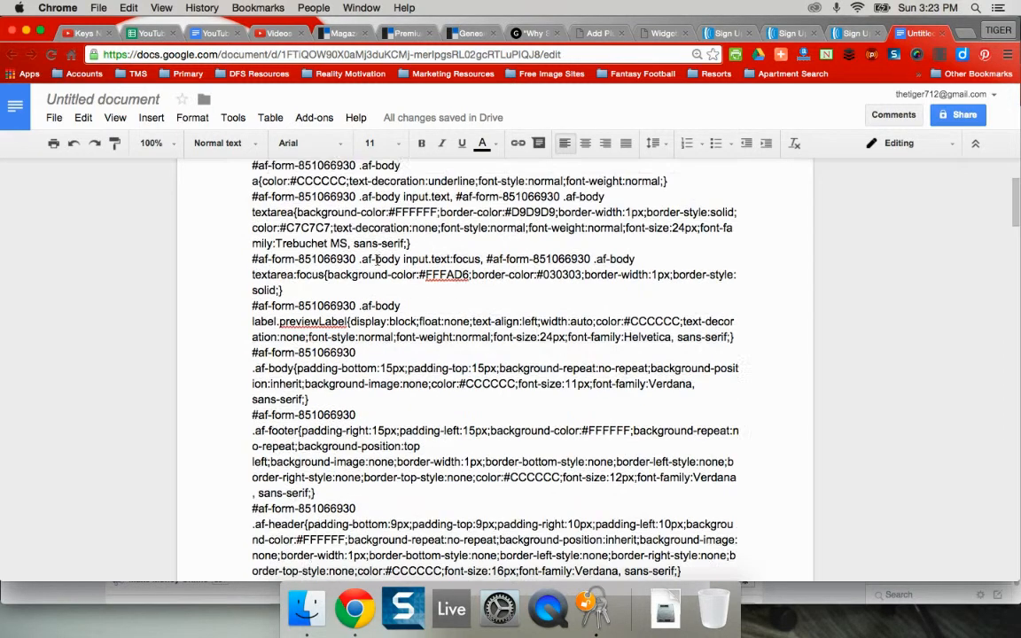
pyautogui.scroll(-3)
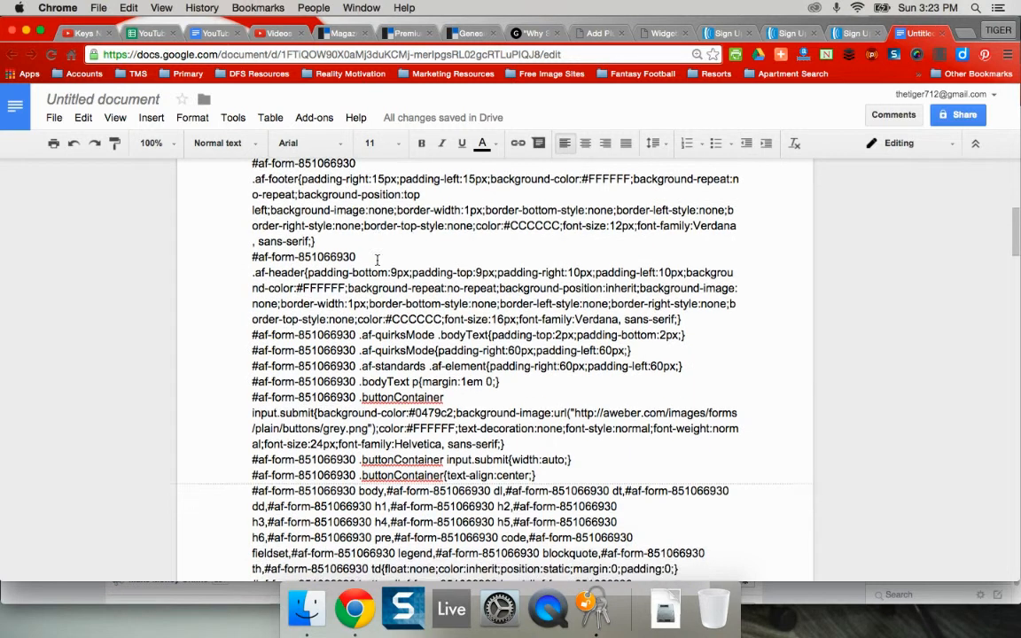
pyautogui.scroll(-3)
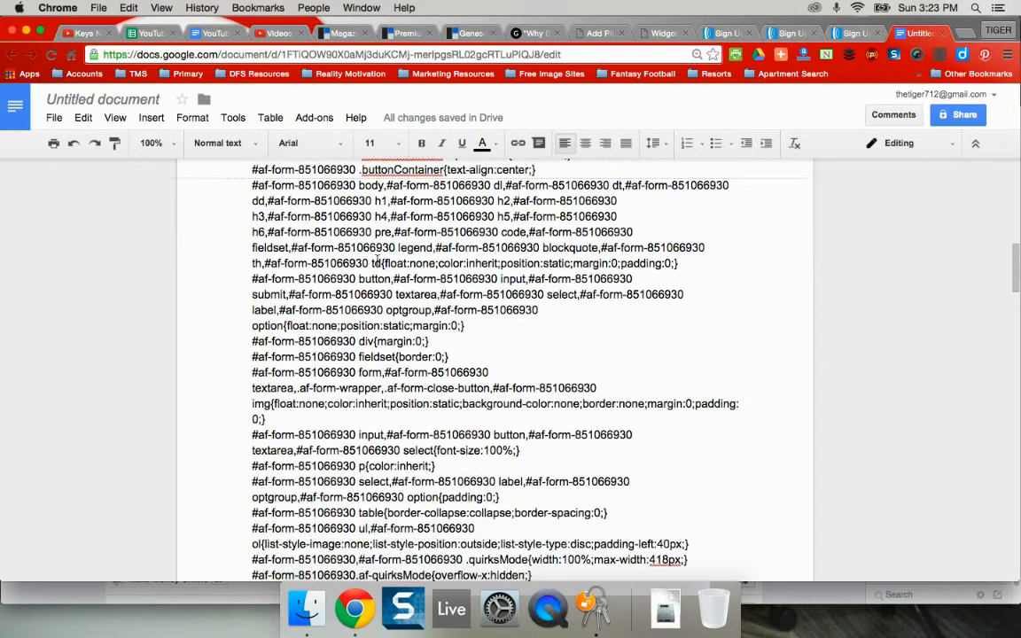
pyautogui.scroll(-3)
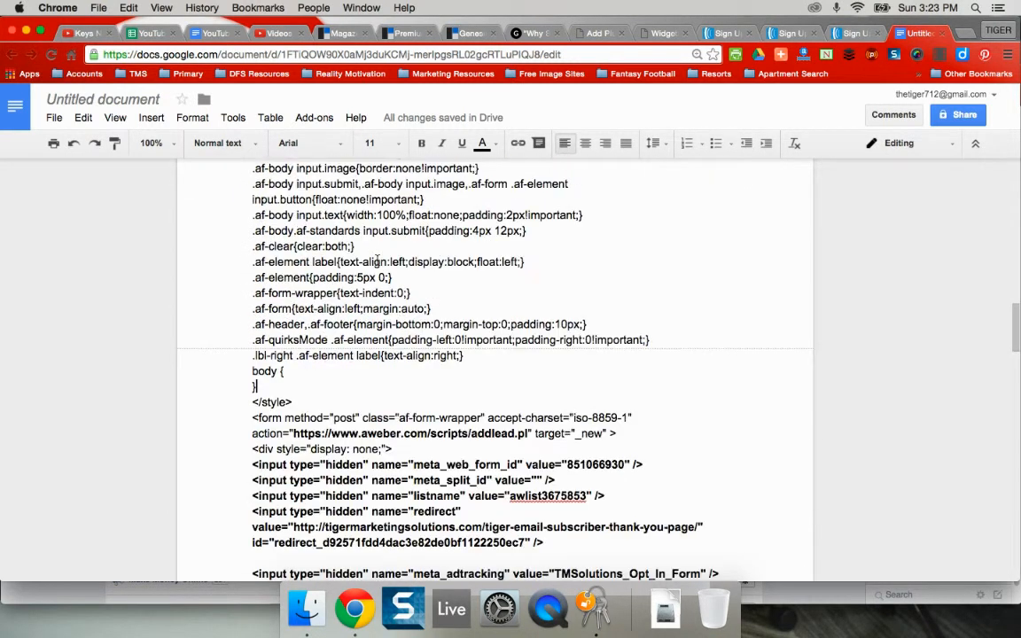
pyautogui.scroll(-3)
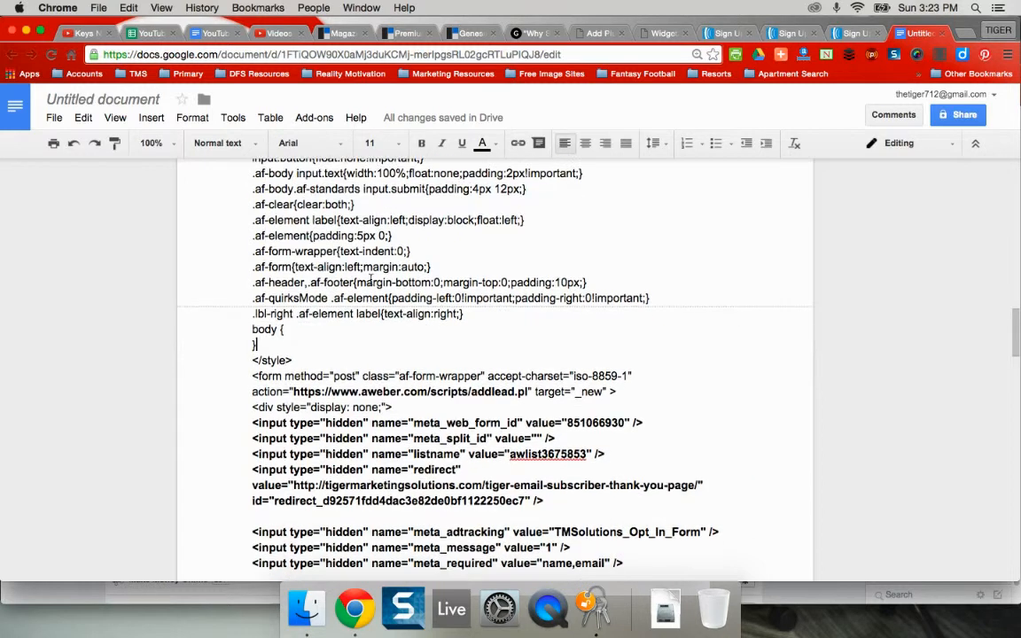
pyautogui.scroll(-3)
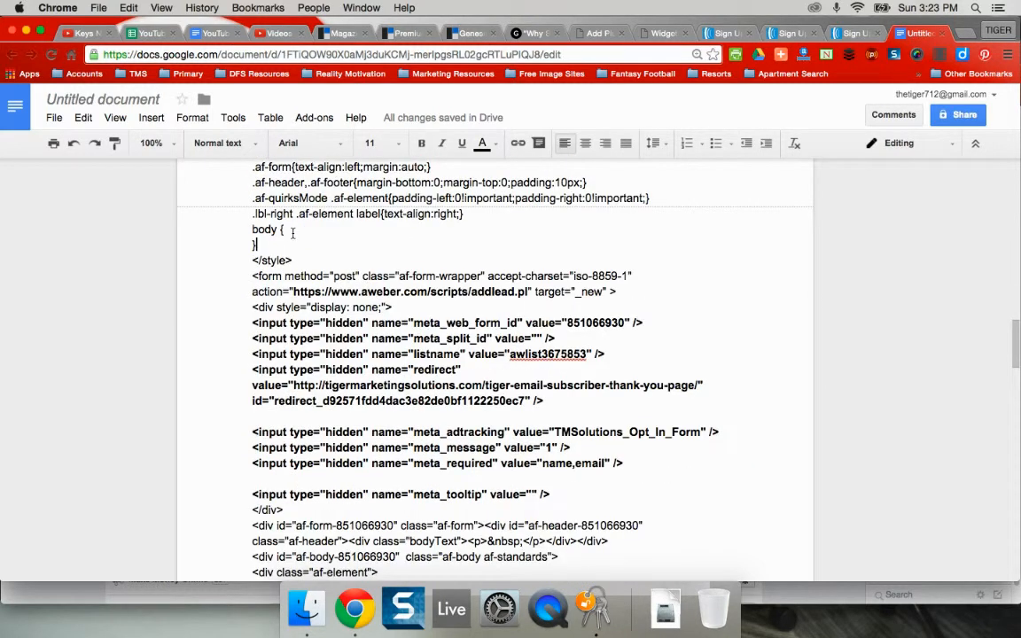
pyautogui.scroll(3)
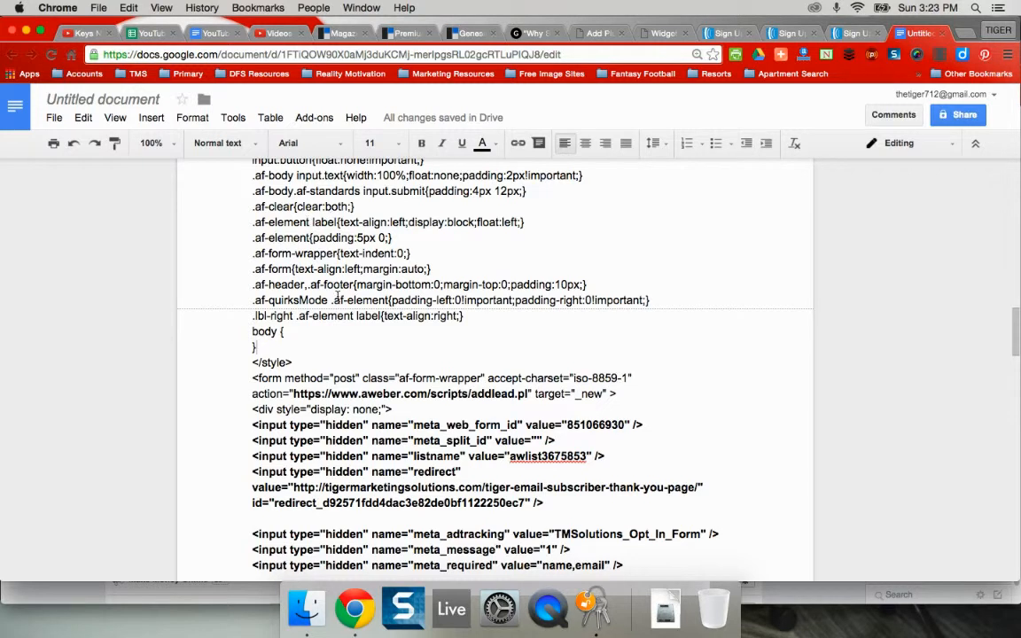
pyautogui.scroll(-3)
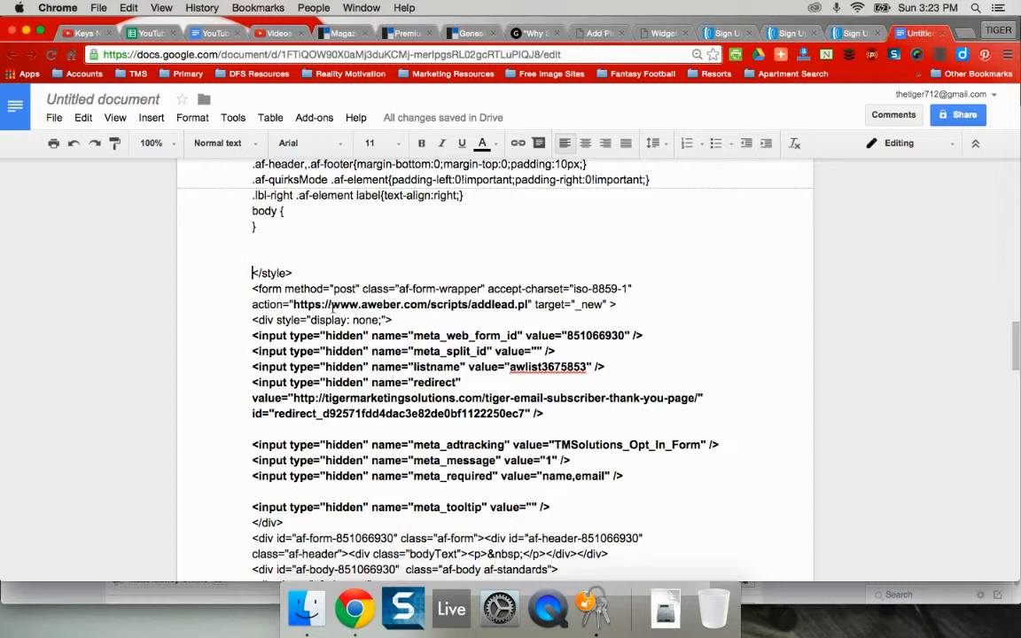
# - Scroll the Google Doc to show the AWeber action, hidden fields and Name field
pyautogui.scroll(3)
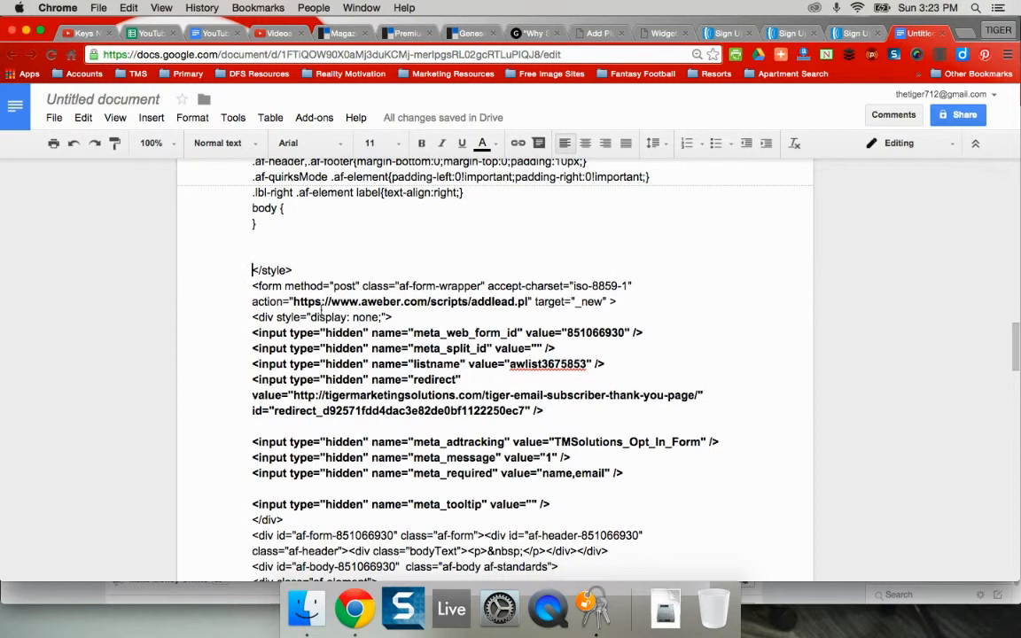
pyautogui.scroll(-3)
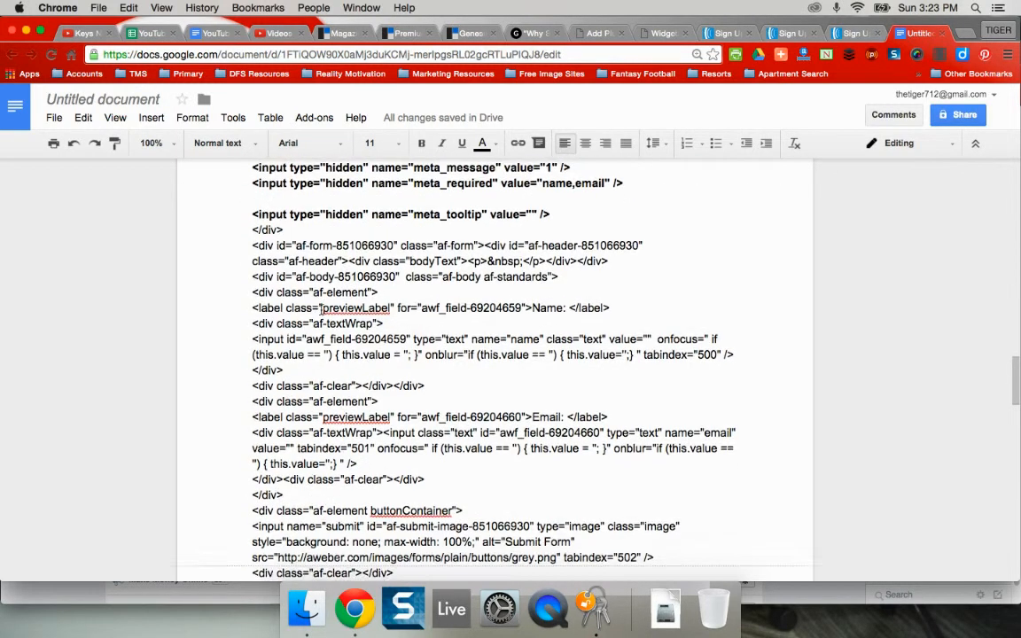
pyautogui.scroll(3)
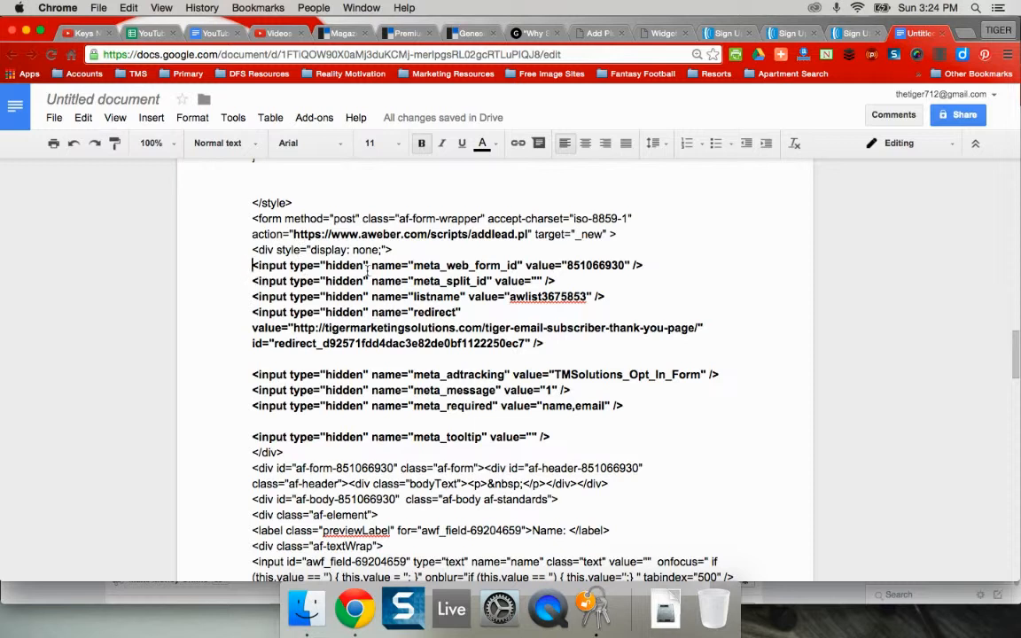
pyautogui.moveTo(359, 375)
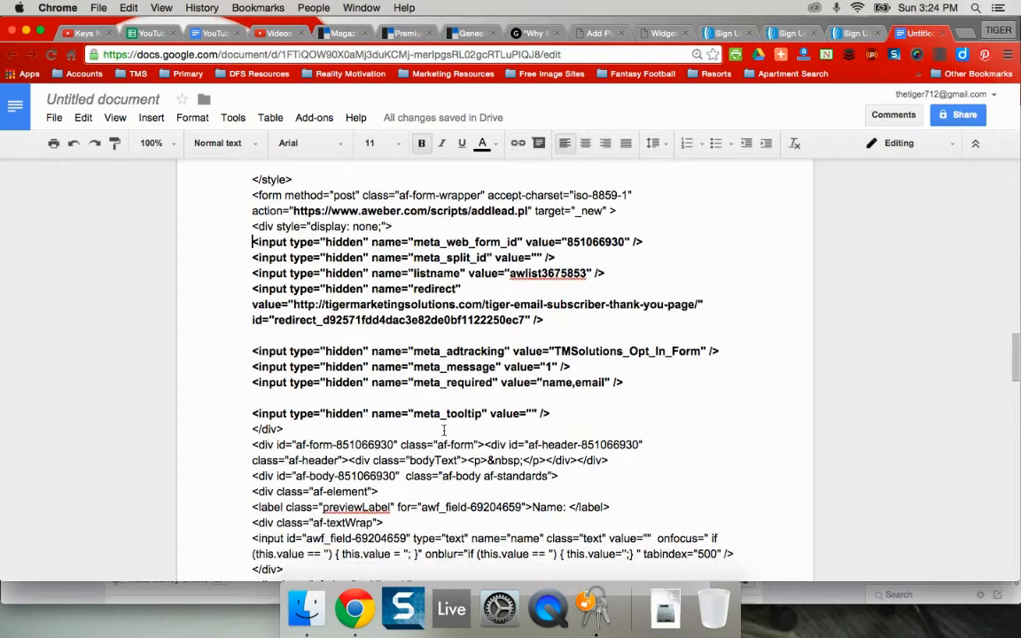
pyautogui.moveTo(290, 428)
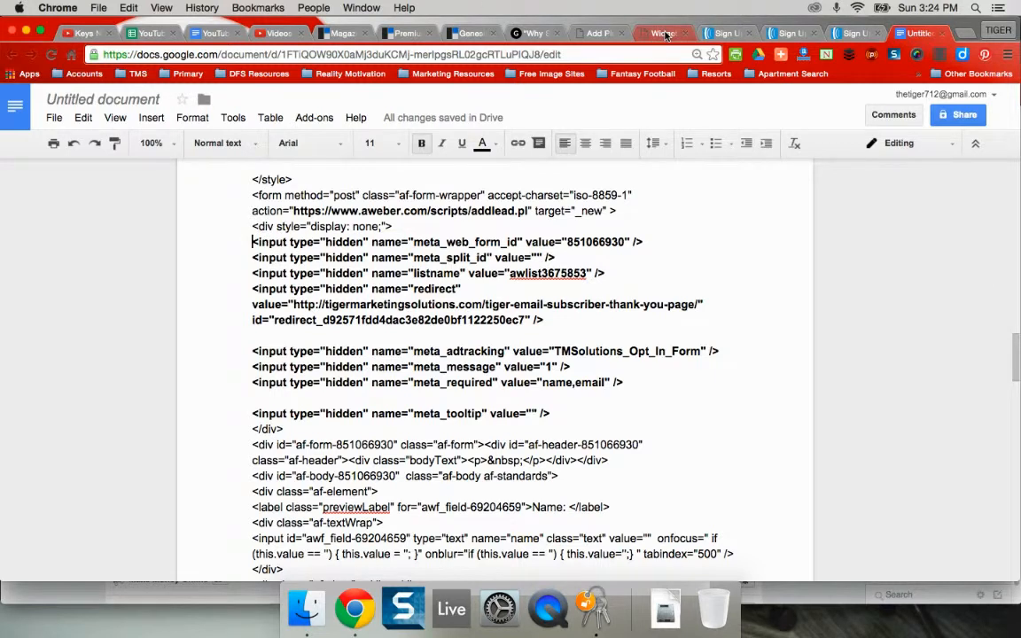
# - Switch to the Widgets tab and scroll the eNews widget to its Form Action and Hidden Fields boxes
pyautogui.click(663, 33)
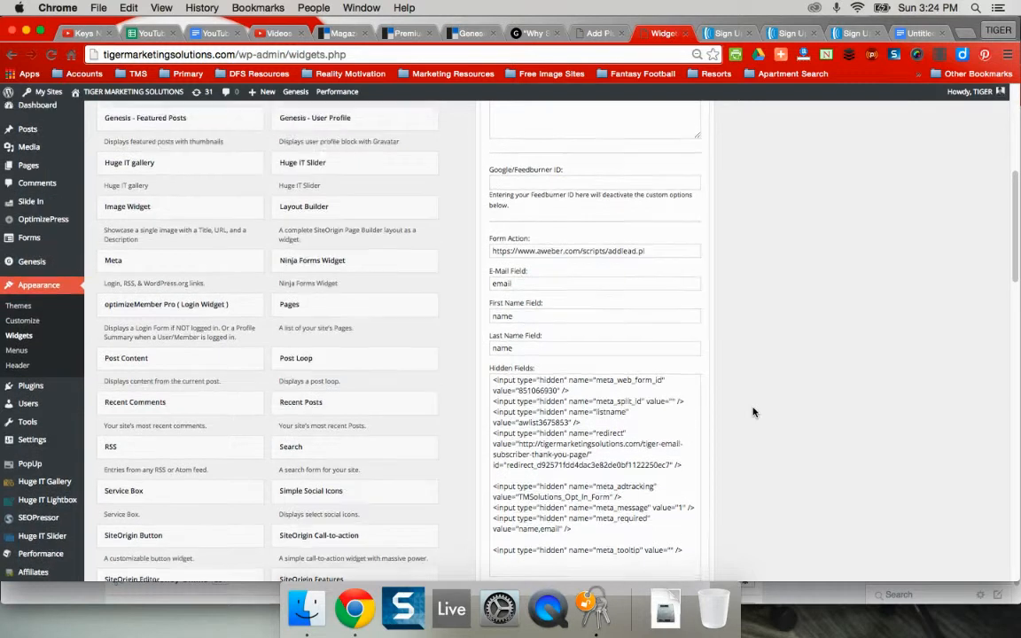
pyautogui.scroll(-3)
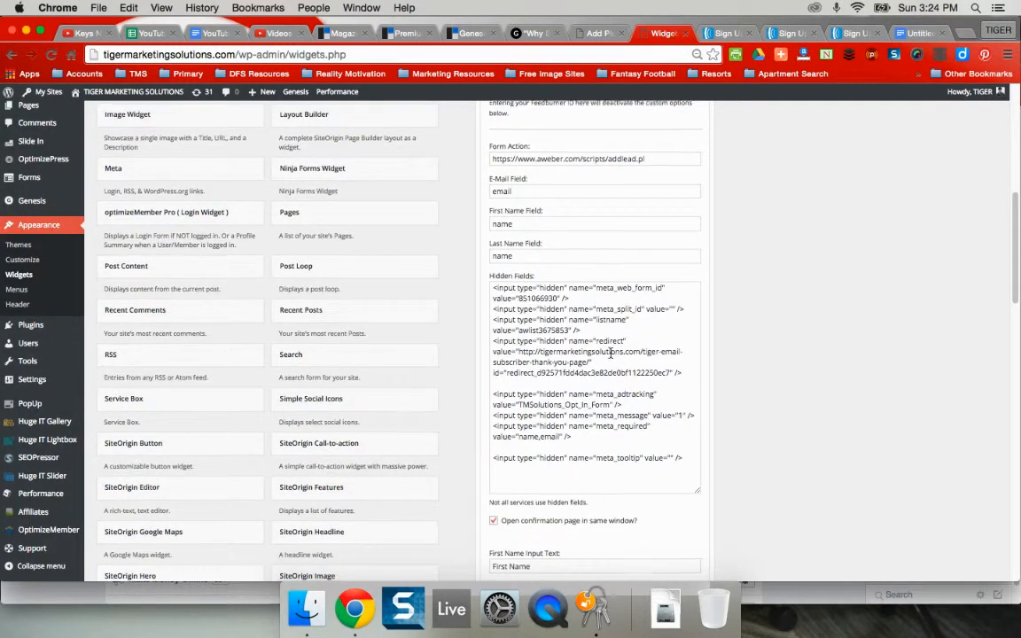
pyautogui.scroll(-3)
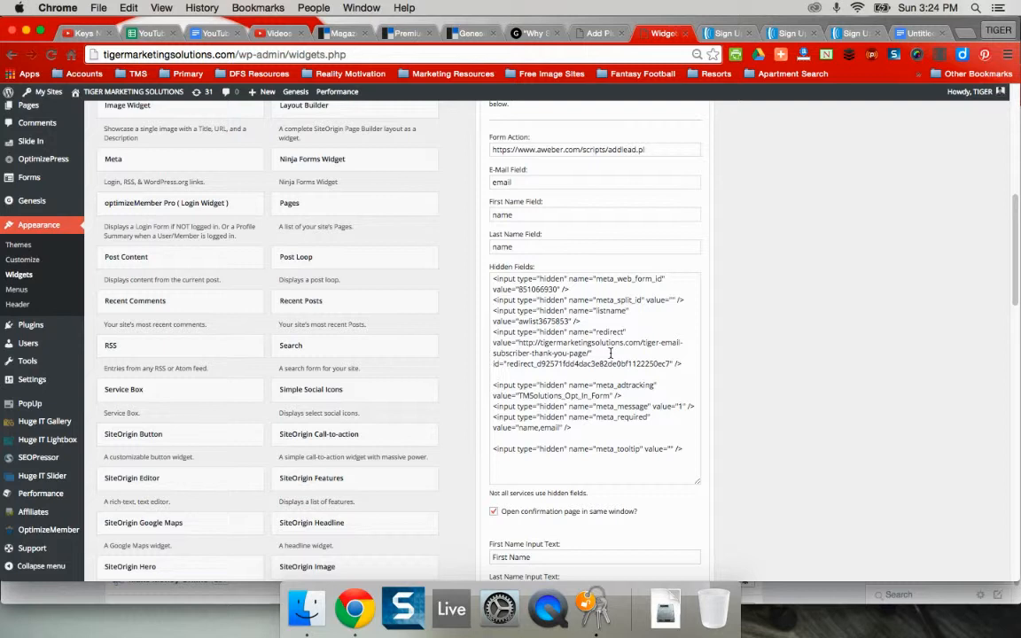
pyautogui.scroll(-3)
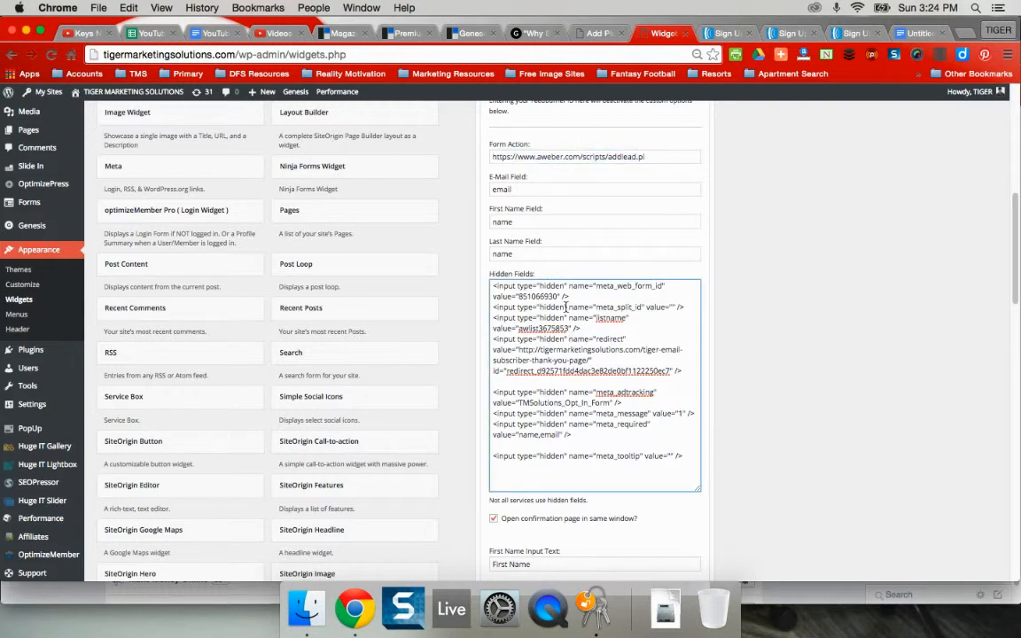
pyautogui.moveTo(812, 219)
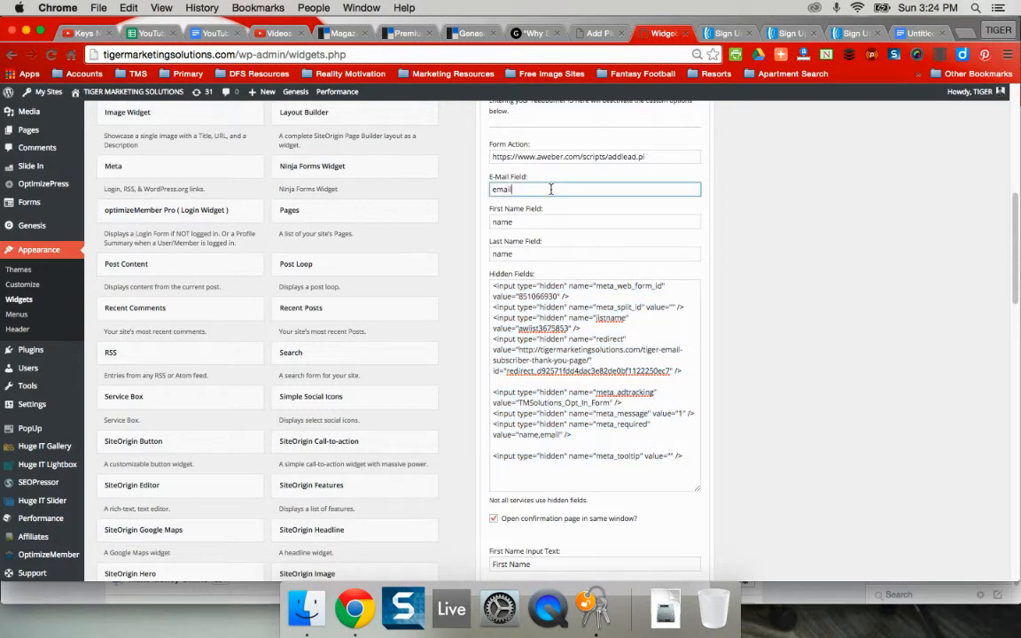
pyautogui.moveTo(511, 222)
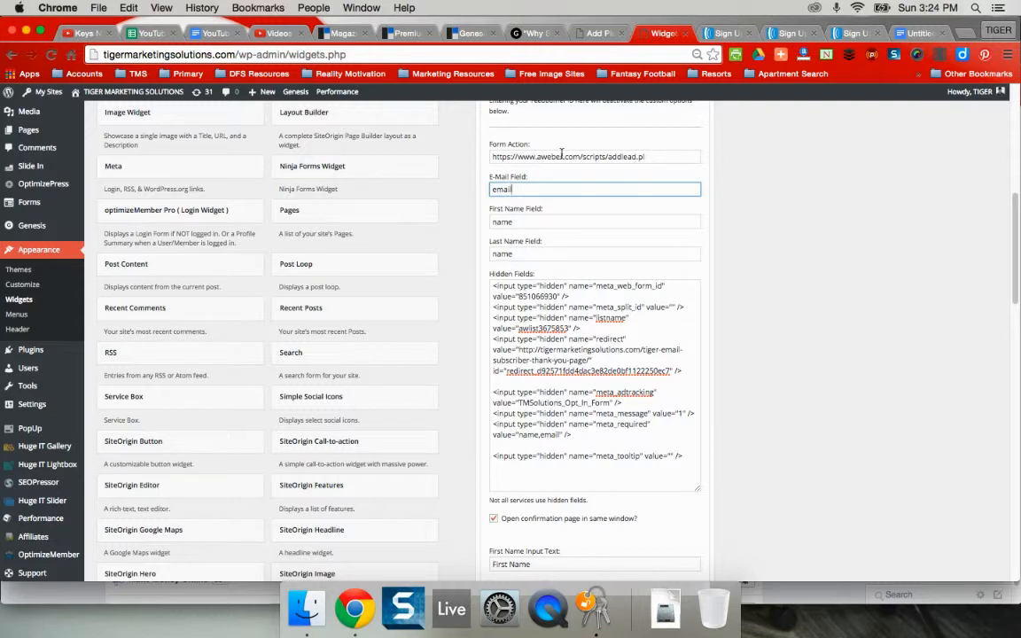
pyautogui.moveTo(461, 286)
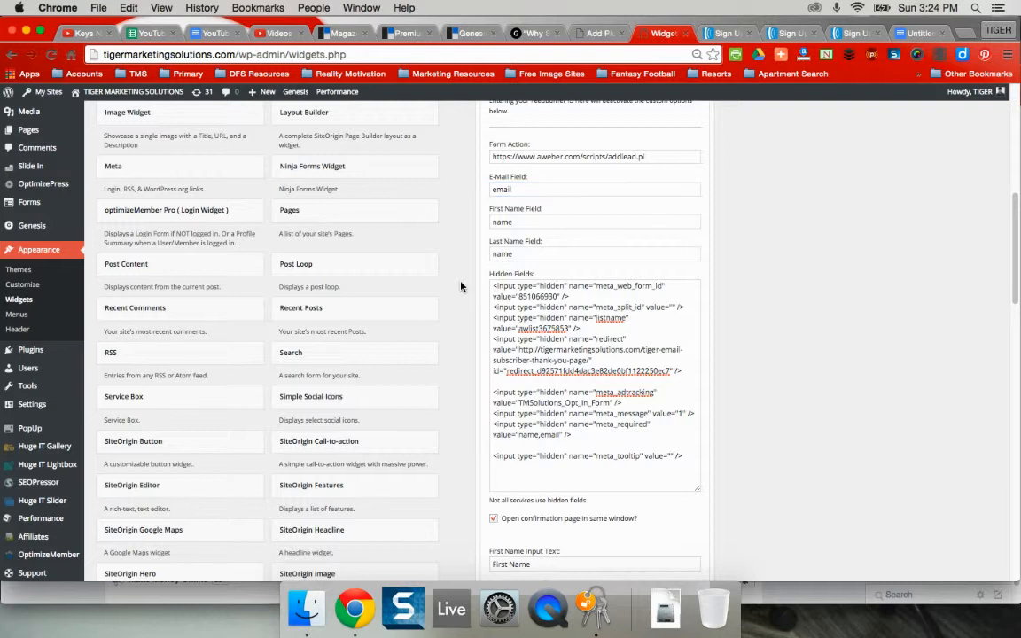
pyautogui.click(593, 221)
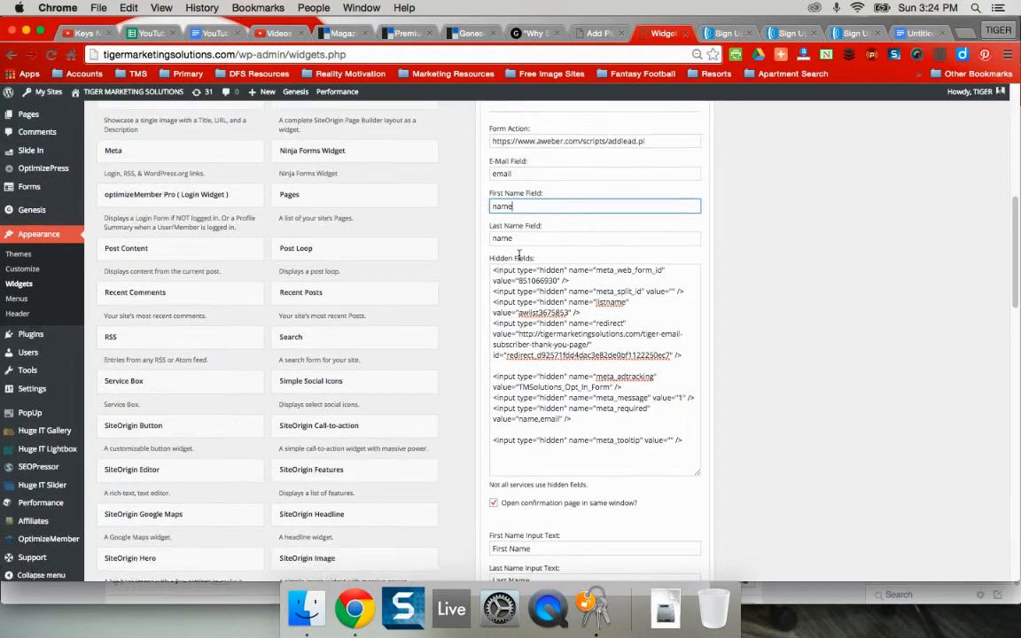
pyautogui.scroll(-3)
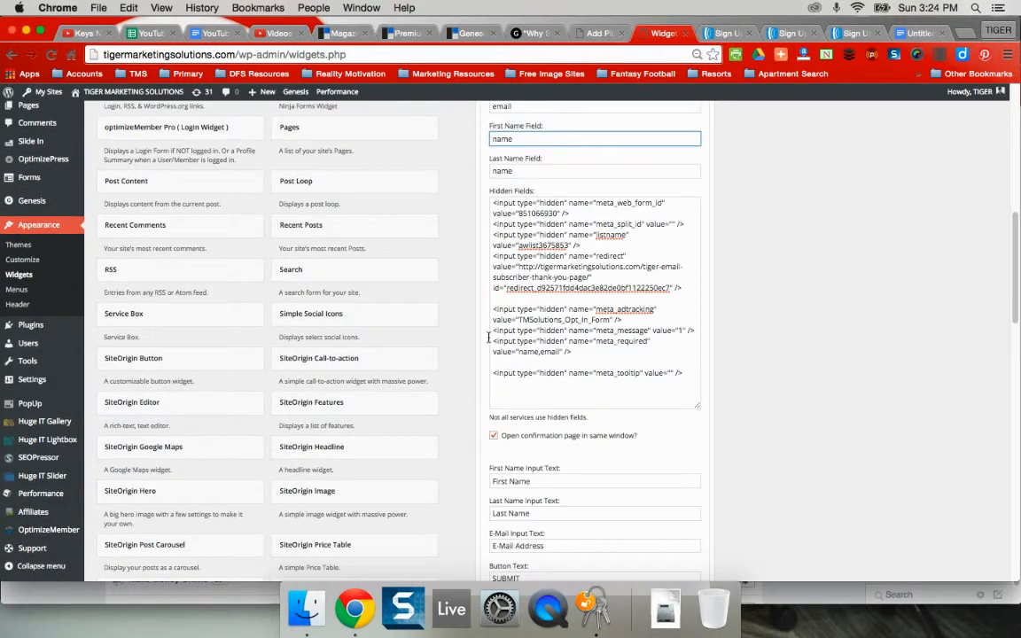
pyautogui.scroll(3)
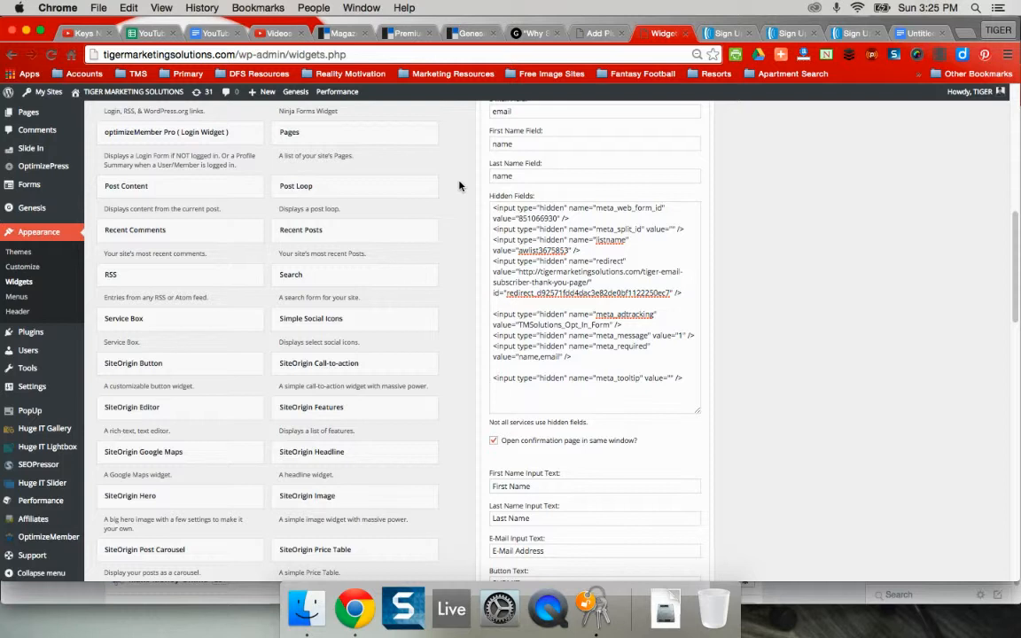
pyautogui.scroll(-3)
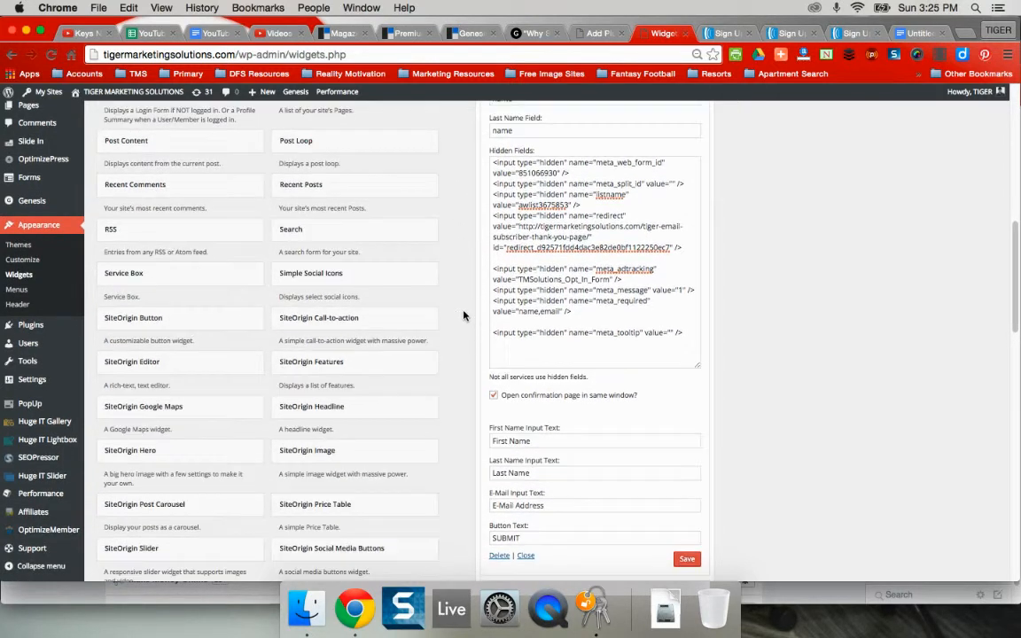
pyautogui.scroll(-3)
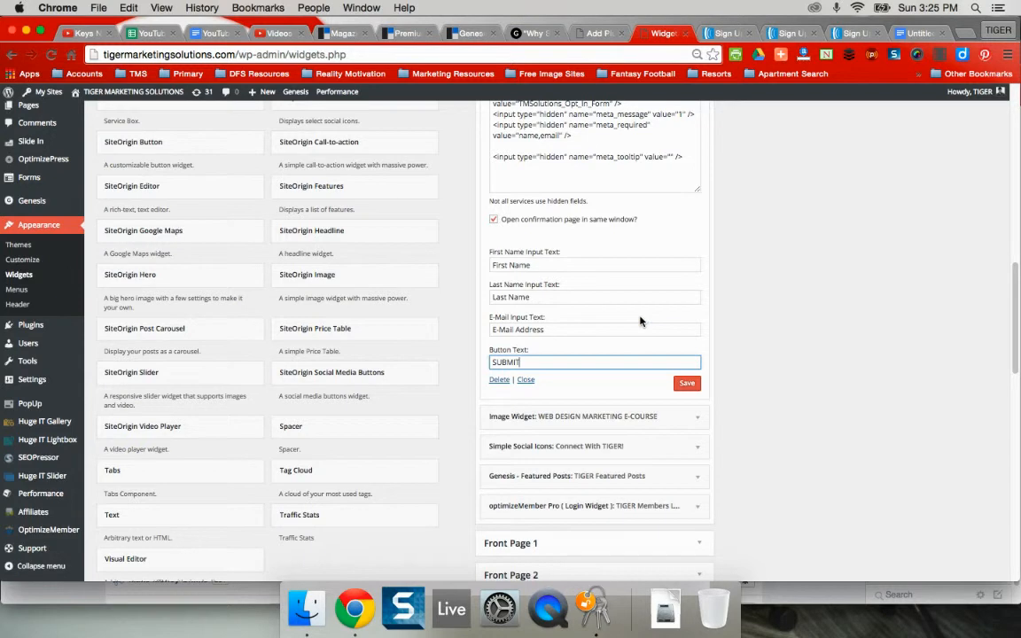
# - Switch to the blog post tab and scroll to the TMSolutions newsletter form with name, email and SUBMIT
pyautogui.click(533, 33)
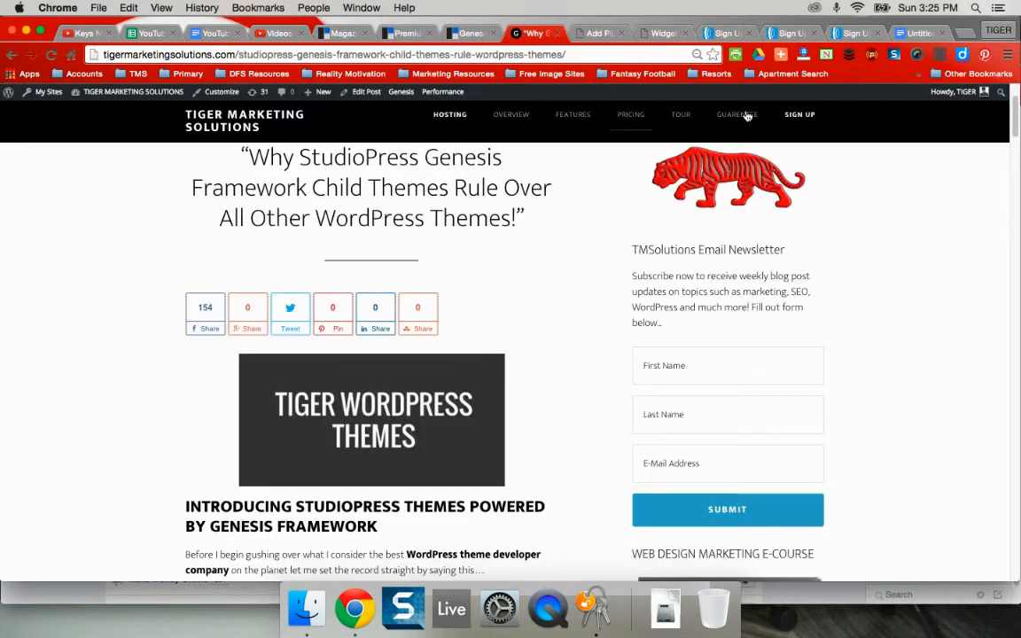
pyautogui.scroll(-3)
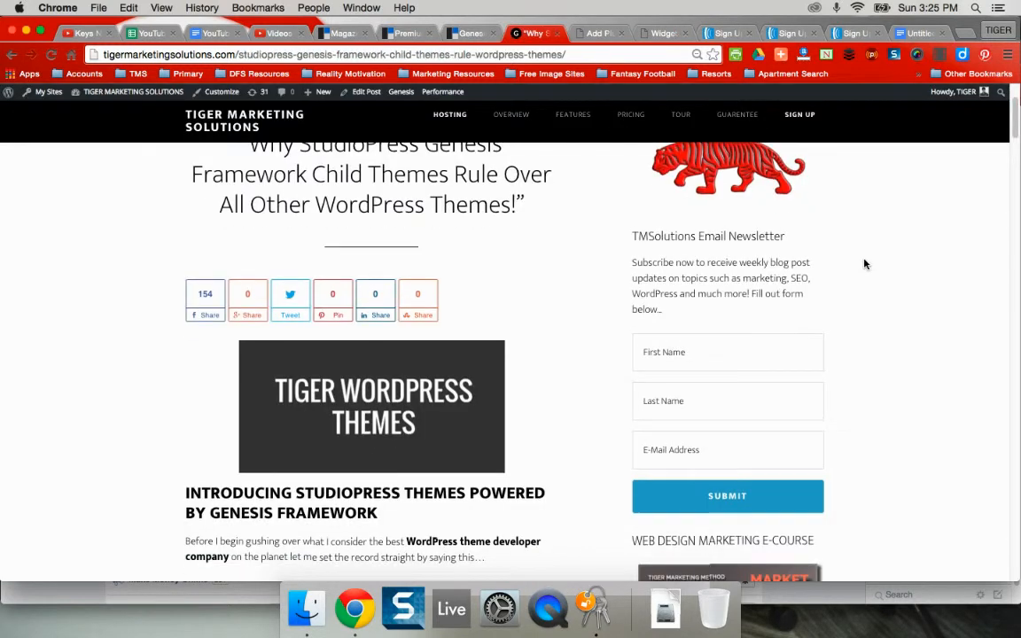
pyautogui.scroll(-3)
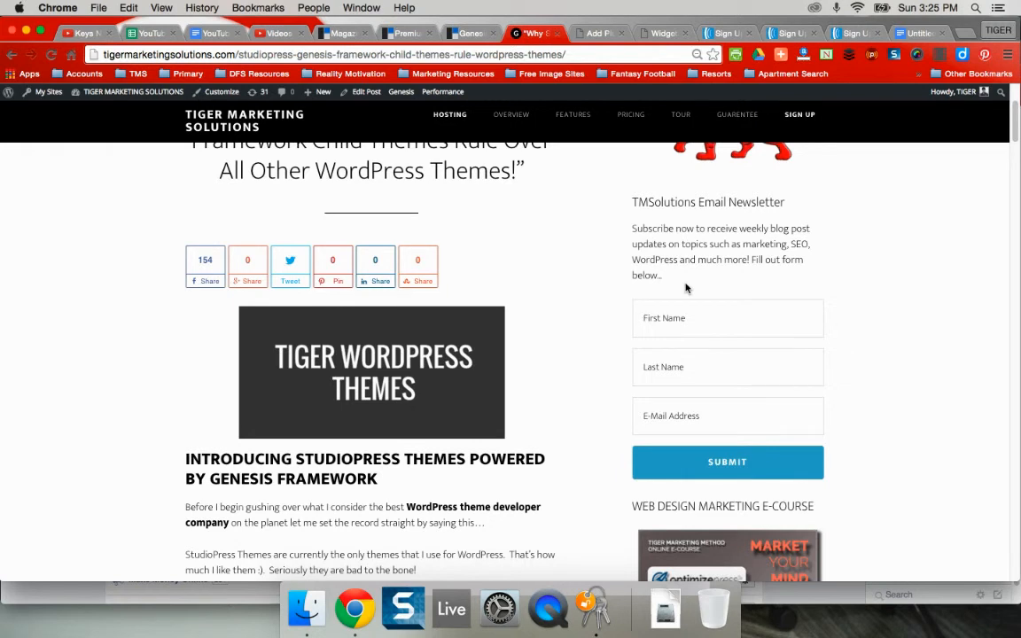
pyautogui.moveTo(691, 282)
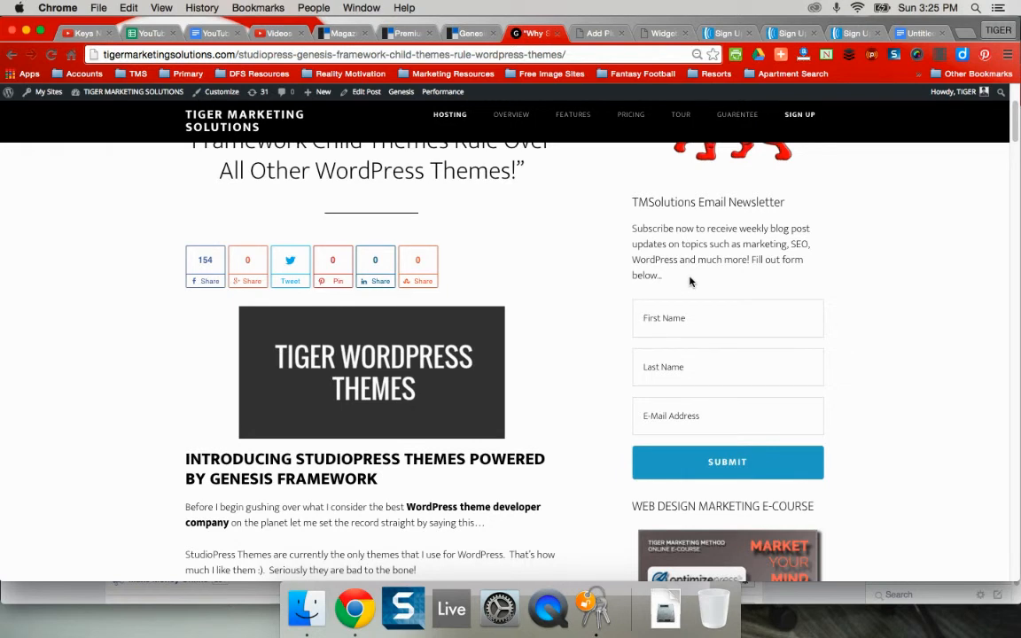
pyautogui.moveTo(893, 357)
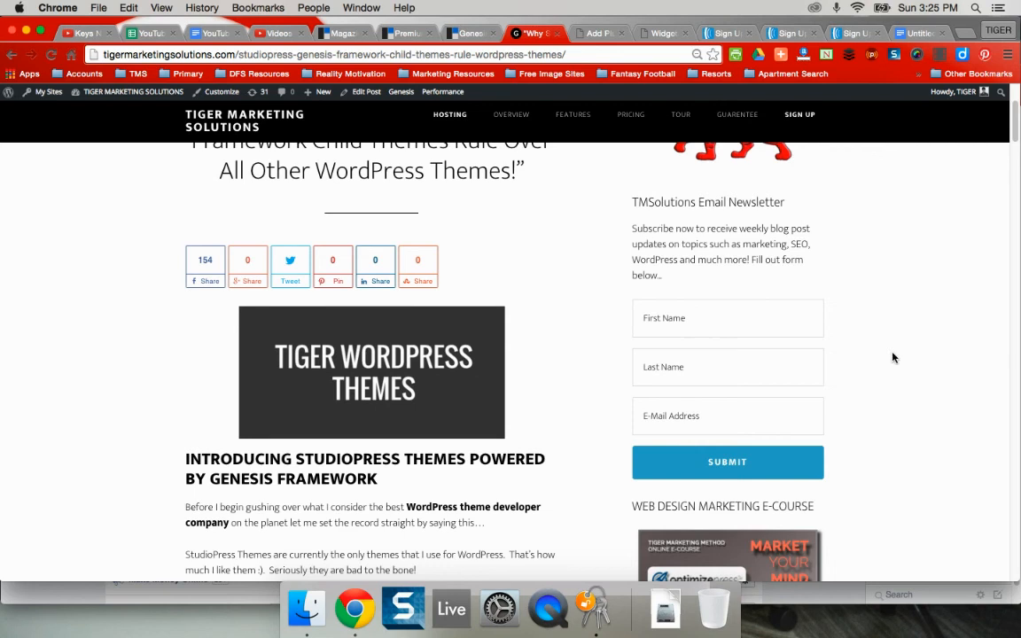
pyautogui.scroll(-3)
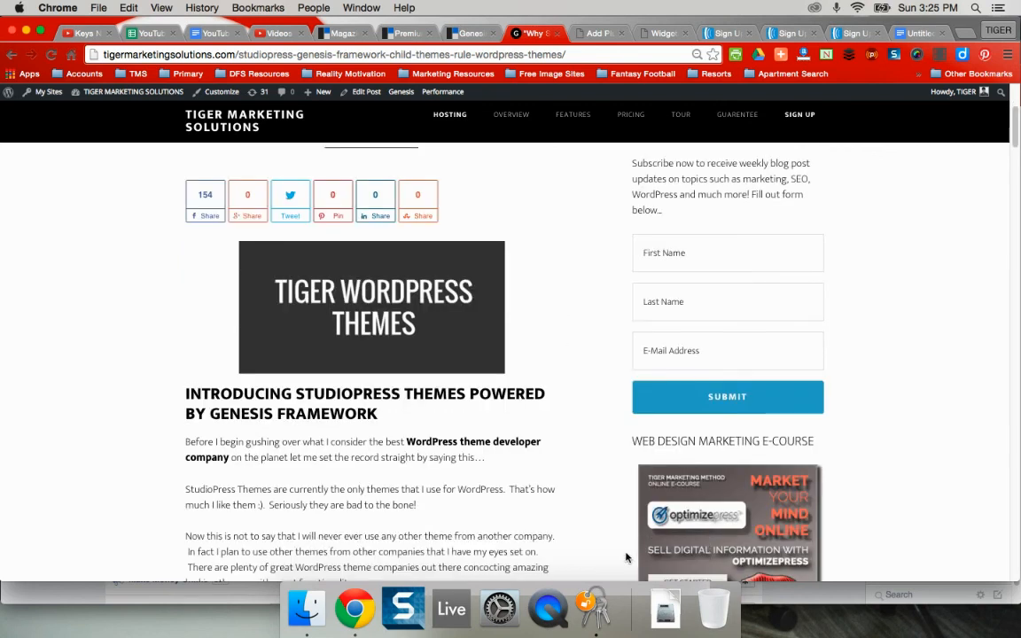